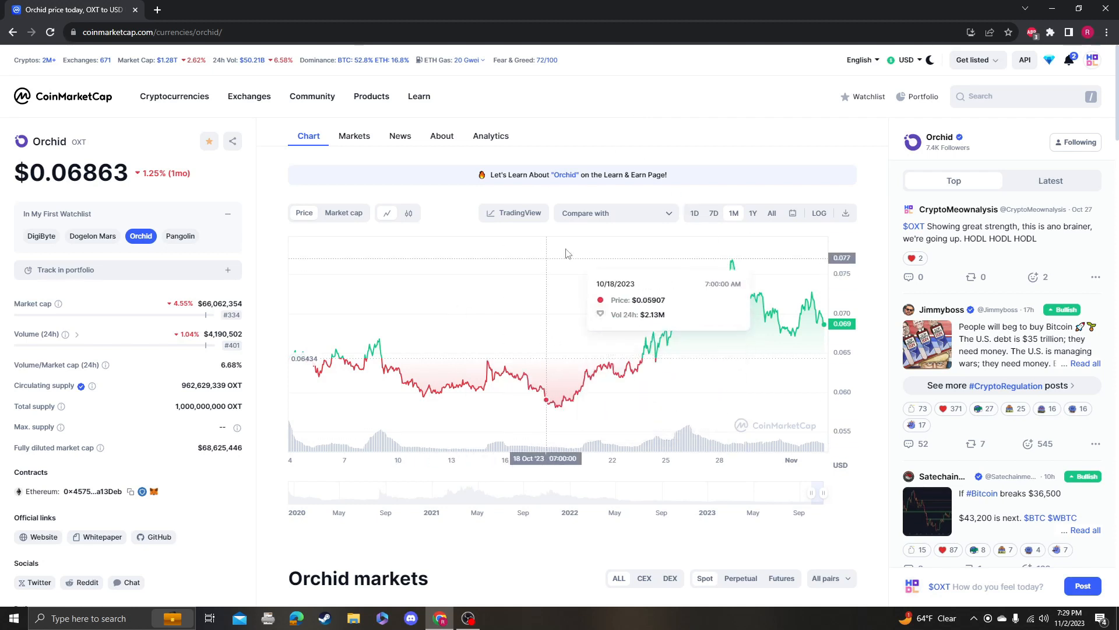
mouse_move(597, 196)
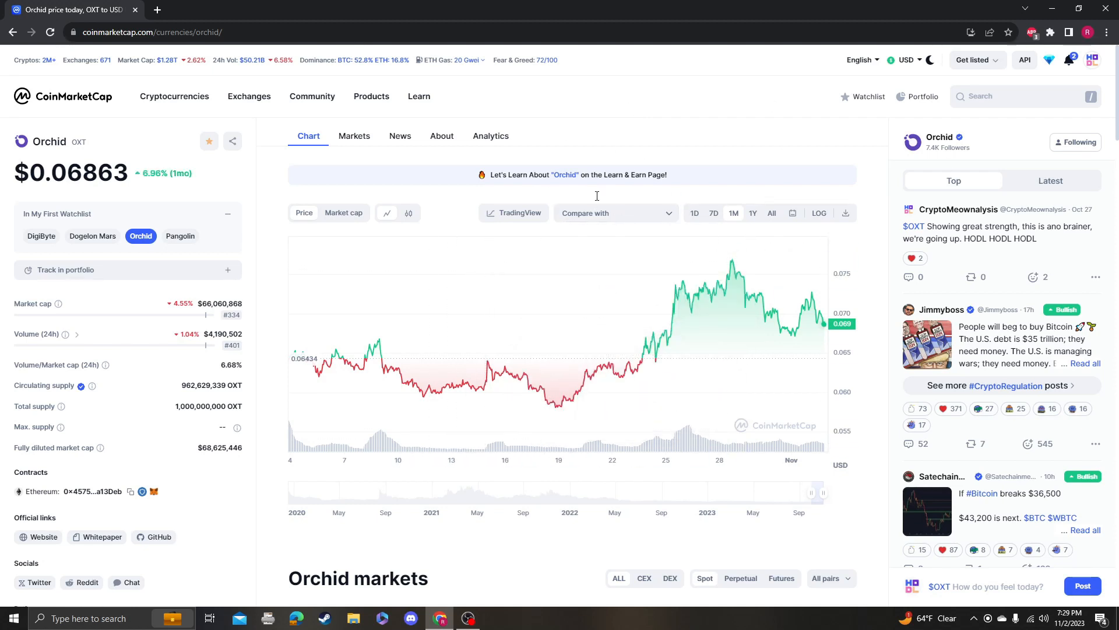
mouse_move(734, 330)
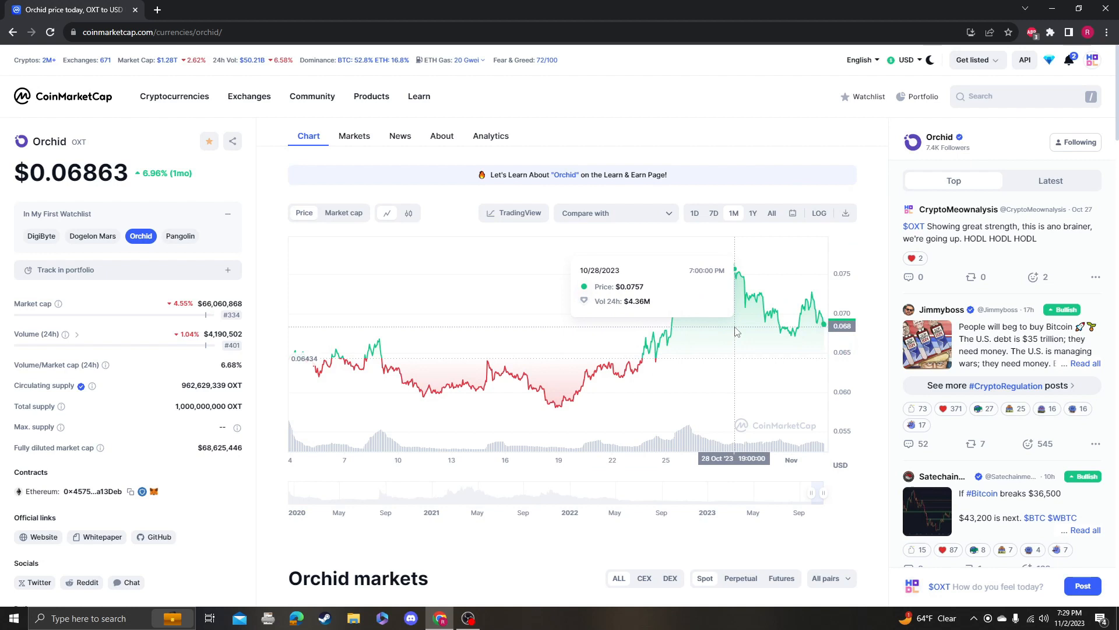
mouse_move(736, 268)
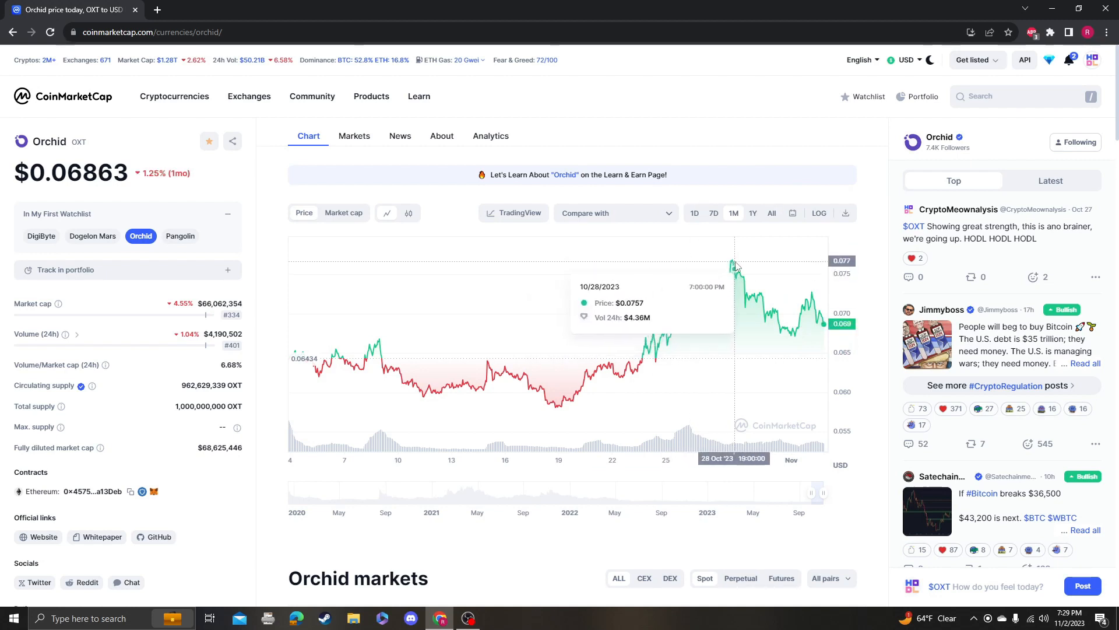
mouse_move(621, 232)
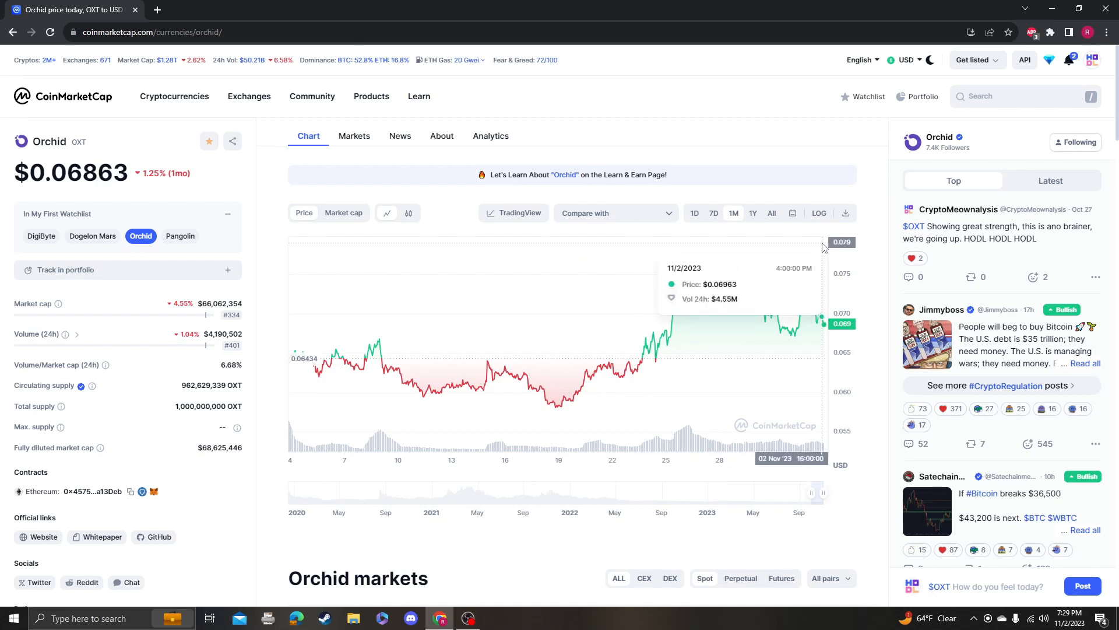
mouse_move(457, 212)
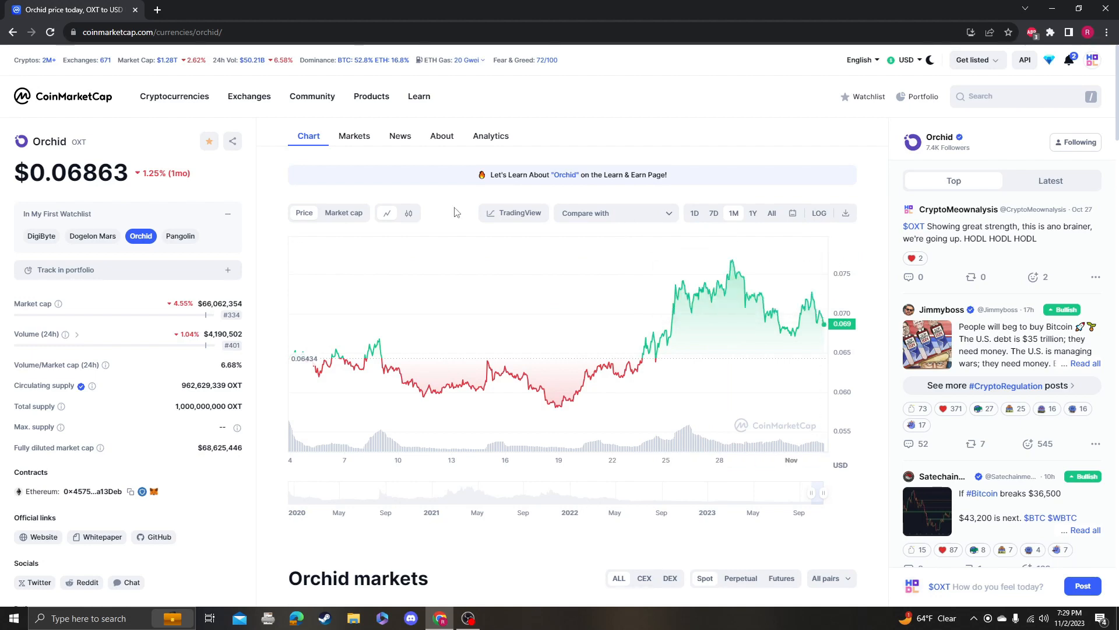
Add Relative Strength Index and Stochastic RSI indicators to the OXT/USDT TradingView chart
left_click(513, 212)
type("rs")
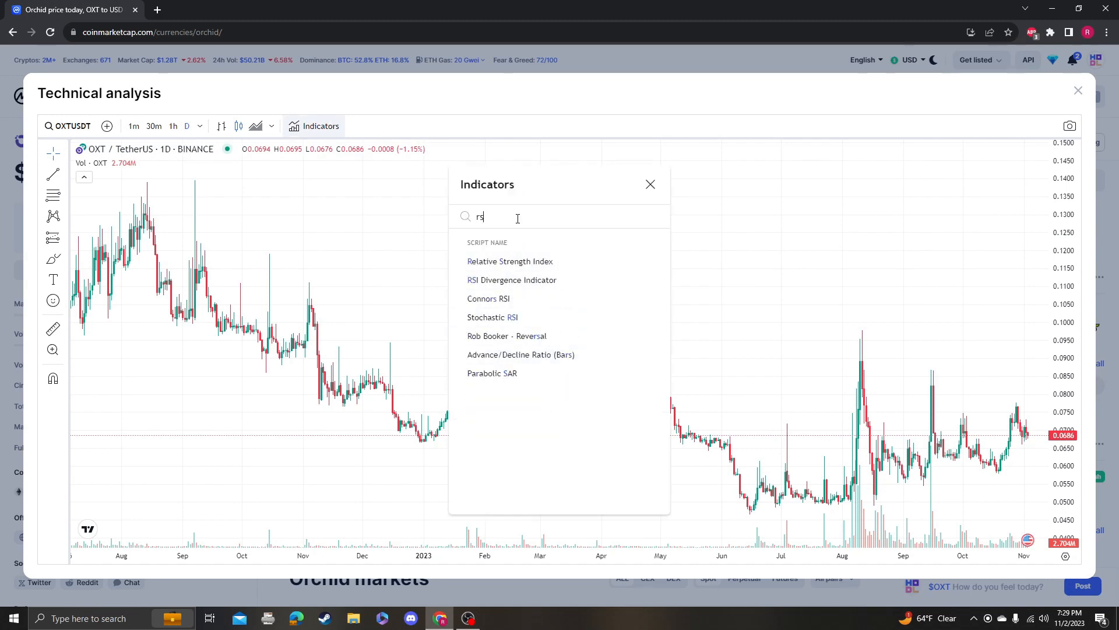
left_click(510, 260)
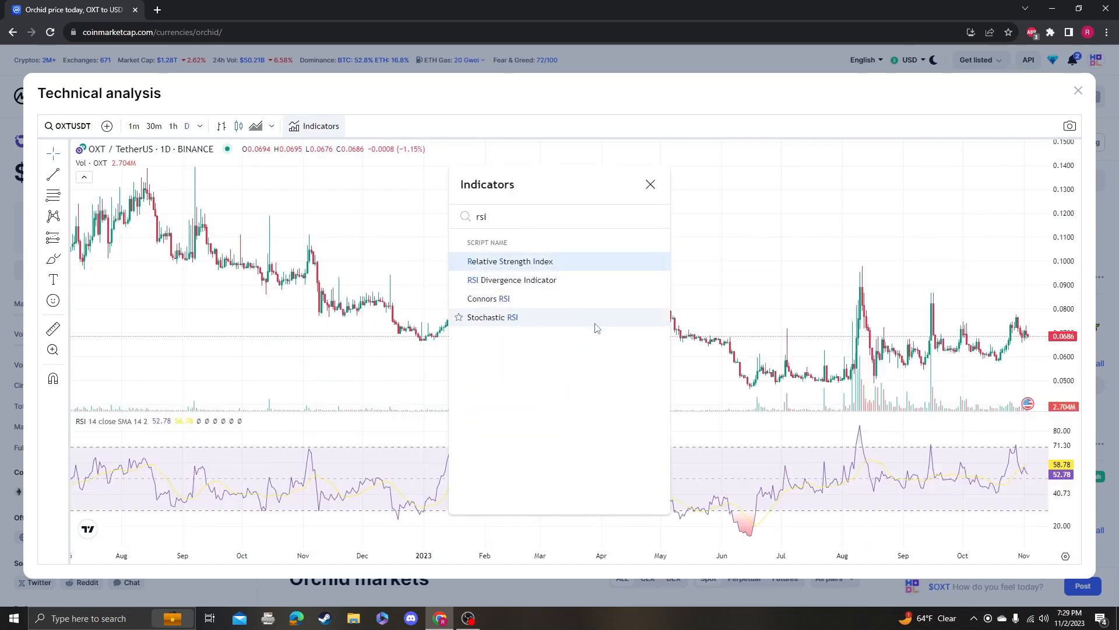
left_click(492, 317)
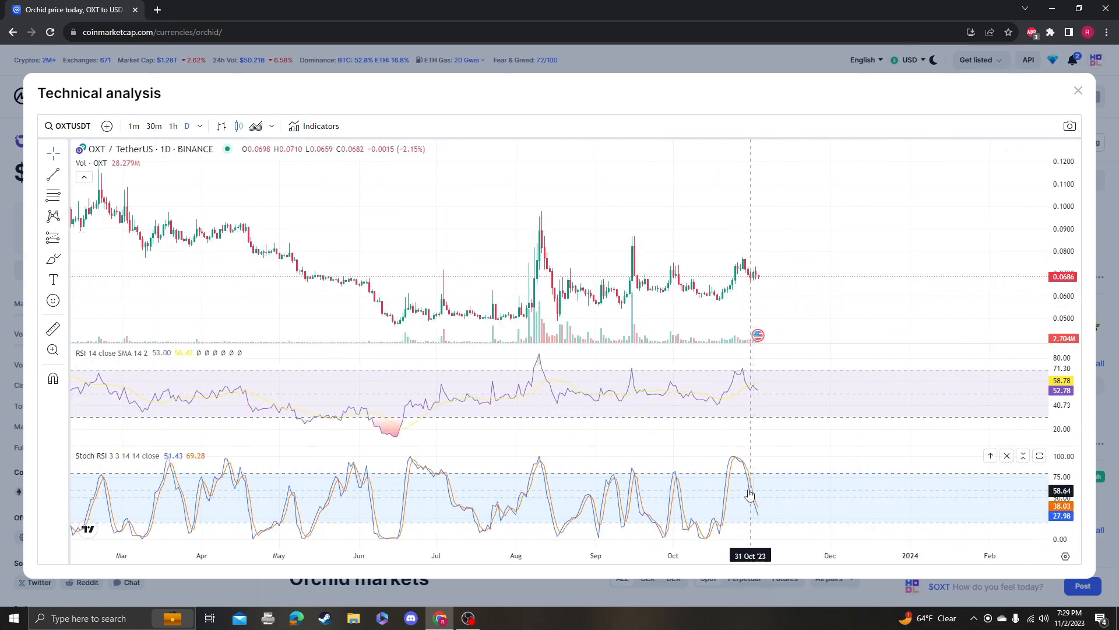
mouse_move(755, 392)
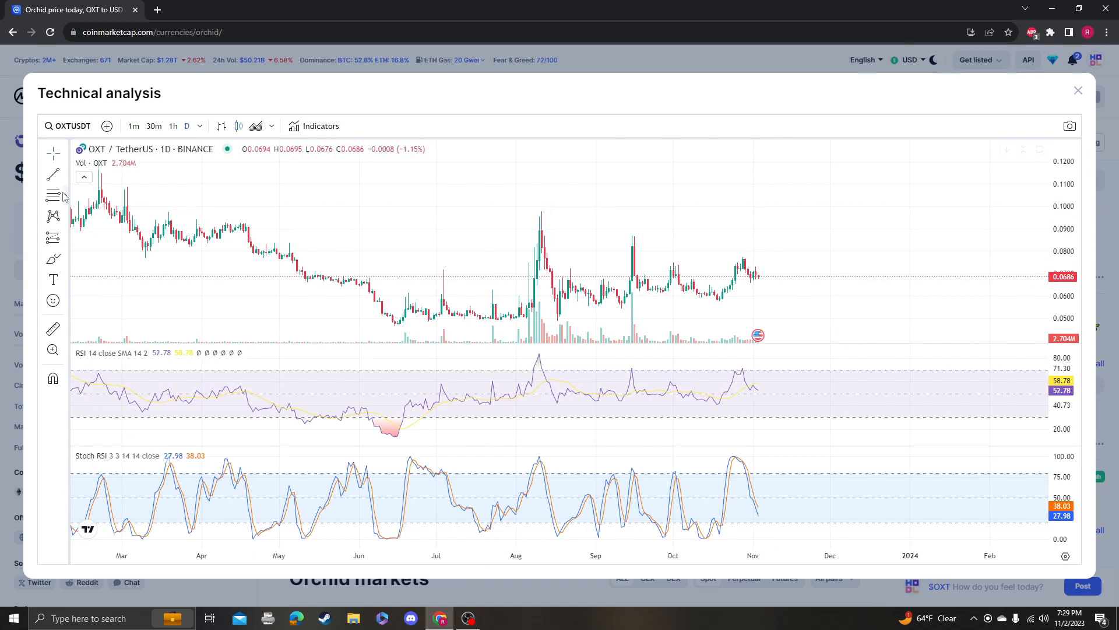
mouse_move(301, 210)
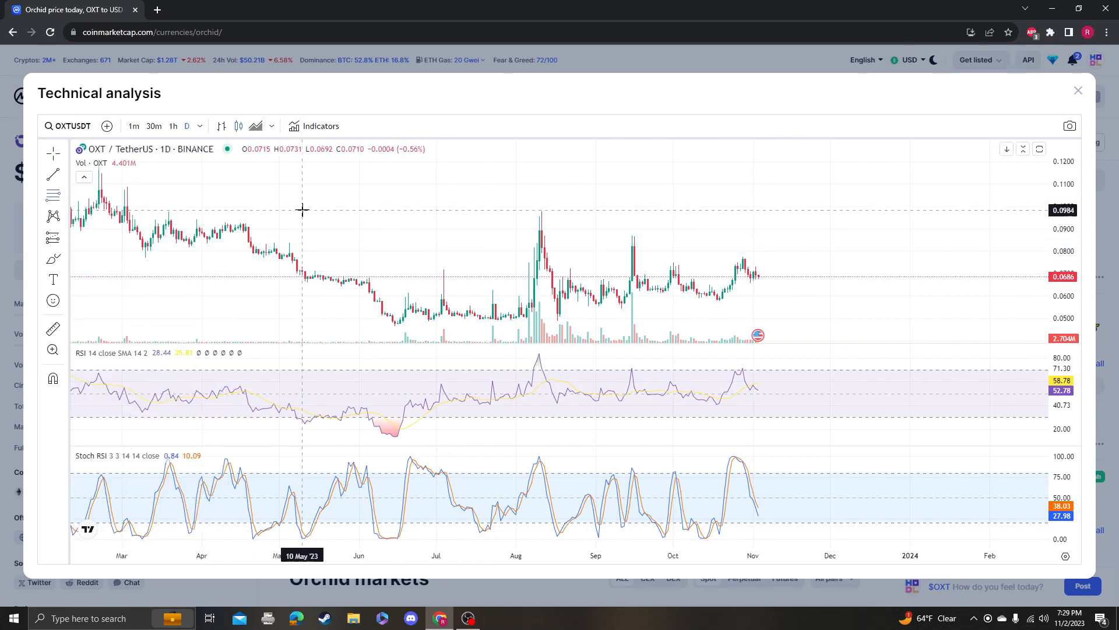
mouse_move(308, 211)
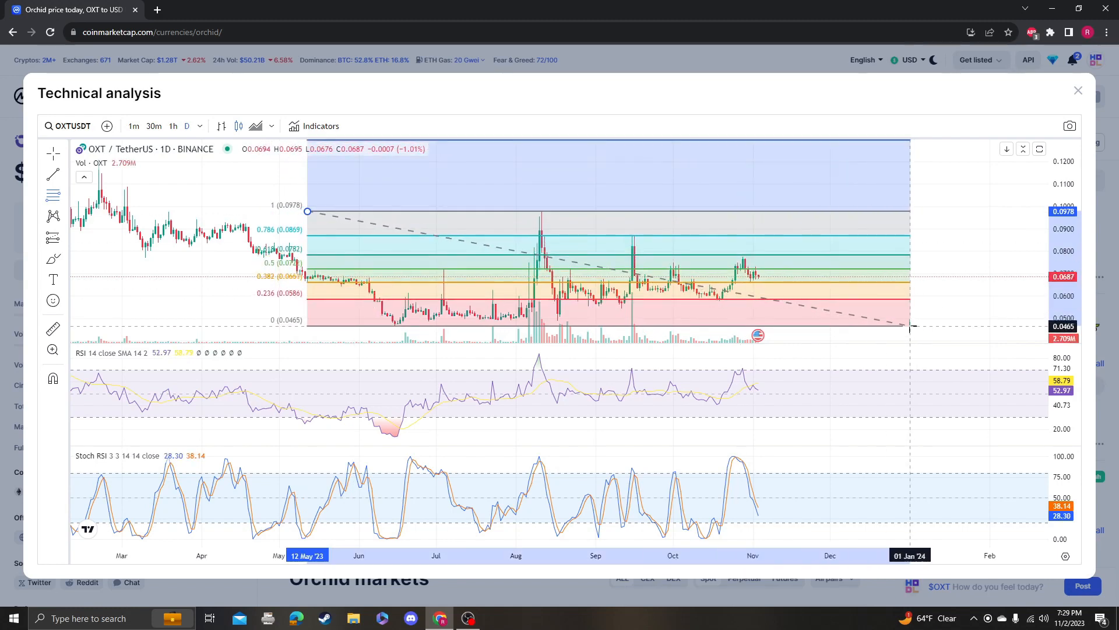
mouse_move(912, 328)
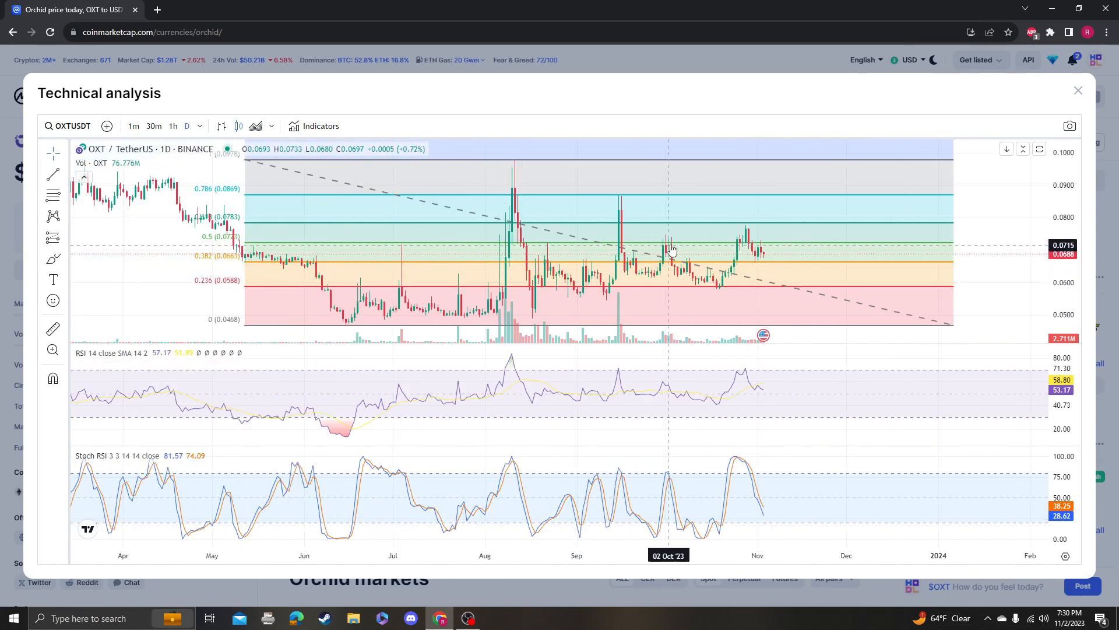
mouse_move(752, 246)
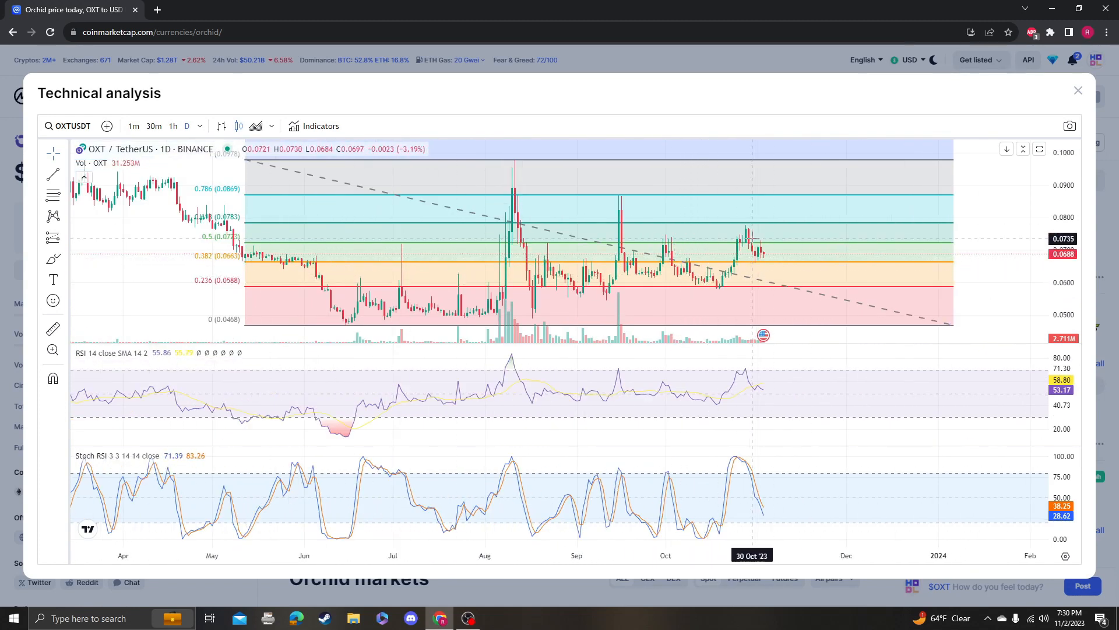
mouse_move(64, 260)
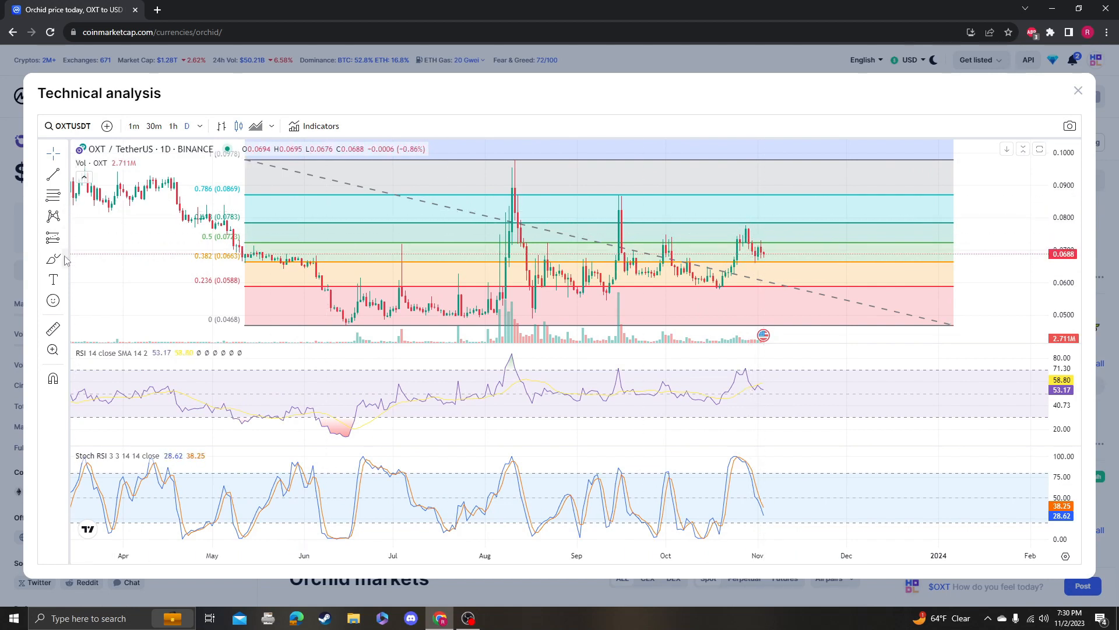
mouse_move(780, 241)
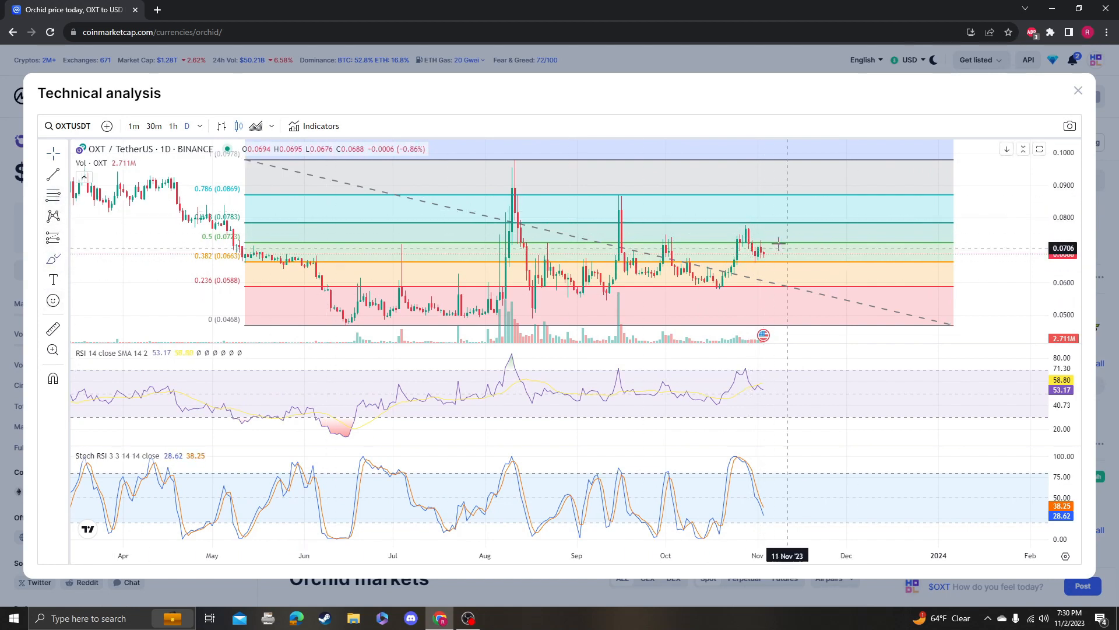
mouse_move(942, 284)
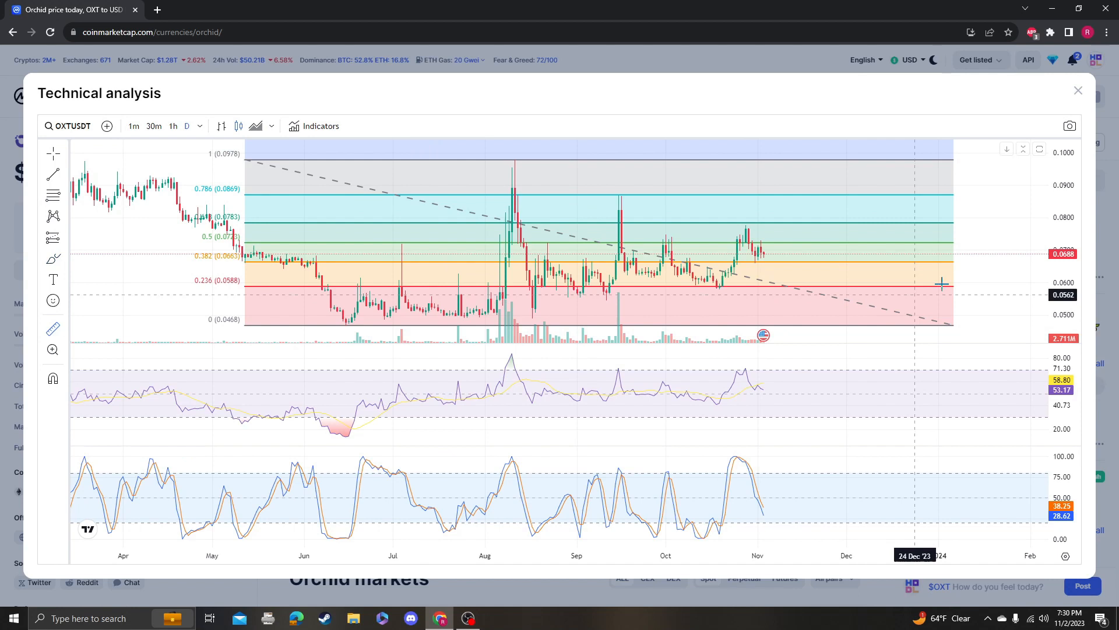
mouse_move(750, 456)
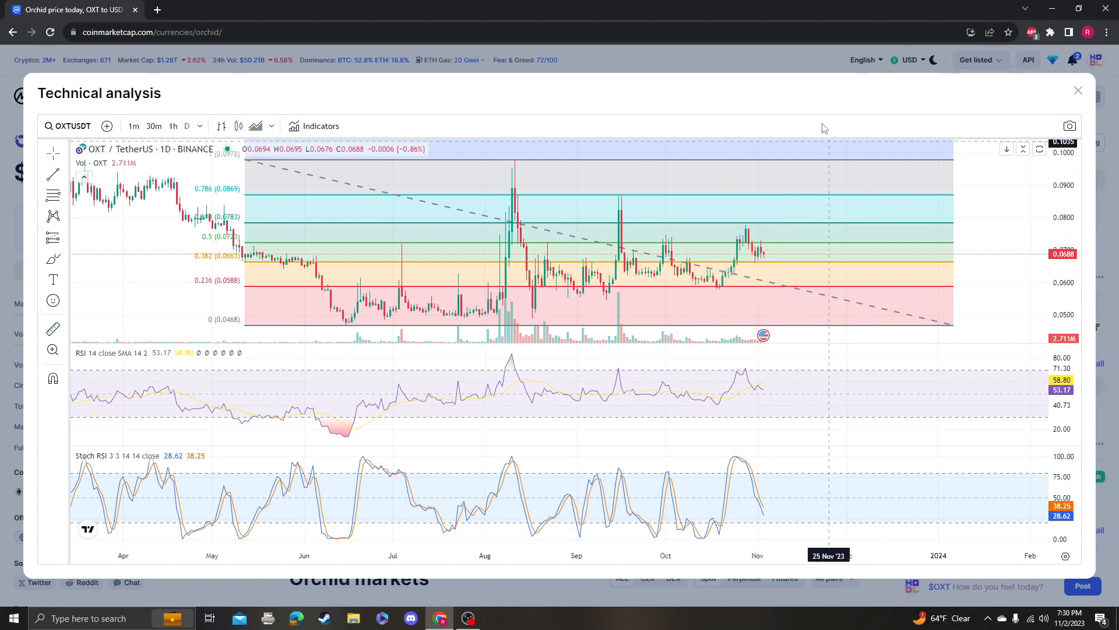
mouse_move(619, 293)
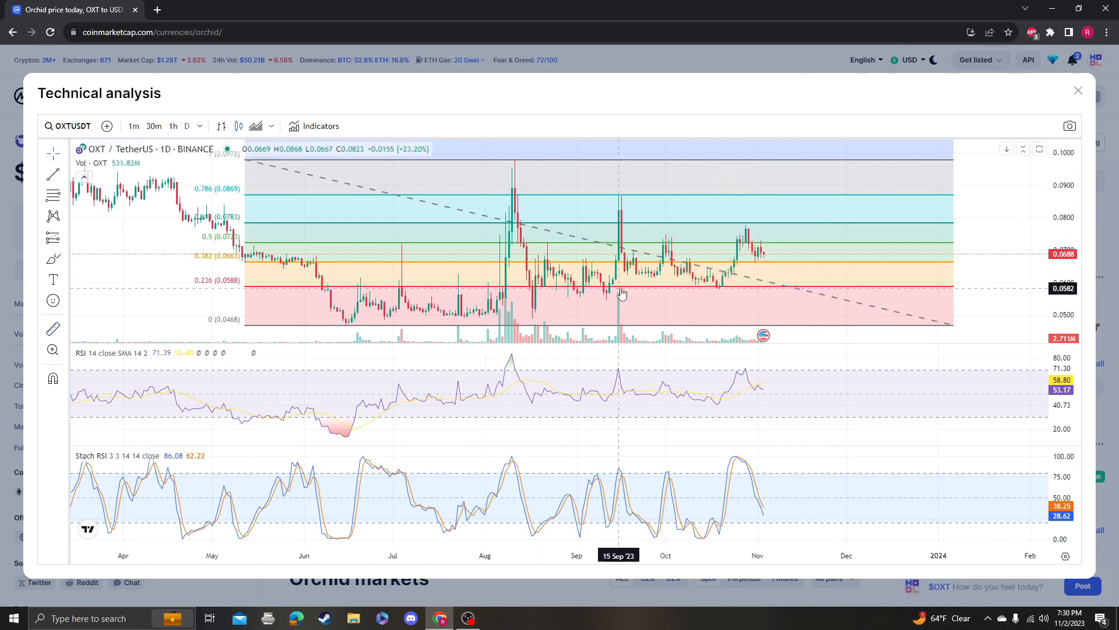
mouse_move(749, 239)
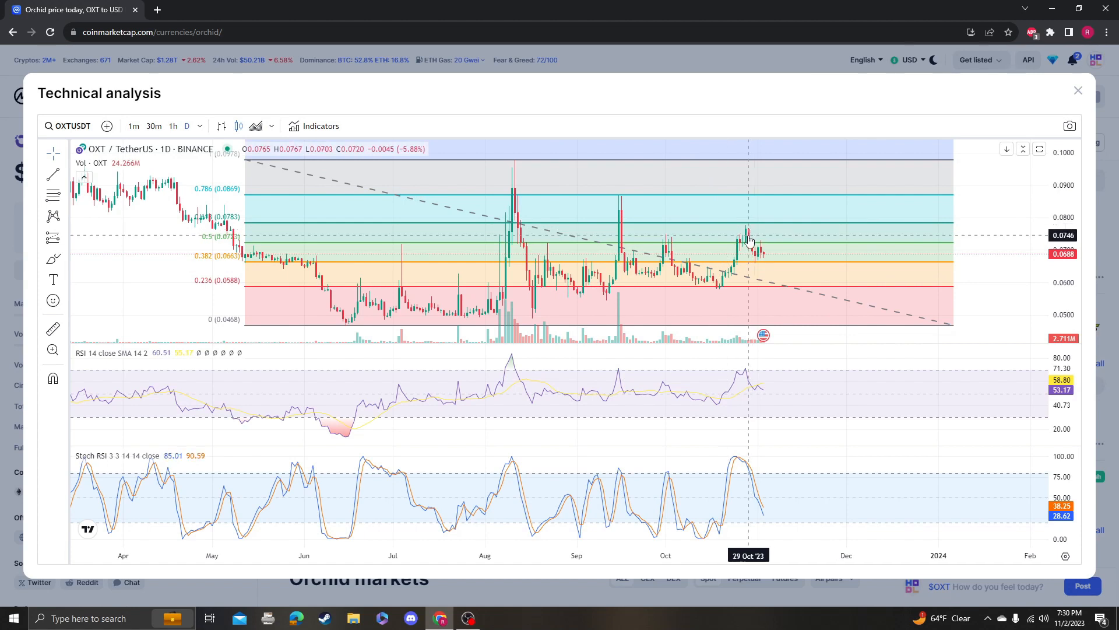
mouse_move(748, 242)
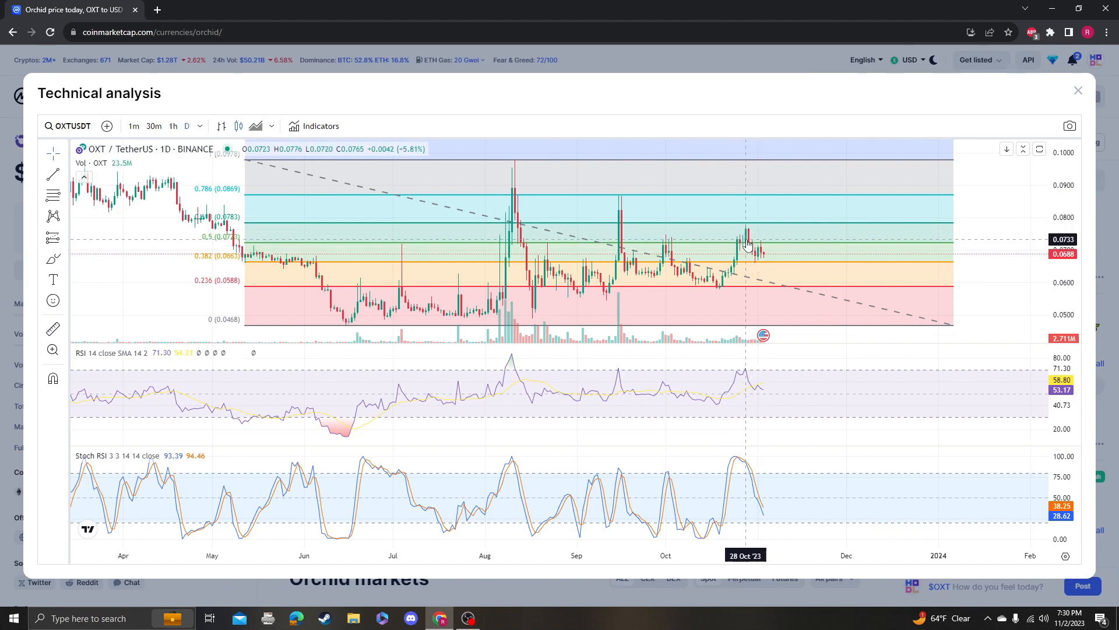
mouse_move(784, 270)
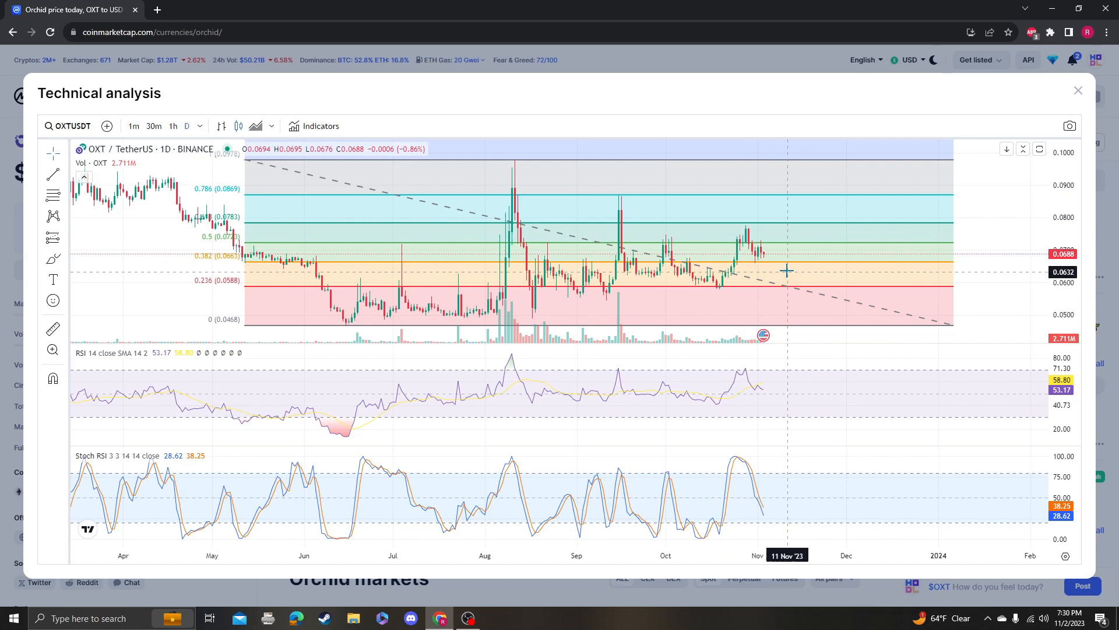
mouse_move(841, 163)
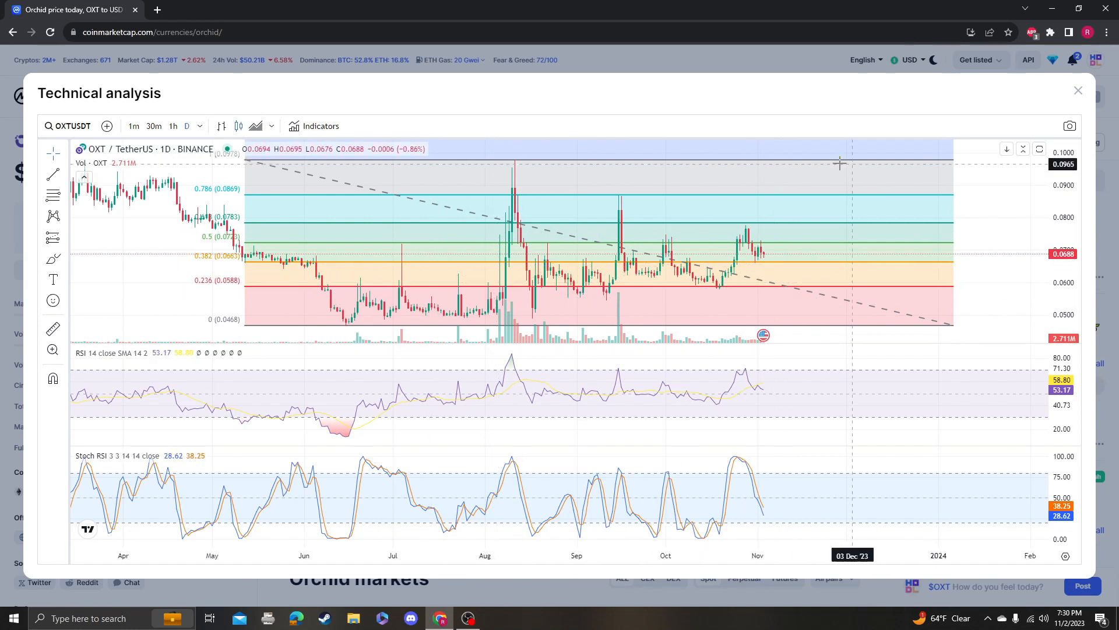
mouse_move(772, 260)
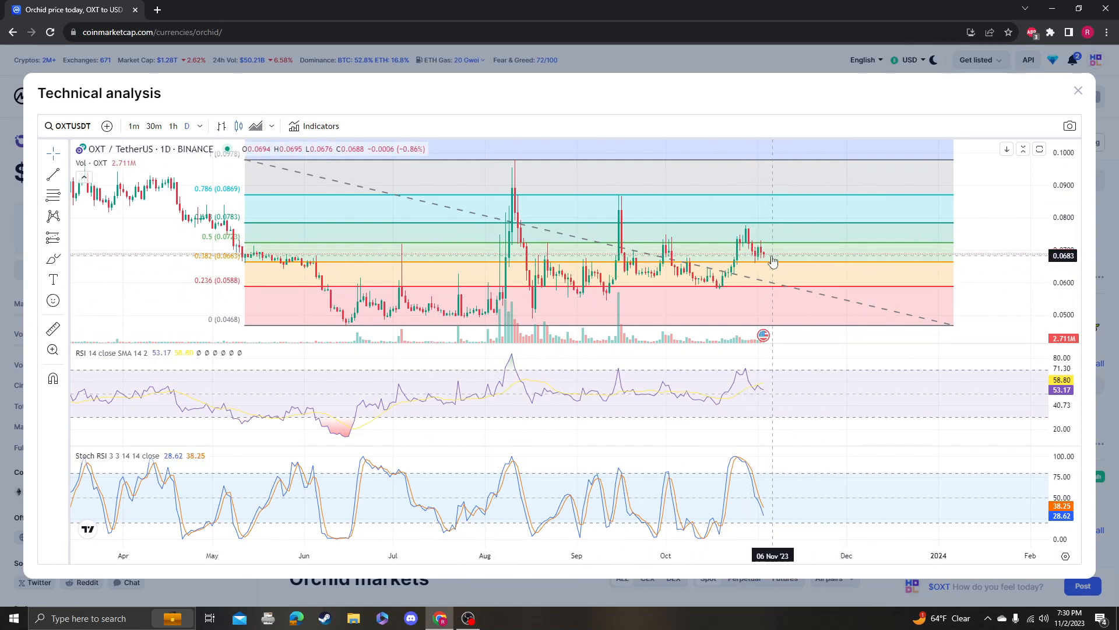
mouse_move(915, 329)
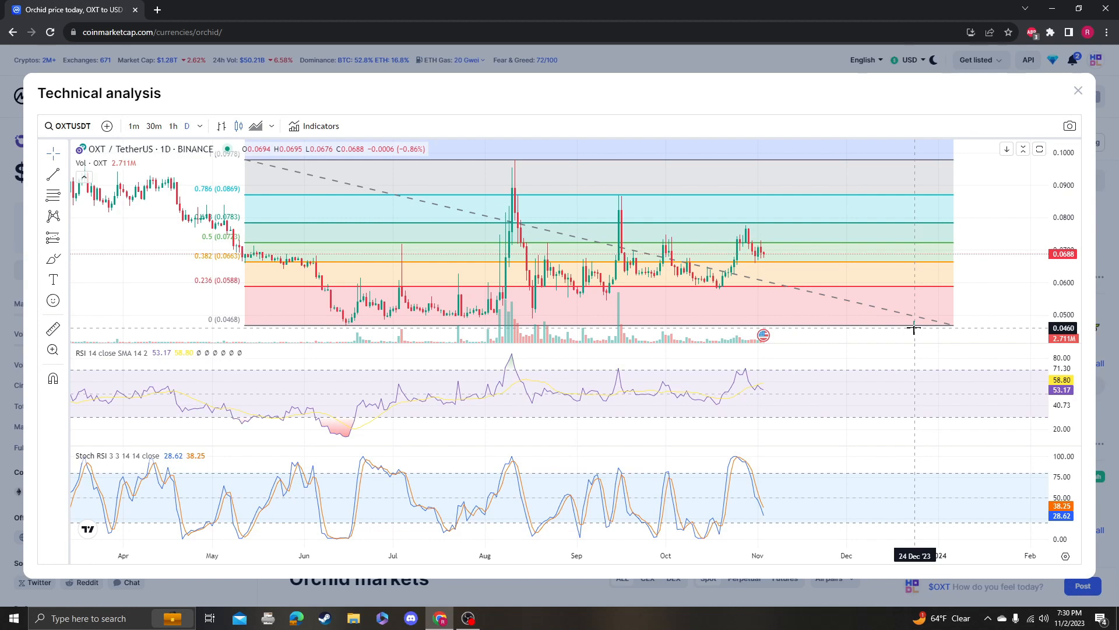
mouse_move(888, 308)
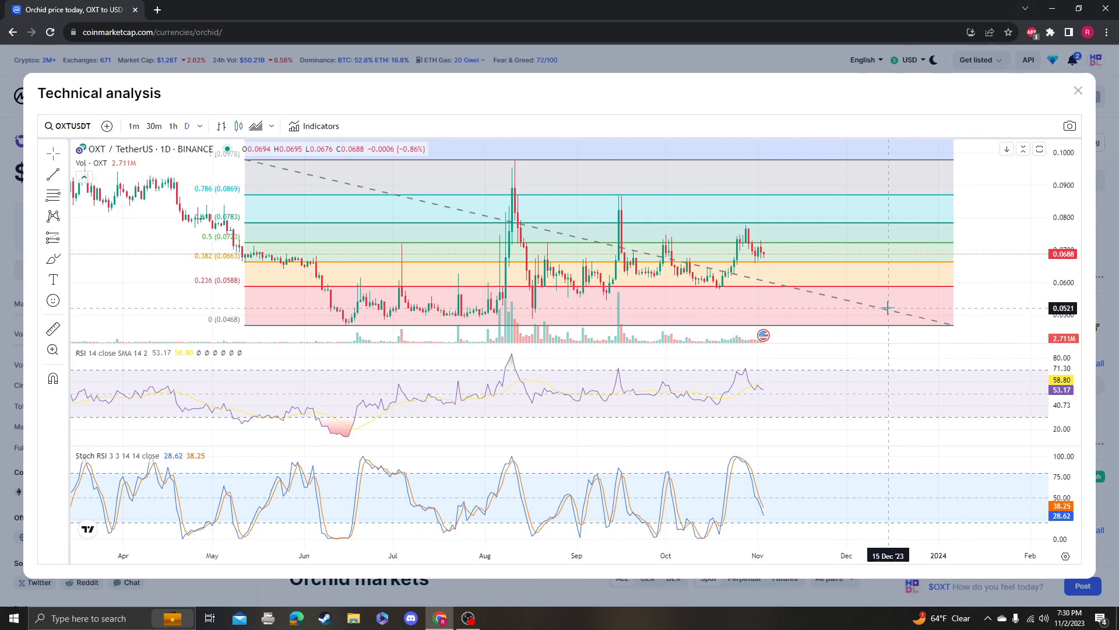
mouse_move(775, 300)
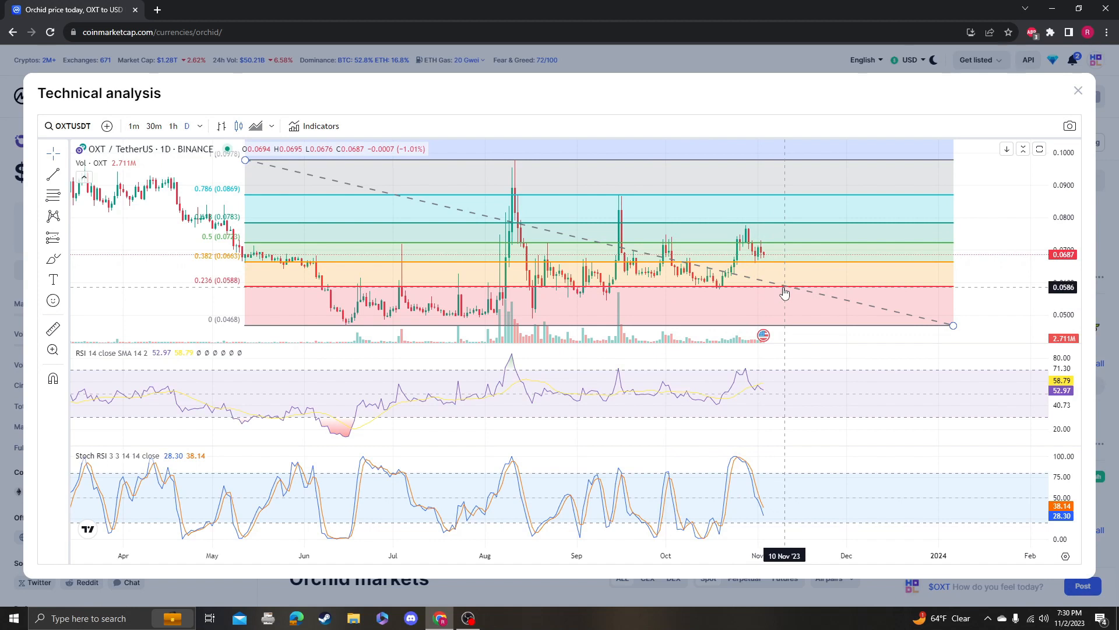
mouse_move(760, 277)
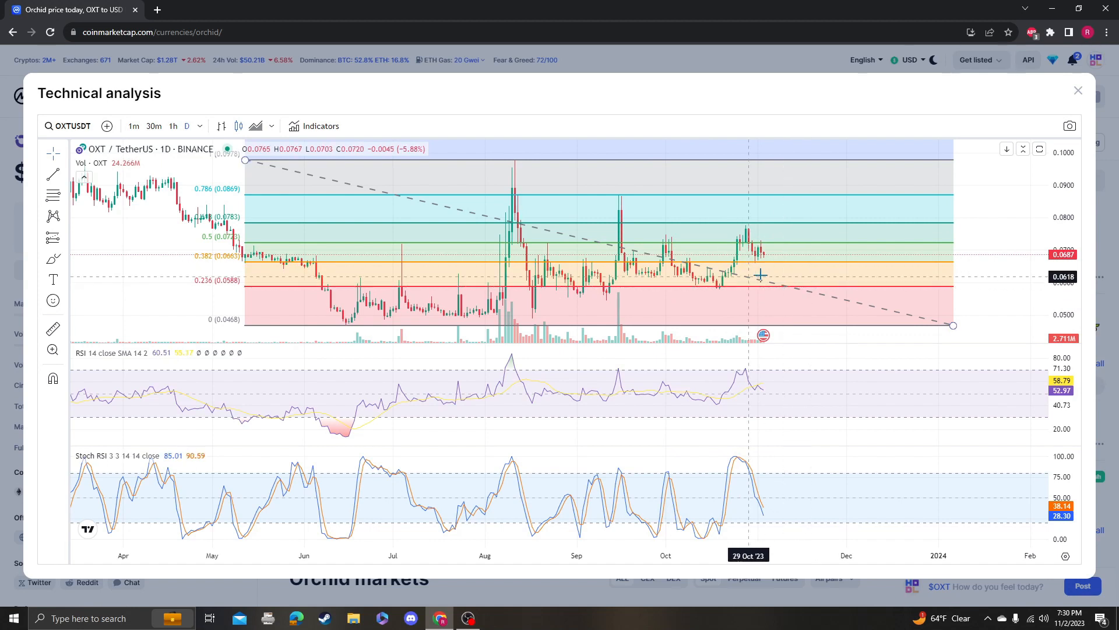
mouse_move(797, 319)
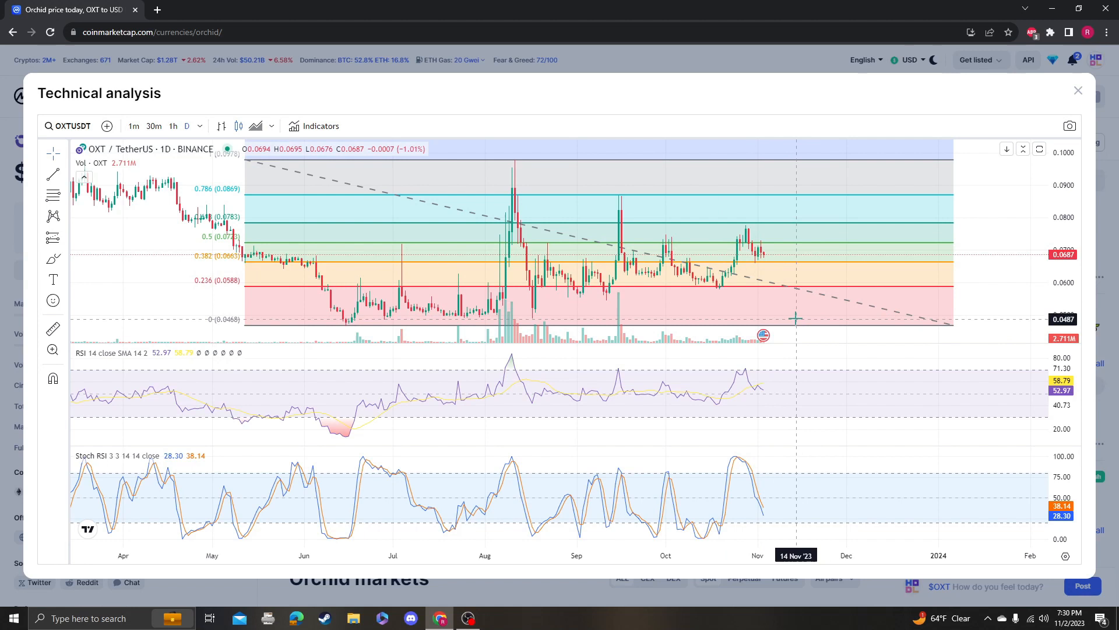
mouse_move(837, 300)
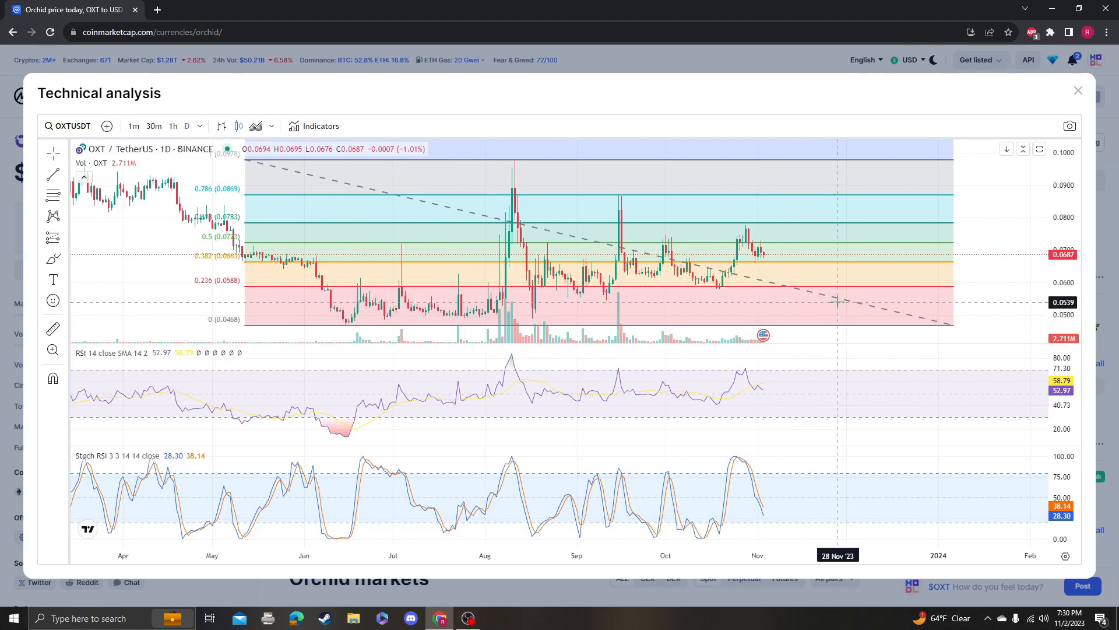
mouse_move(798, 297)
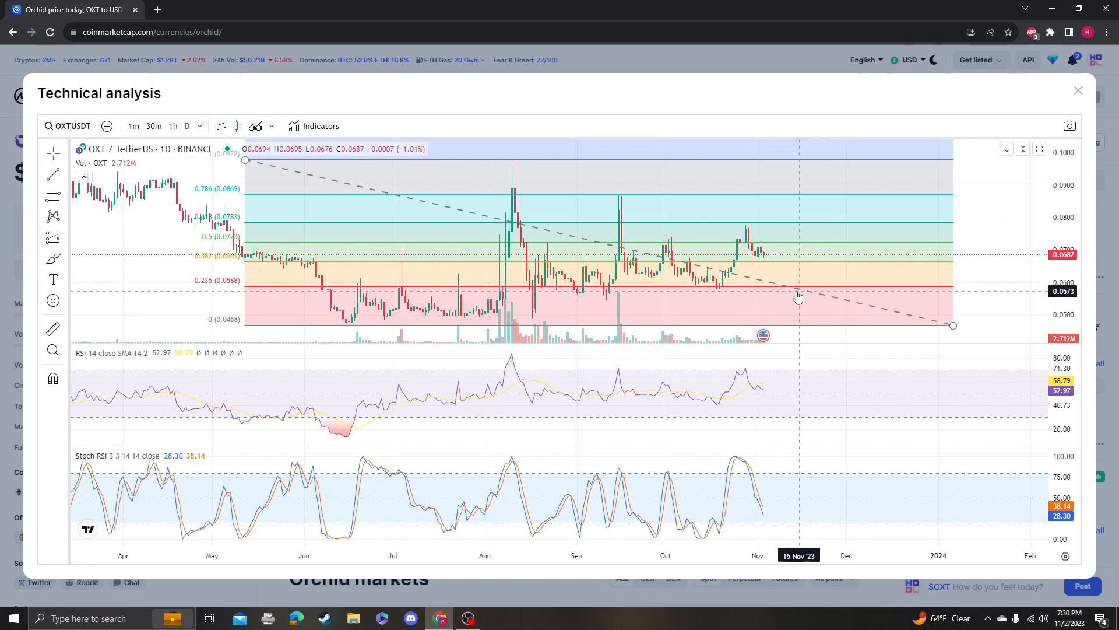
mouse_move(887, 337)
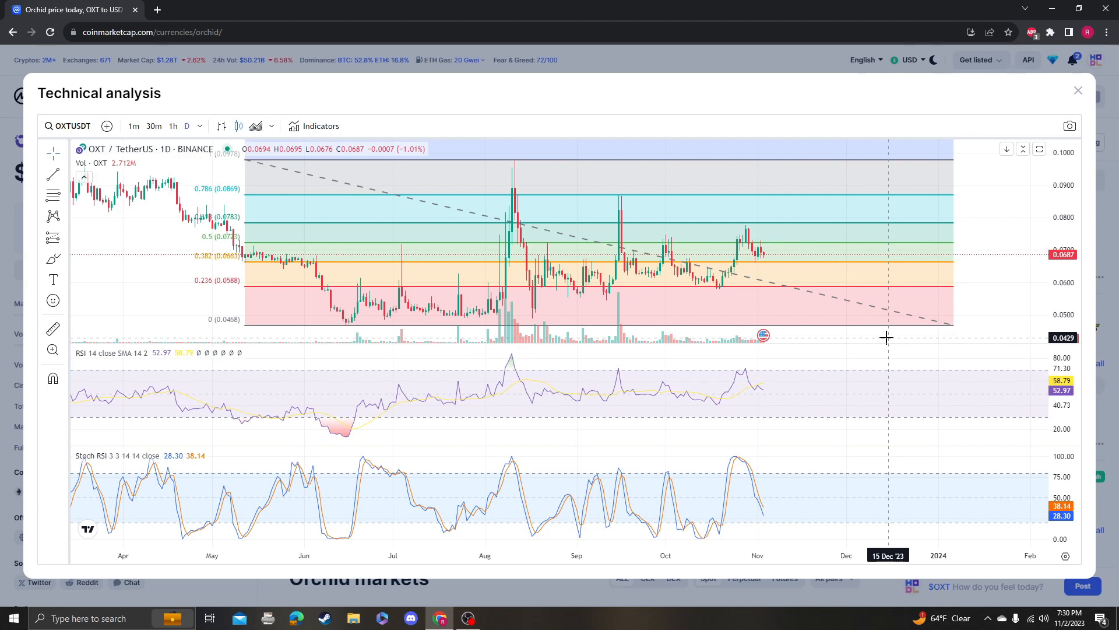
mouse_move(121, 225)
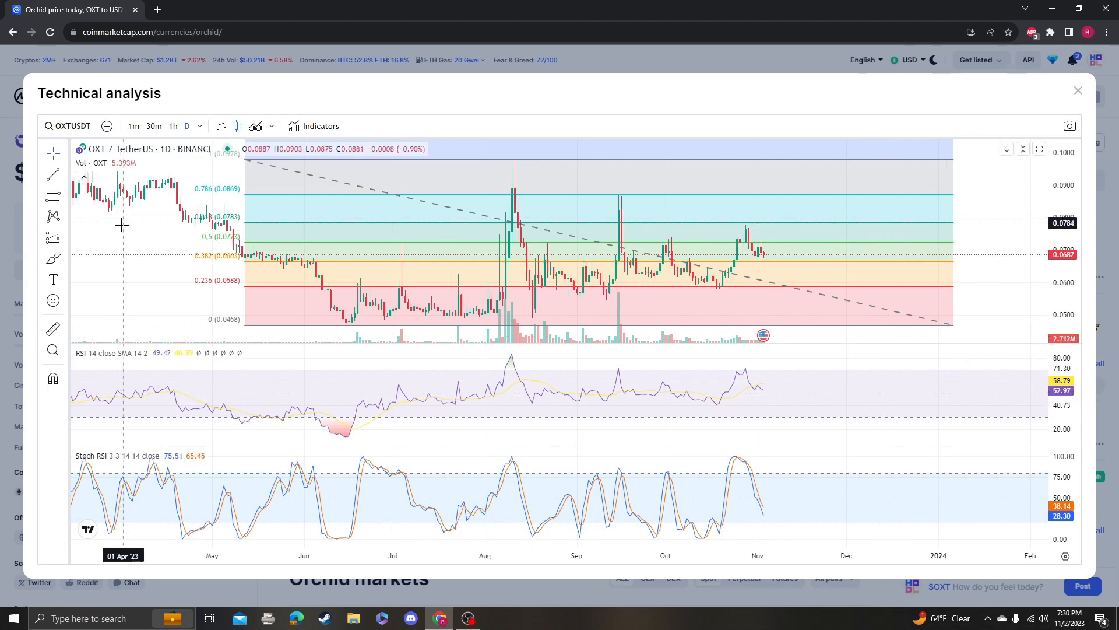
mouse_move(810, 255)
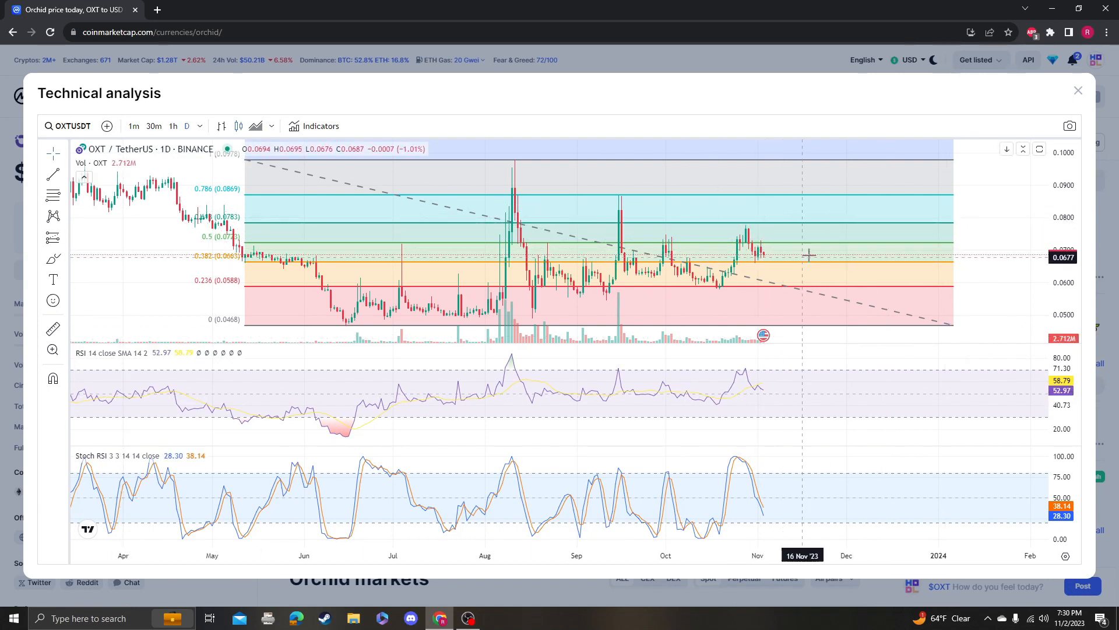
mouse_move(752, 269)
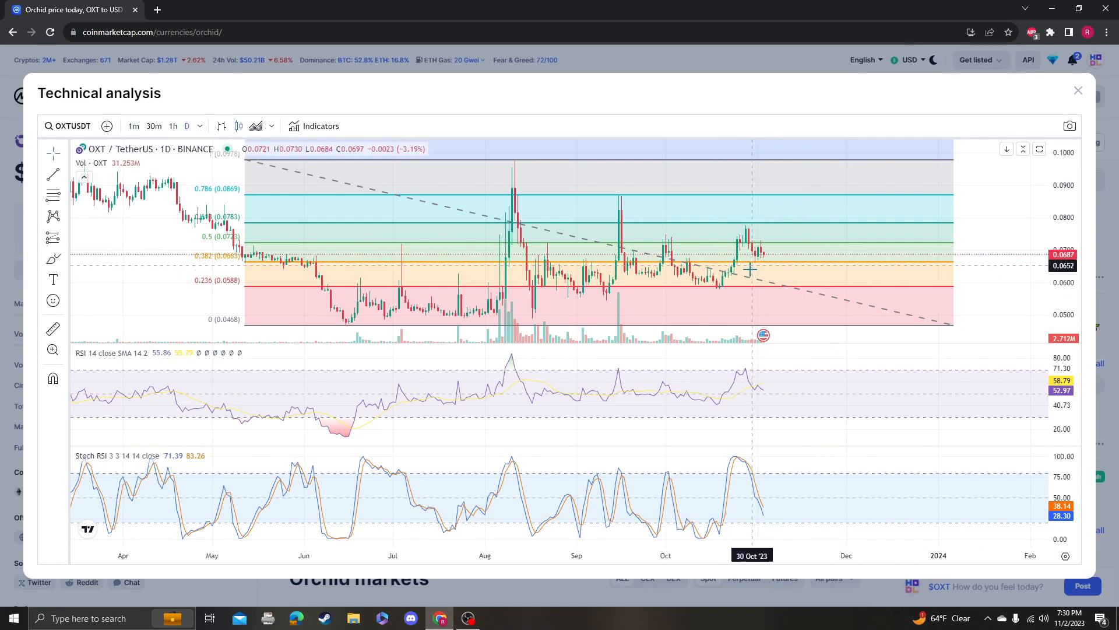
mouse_move(771, 272)
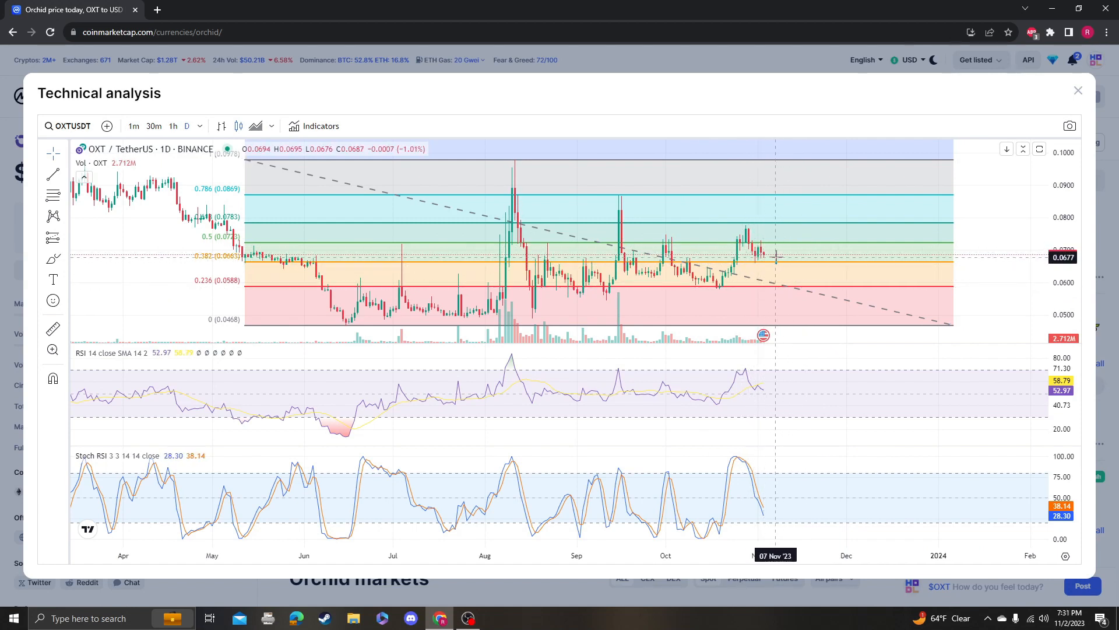
mouse_move(785, 269)
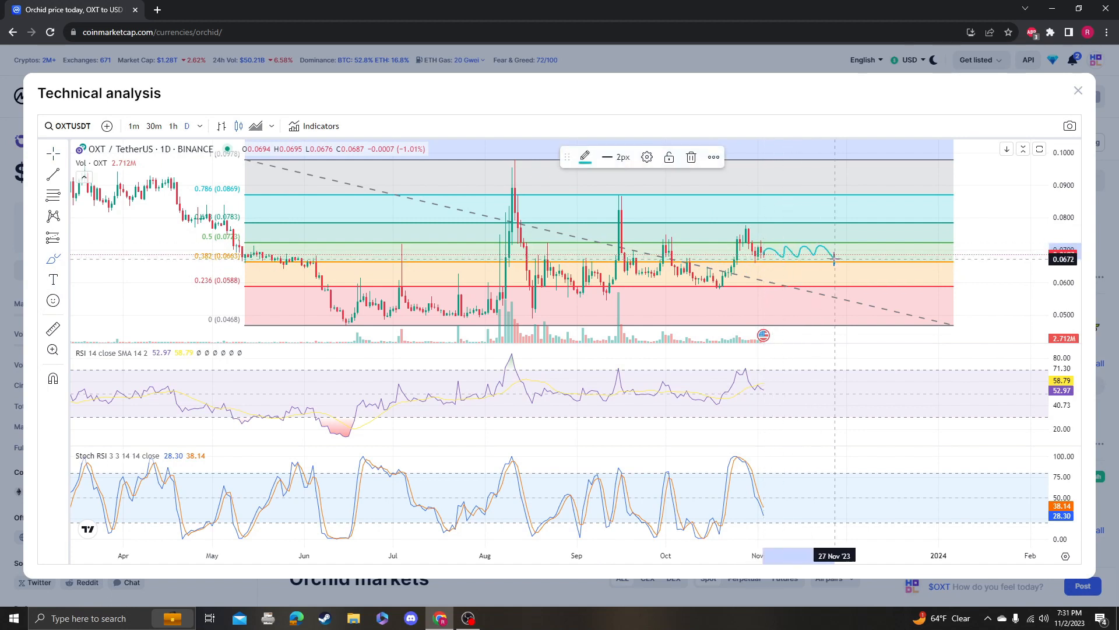
mouse_move(835, 256)
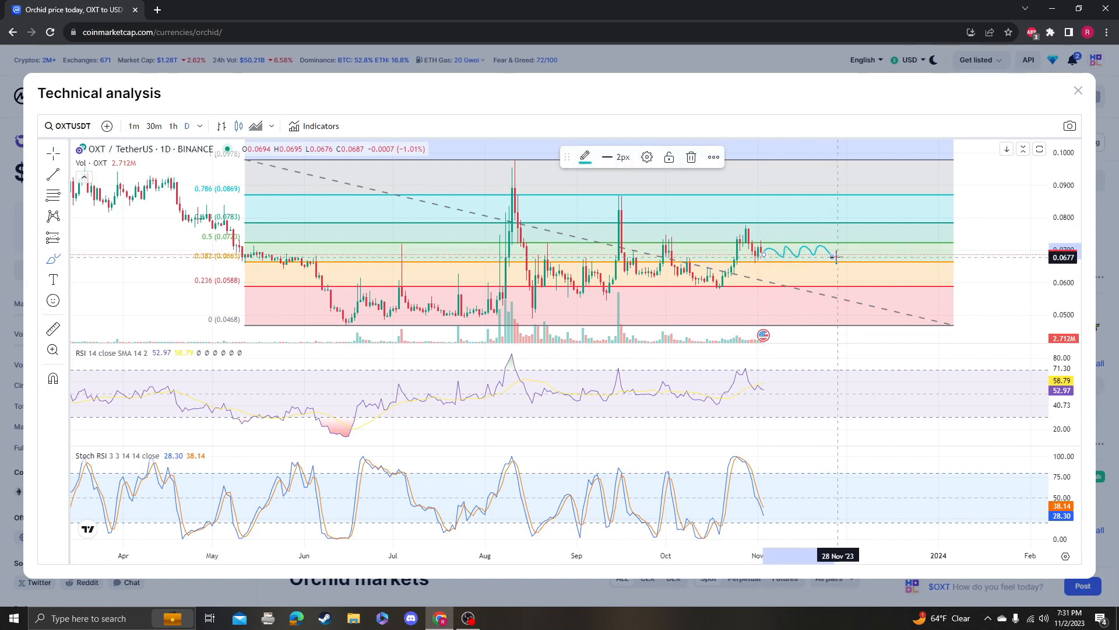
mouse_move(835, 329)
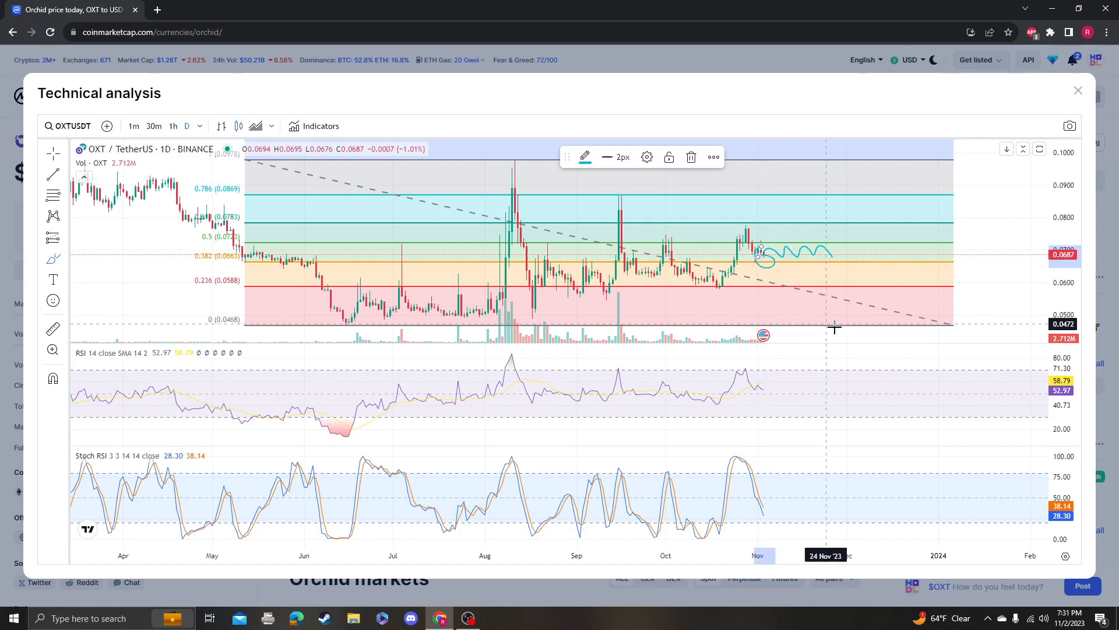
mouse_move(851, 312)
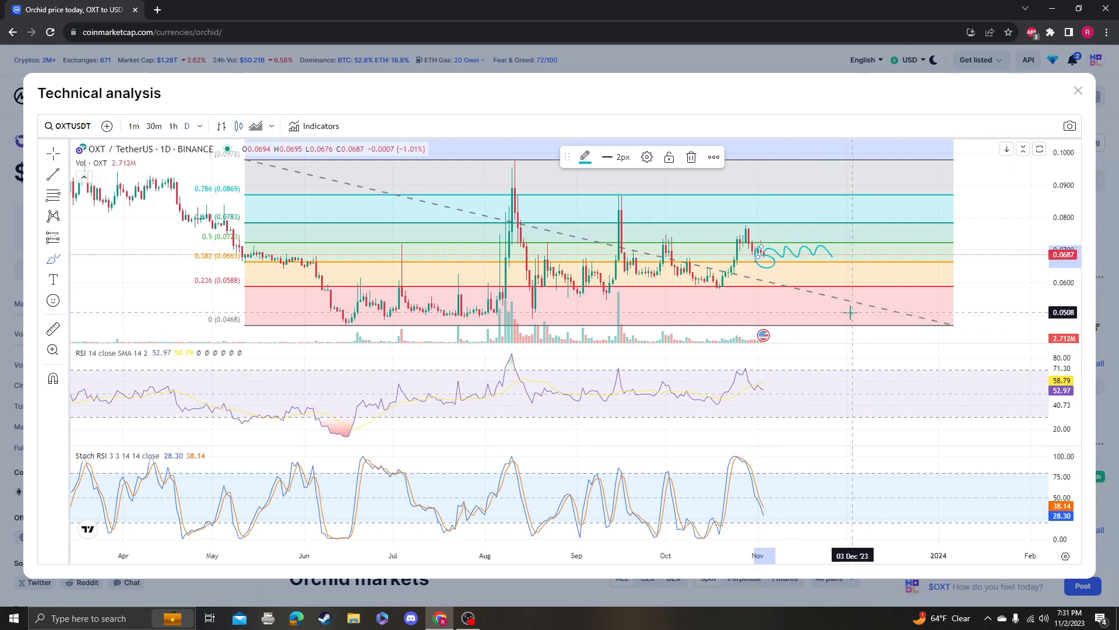
mouse_move(777, 273)
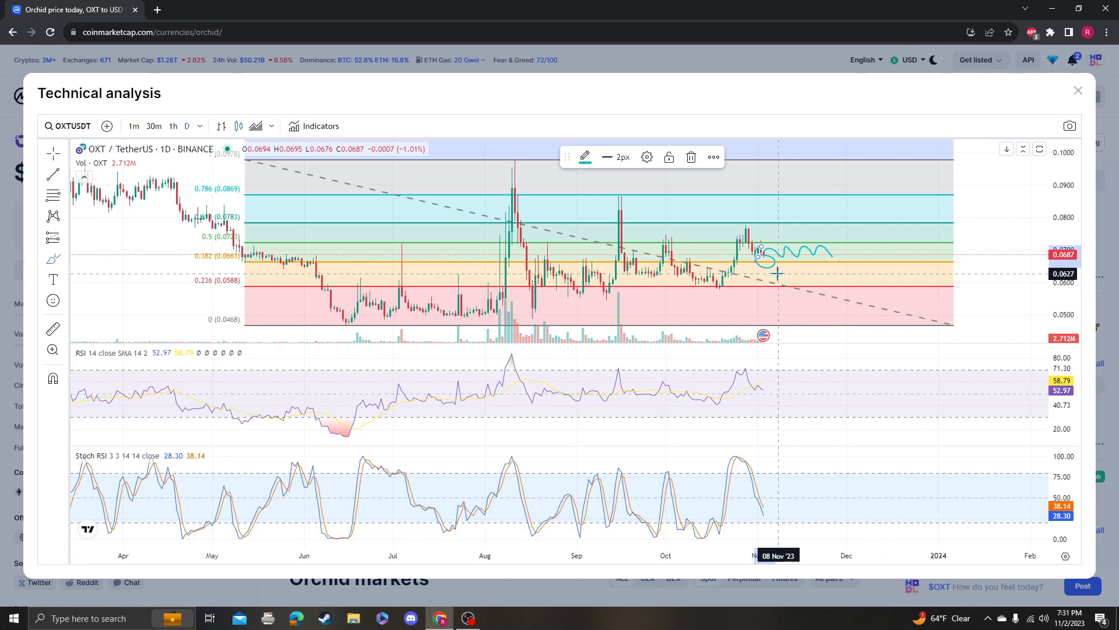
mouse_move(776, 256)
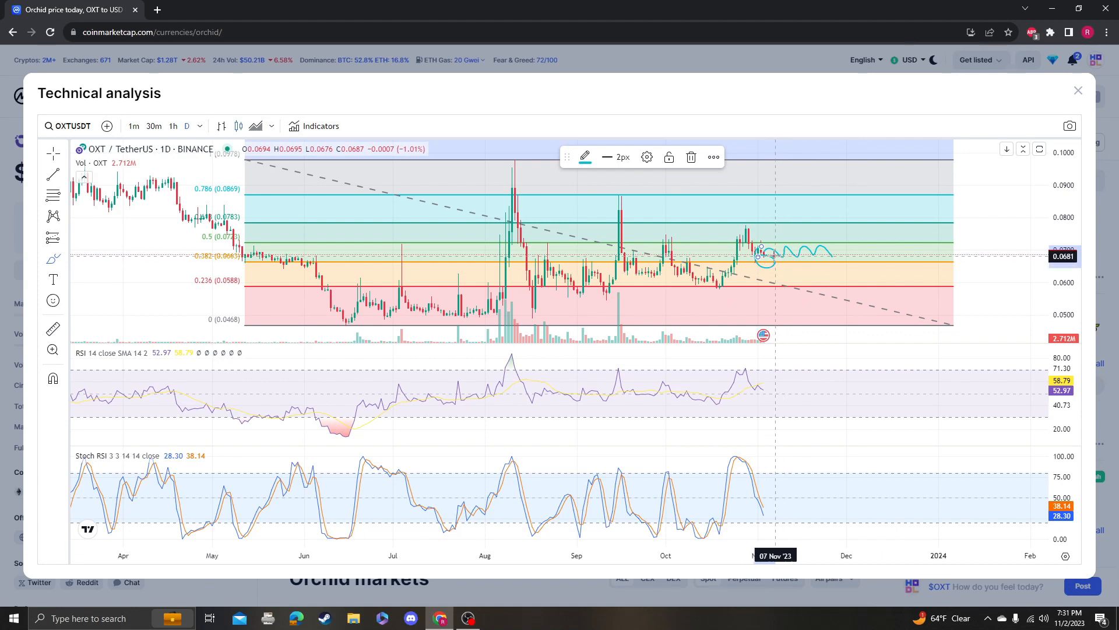
mouse_move(480, 265)
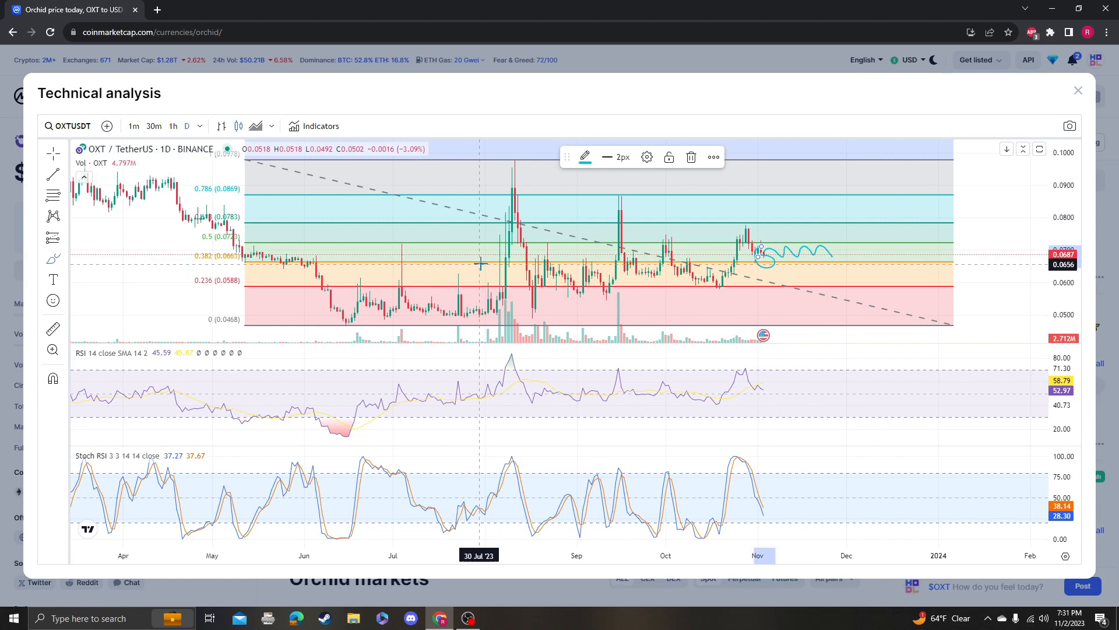
mouse_move(492, 256)
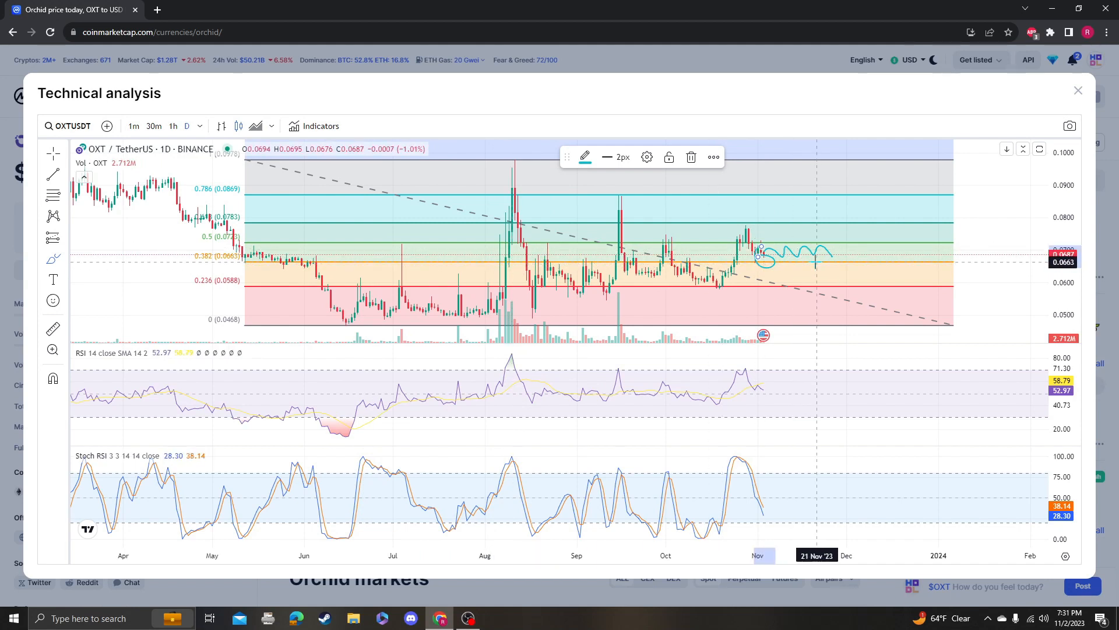
mouse_move(730, 273)
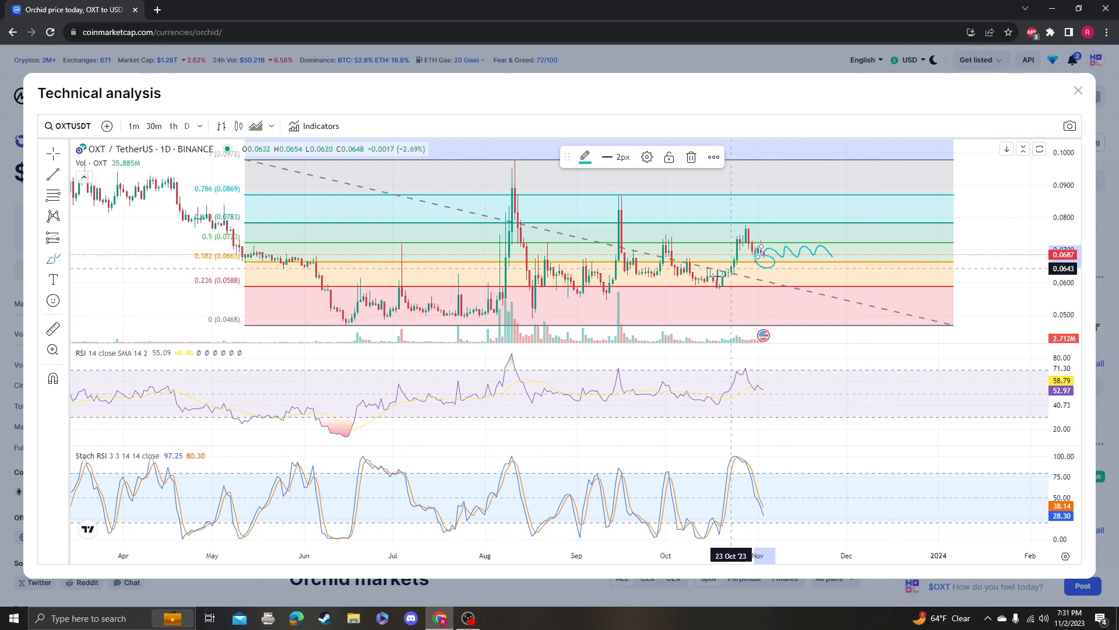
mouse_move(531, 349)
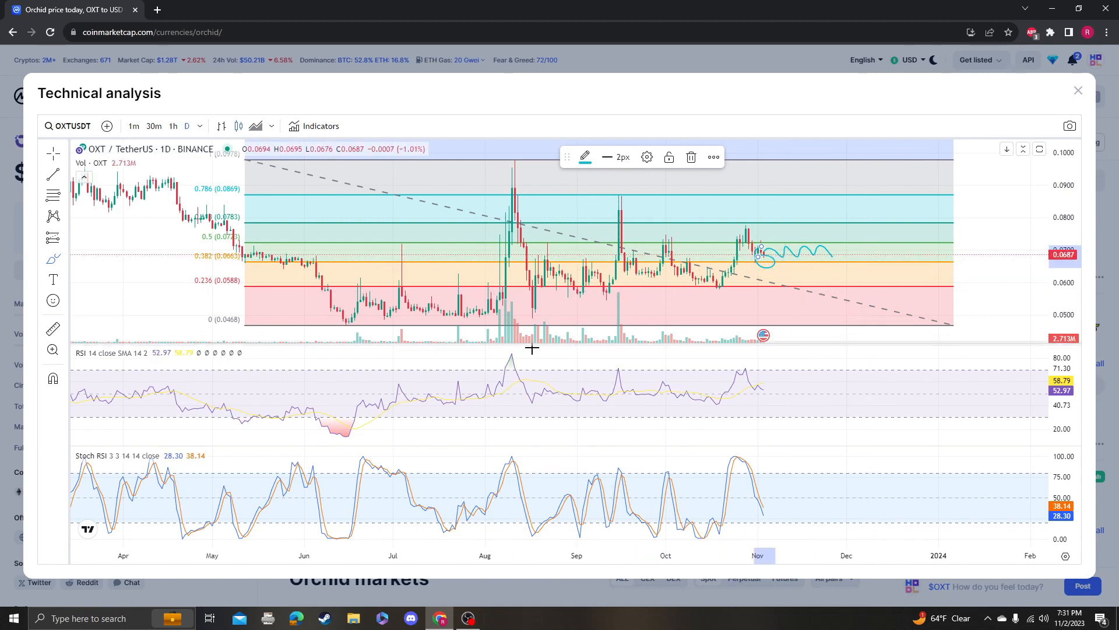
mouse_move(610, 298)
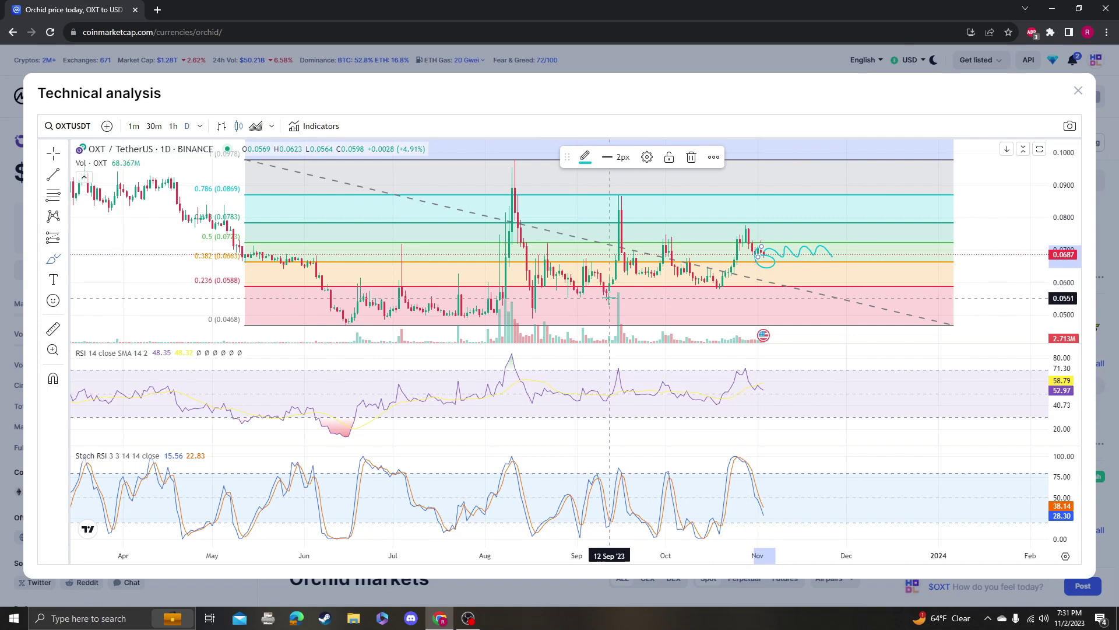
mouse_move(720, 279)
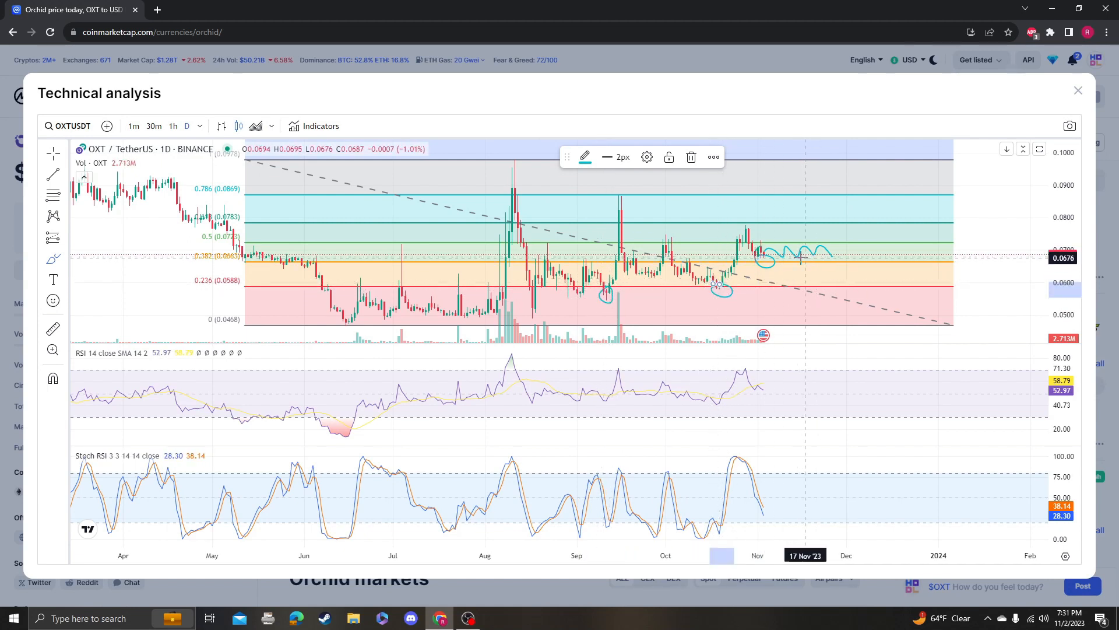
mouse_move(811, 258)
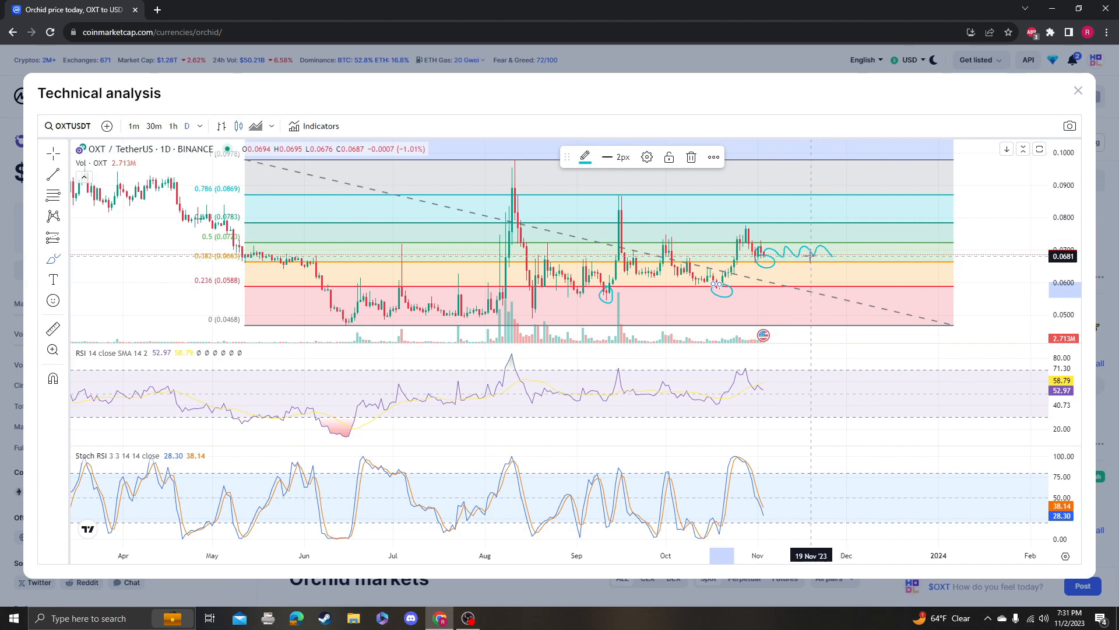
mouse_move(985, 214)
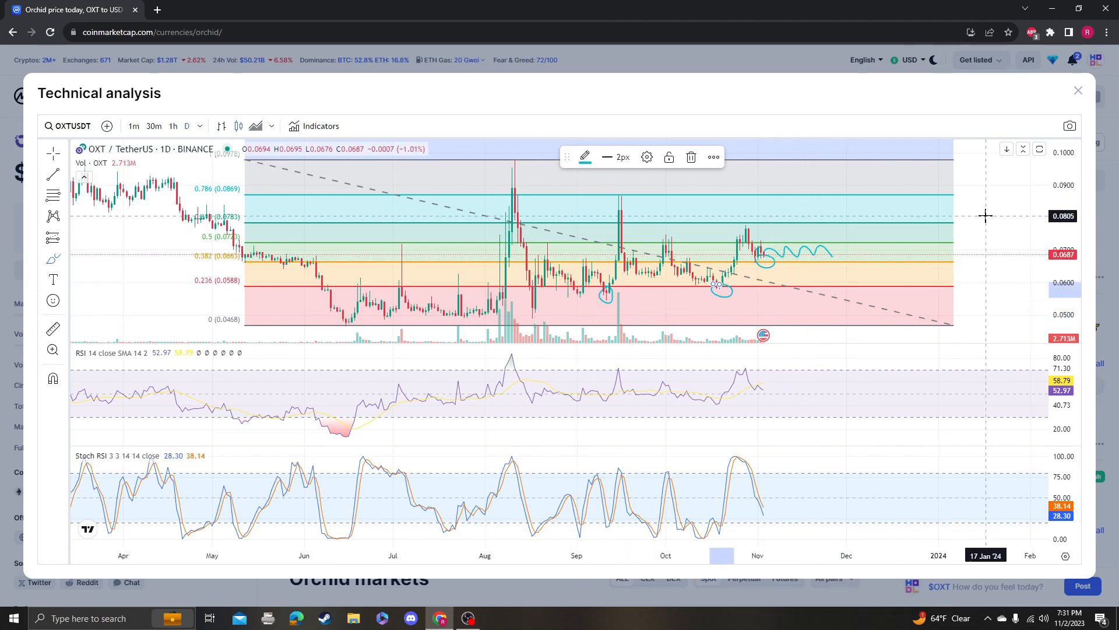
mouse_move(802, 252)
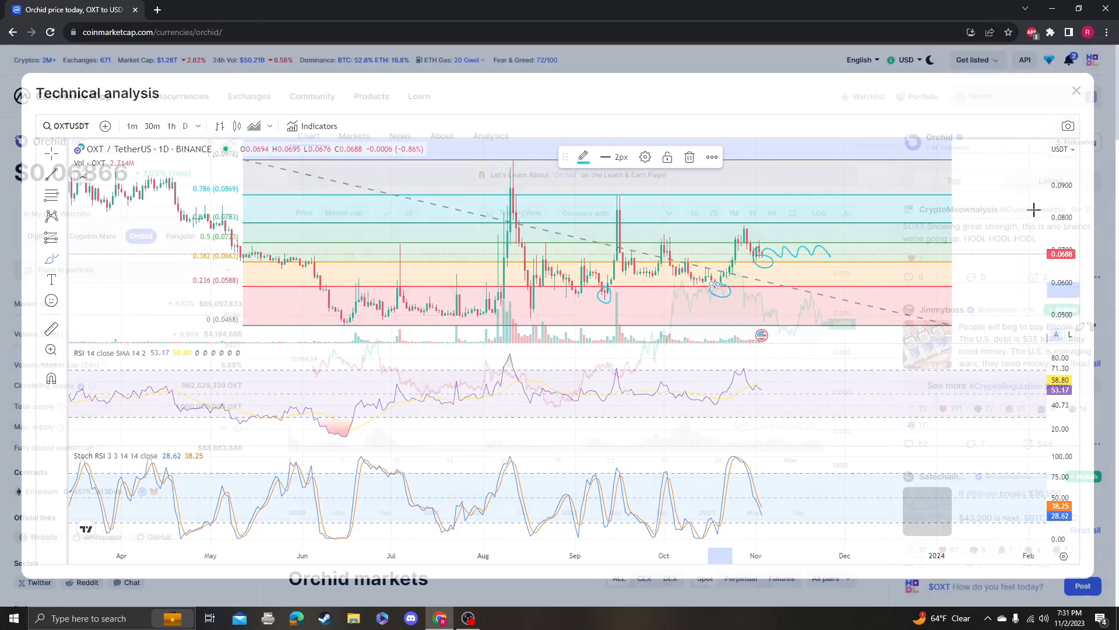
Briefly return to the Orchid page, highlight 'months' under the all-time low, and reopen the chart
left_click(1077, 91)
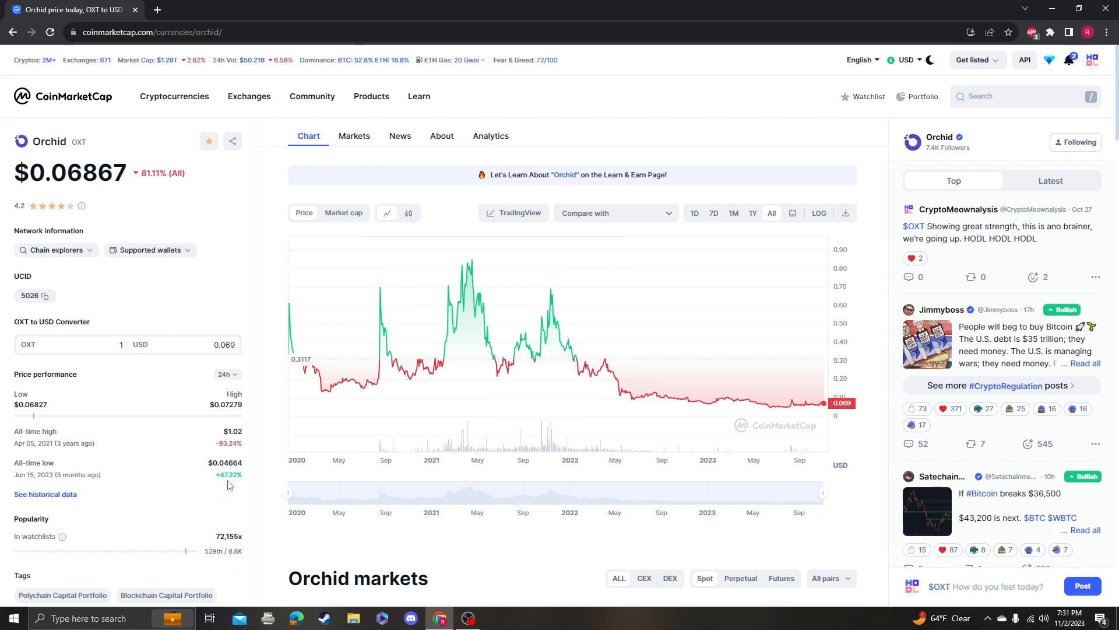
double_click(72, 475)
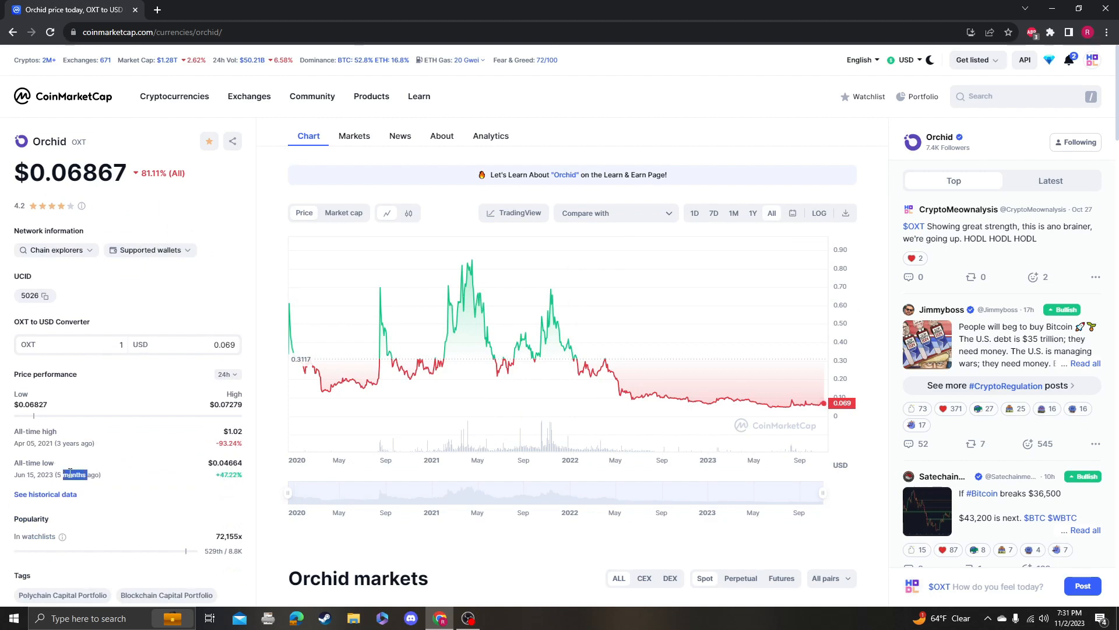
mouse_move(785, 363)
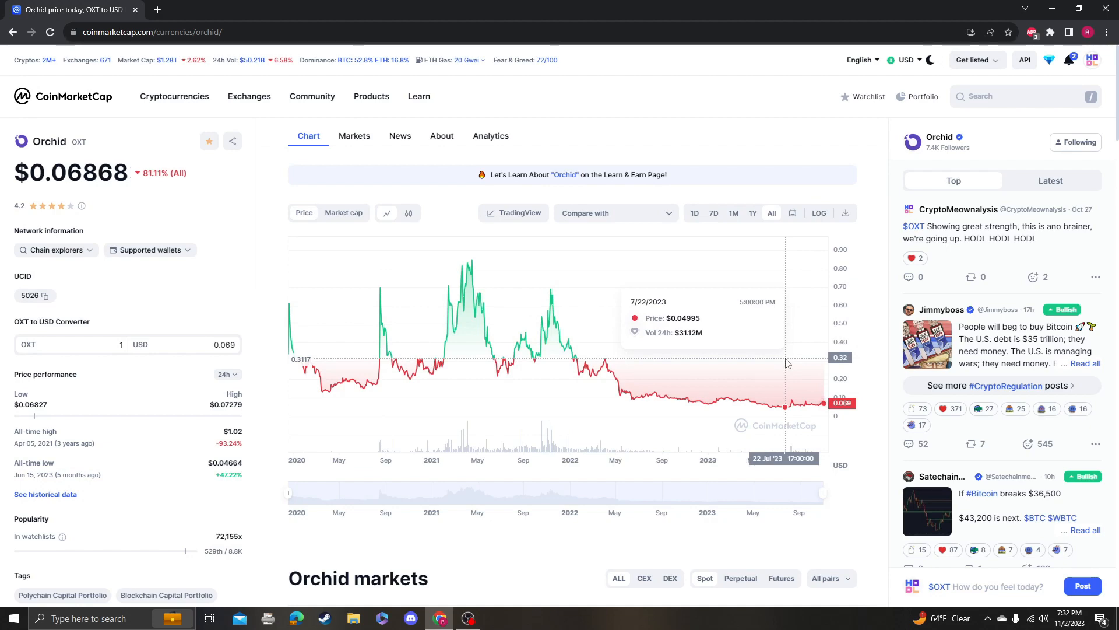
left_click(513, 212)
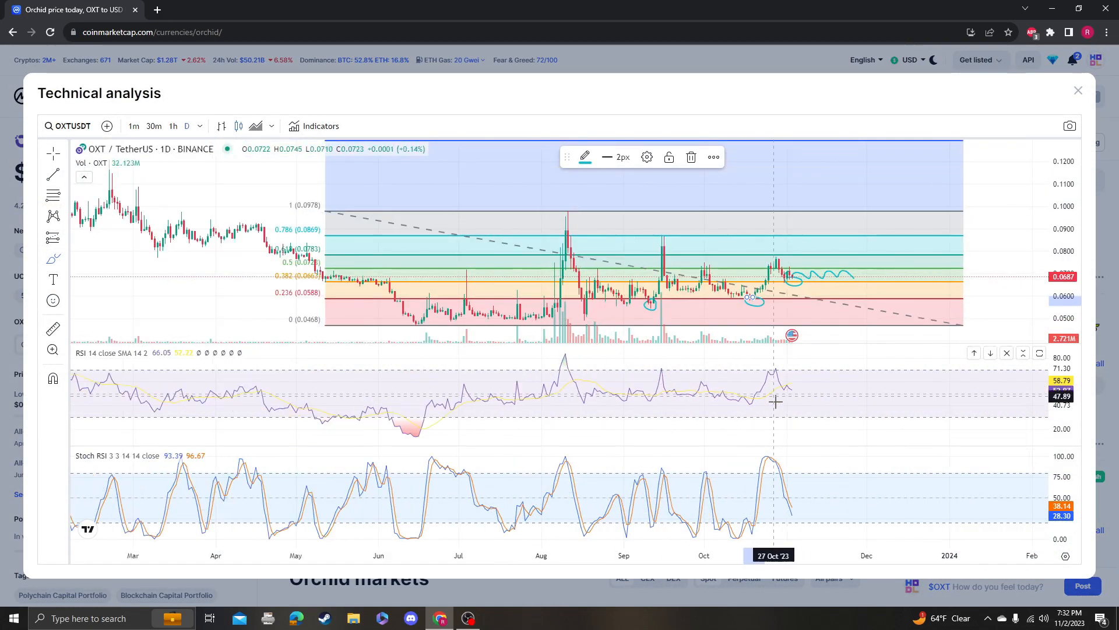
mouse_move(800, 390)
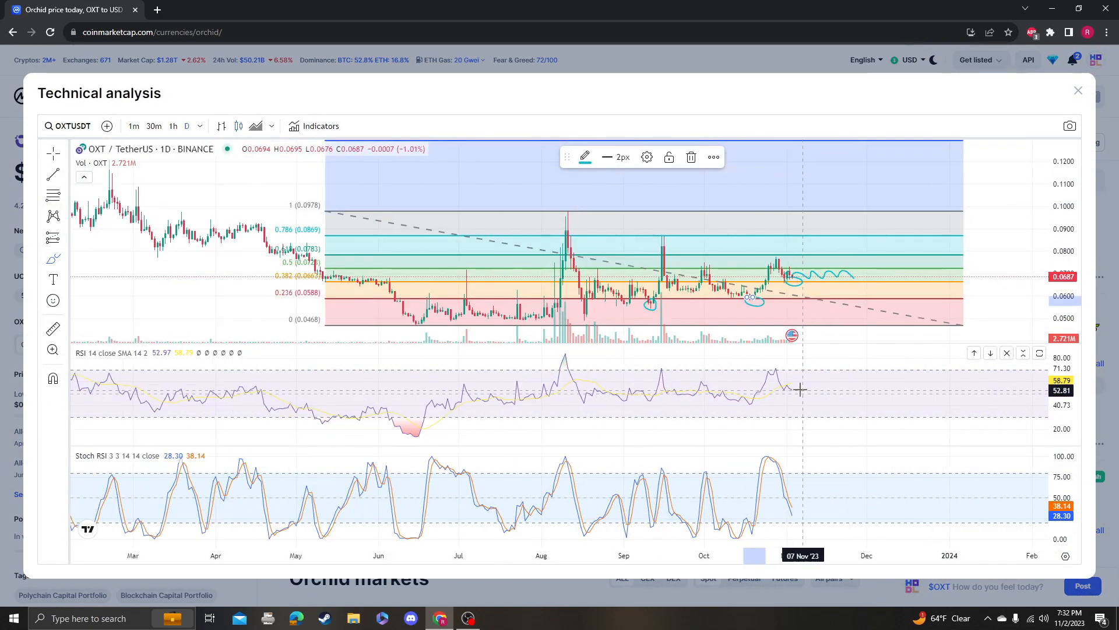
mouse_move(790, 378)
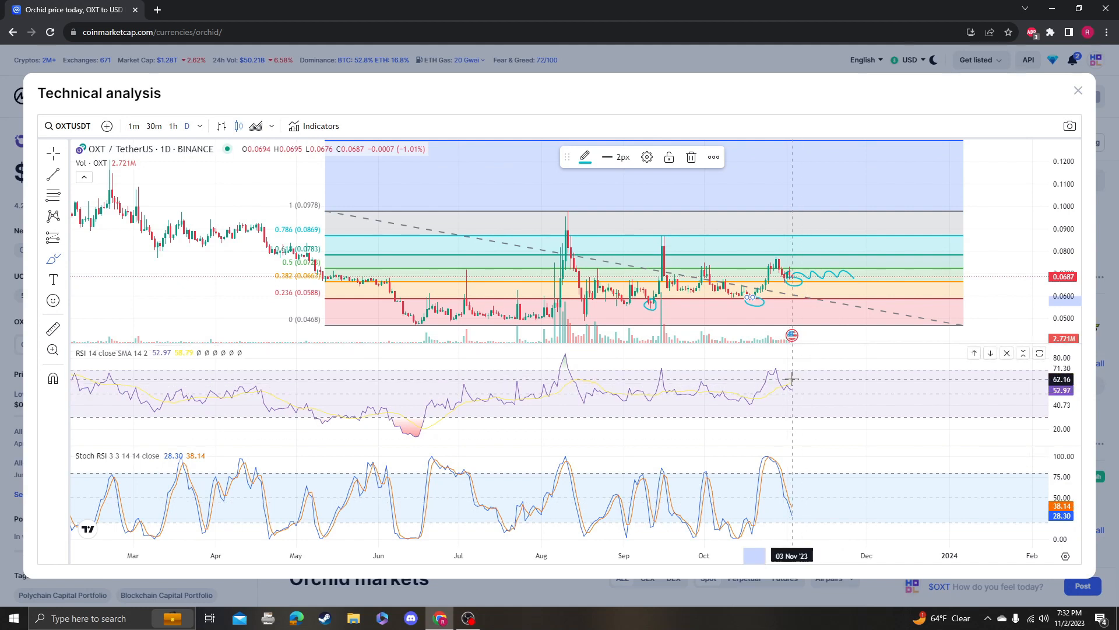
mouse_move(790, 377)
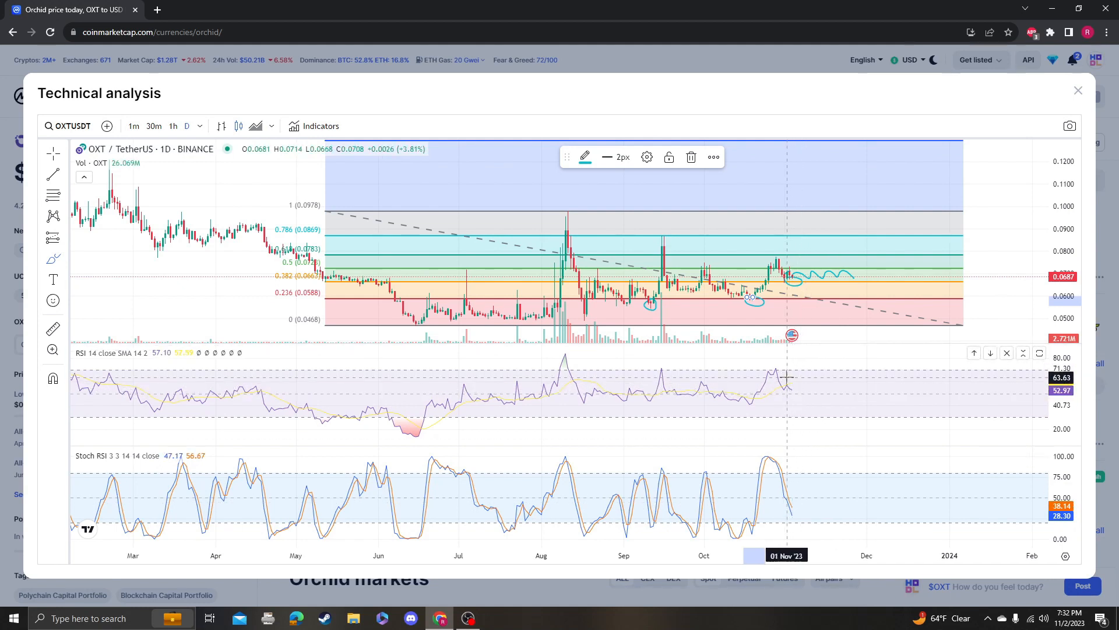
mouse_move(791, 384)
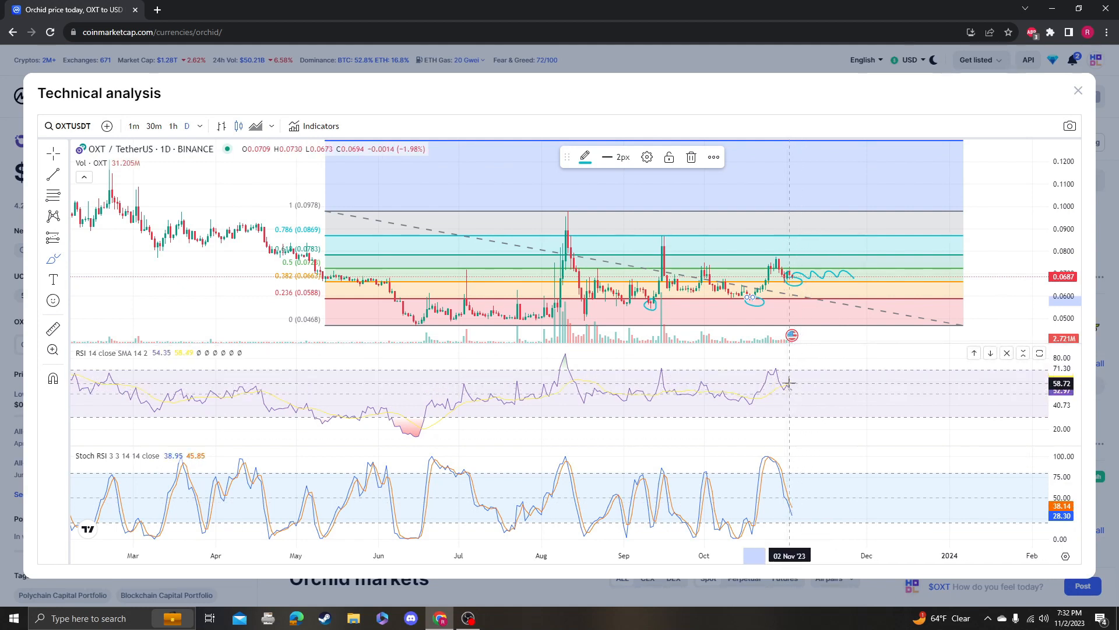
mouse_move(415, 408)
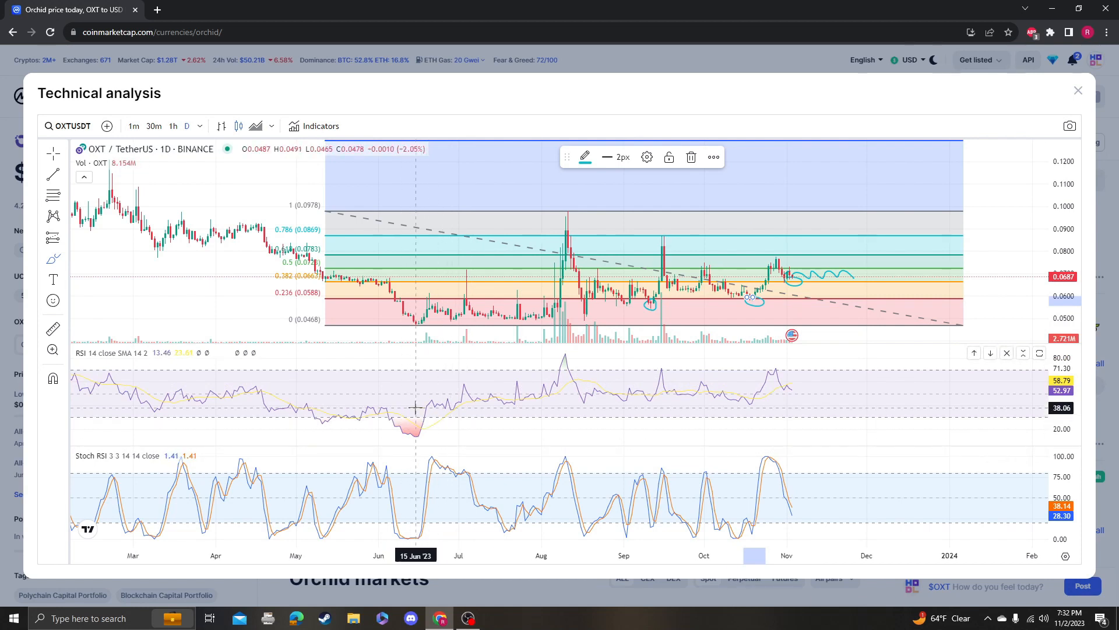
mouse_move(357, 424)
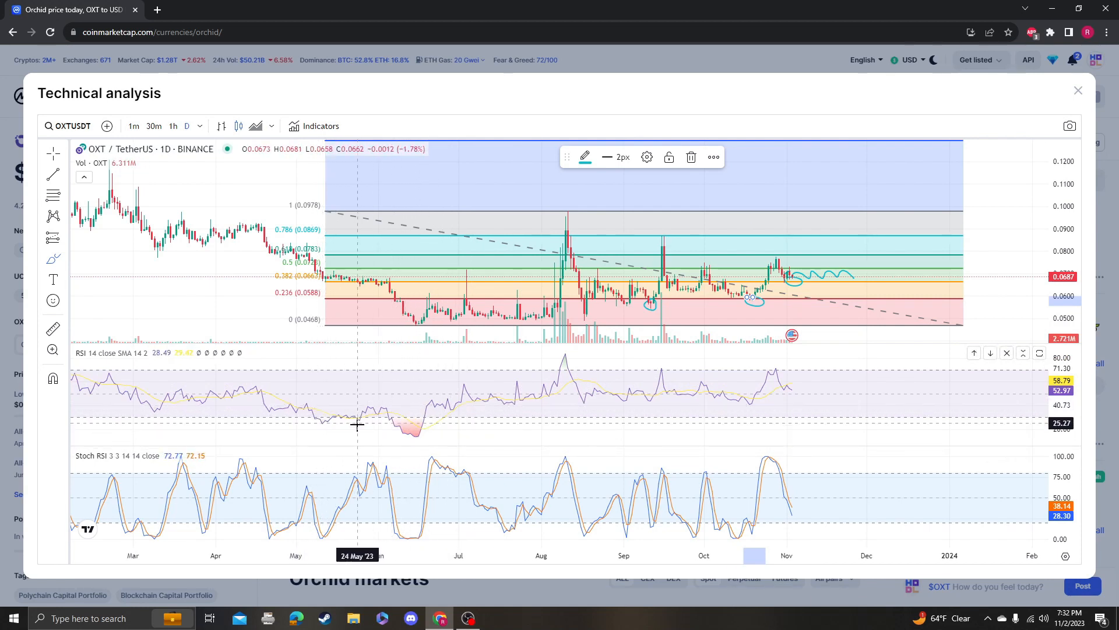
mouse_move(362, 305)
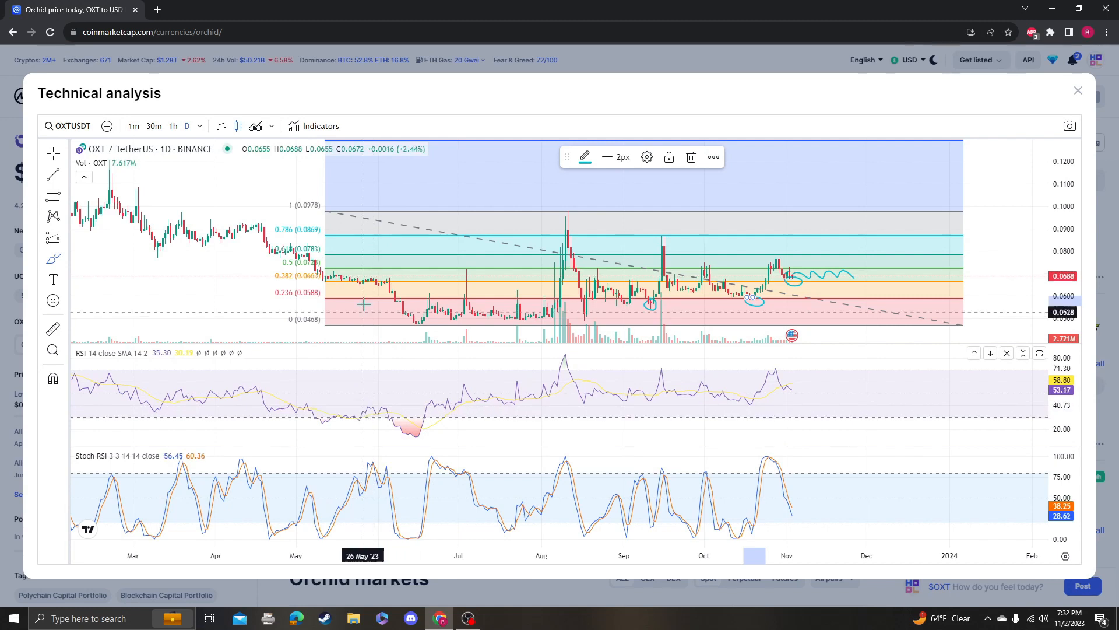
mouse_move(407, 419)
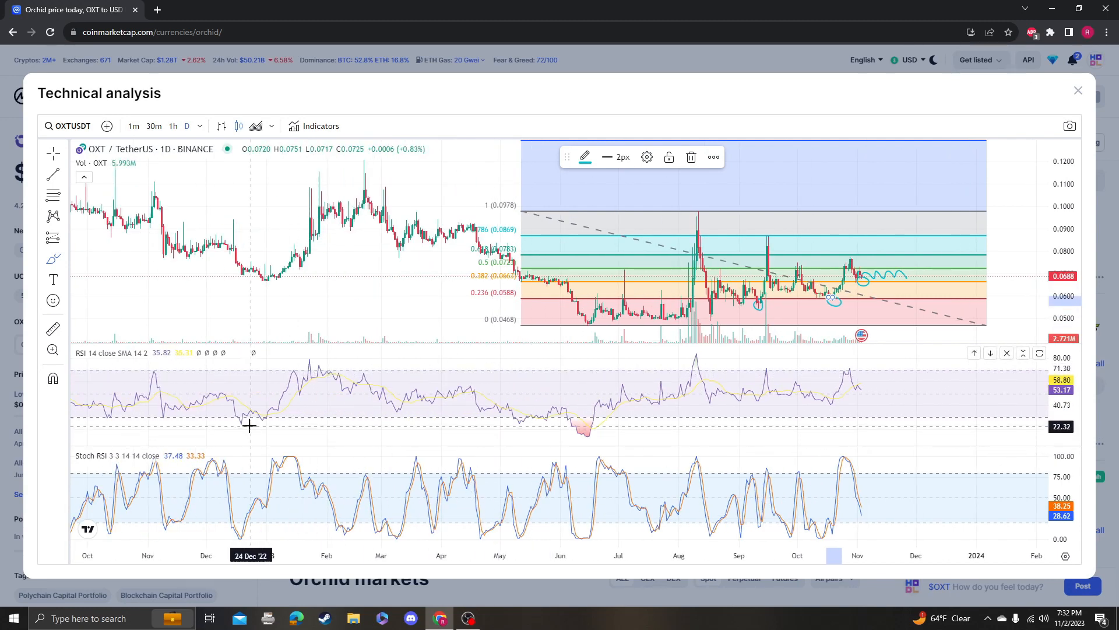
mouse_move(370, 276)
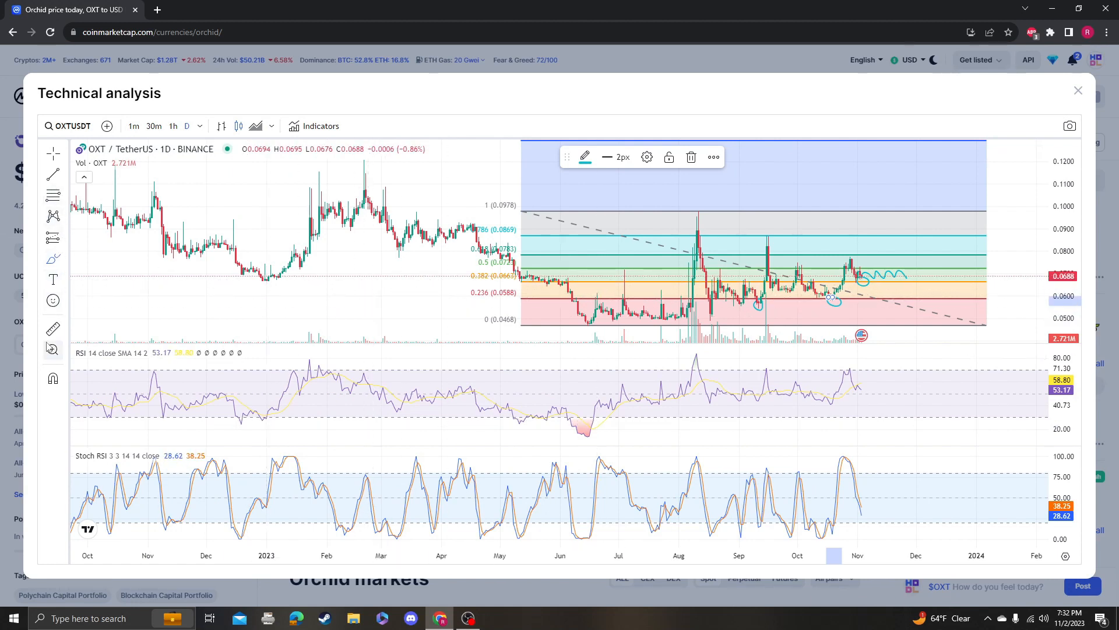
mouse_move(241, 427)
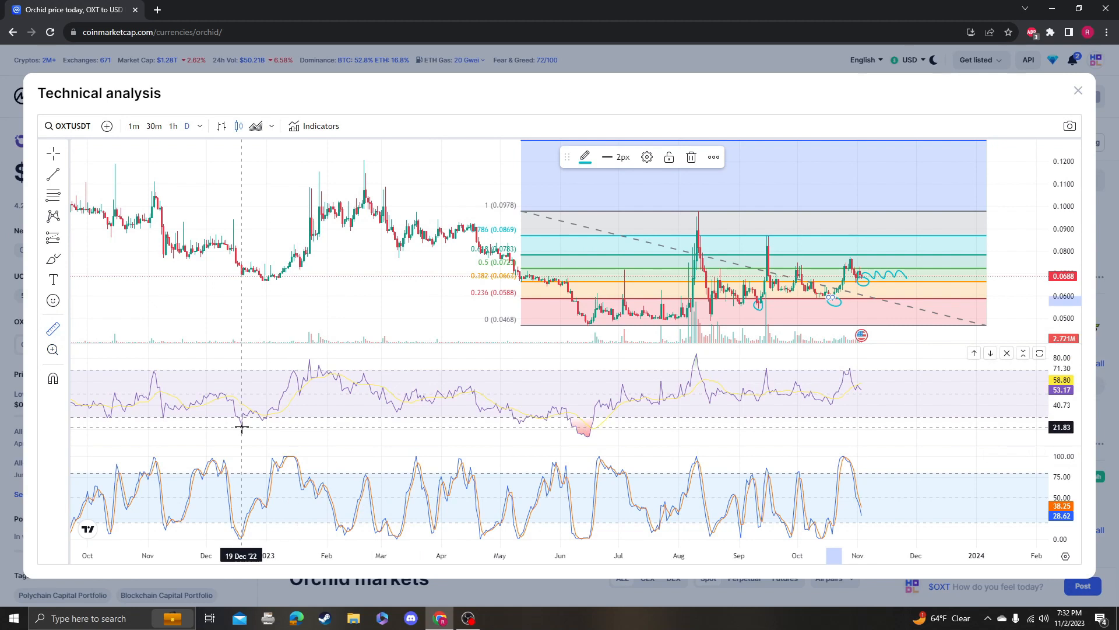
mouse_move(185, 274)
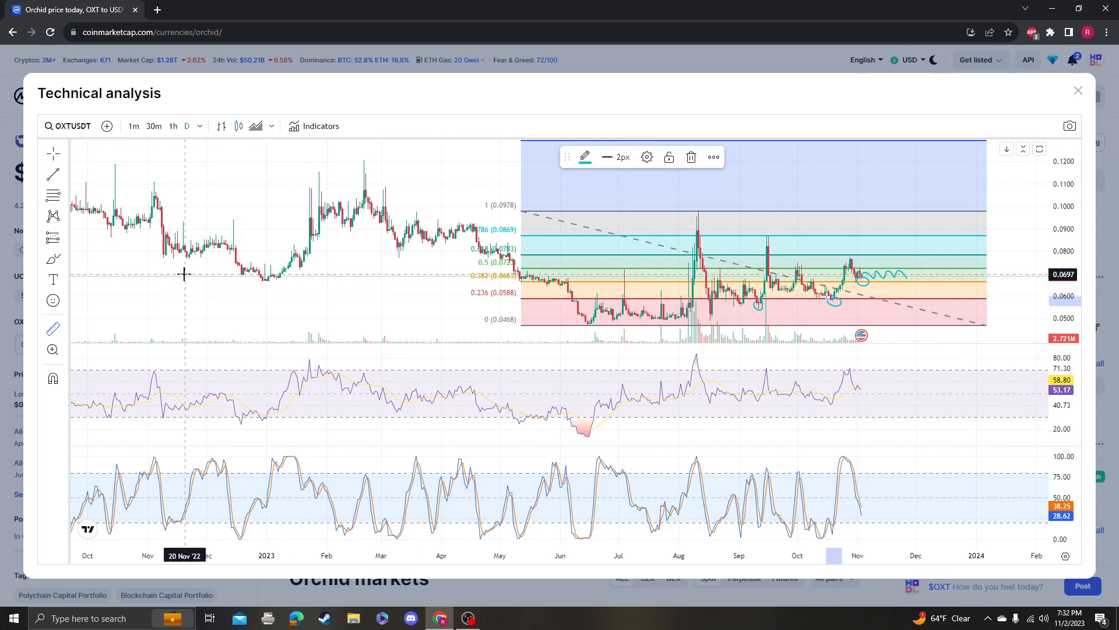
mouse_move(182, 285)
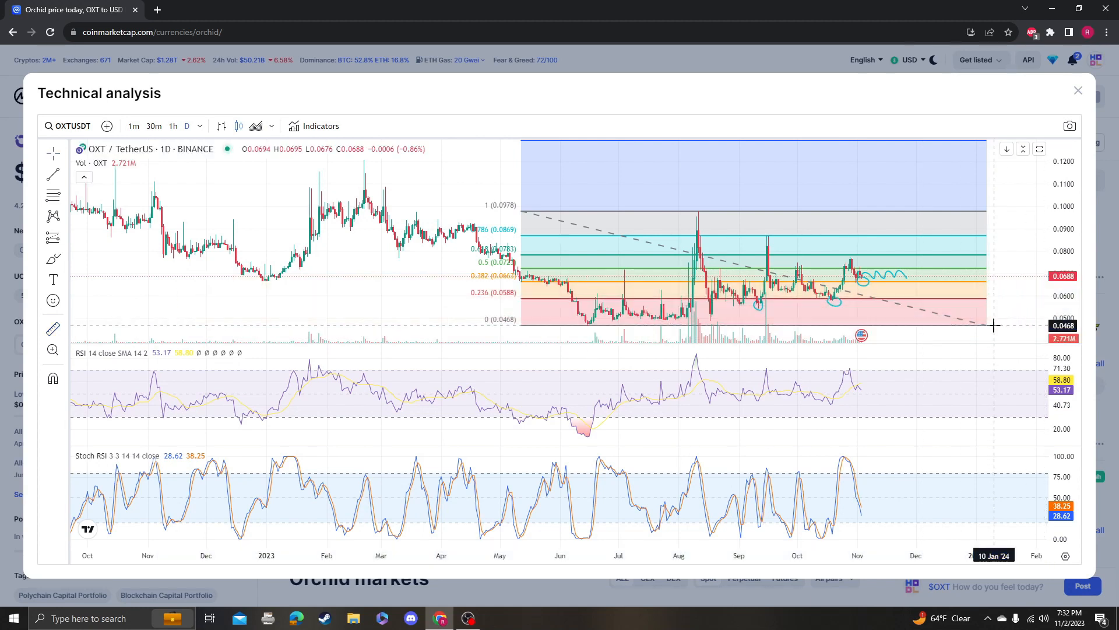
mouse_move(520, 425)
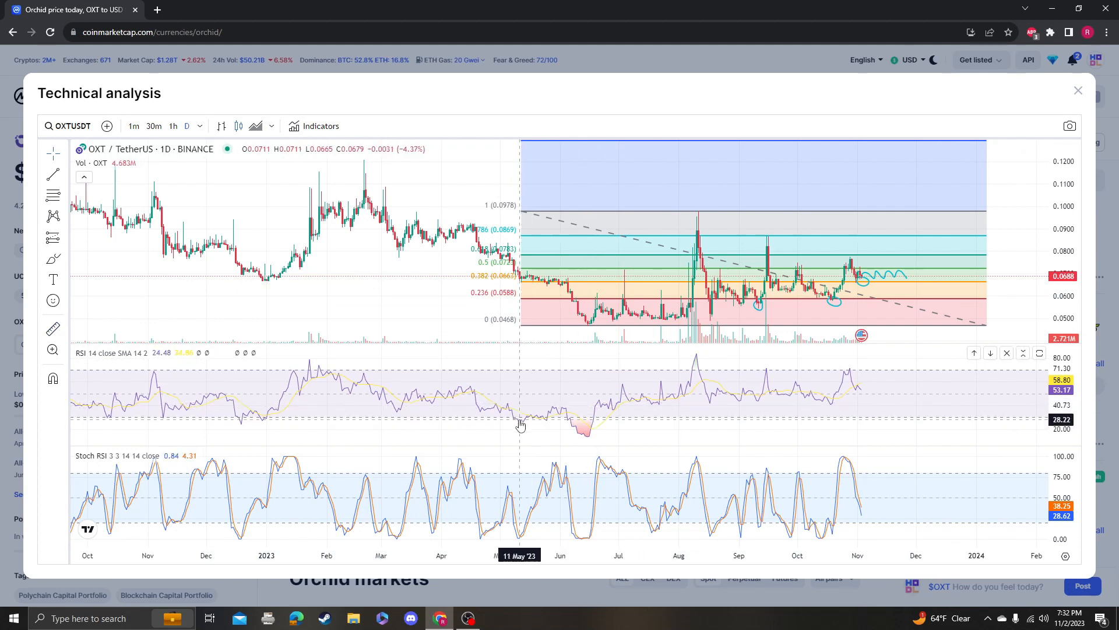
mouse_move(614, 317)
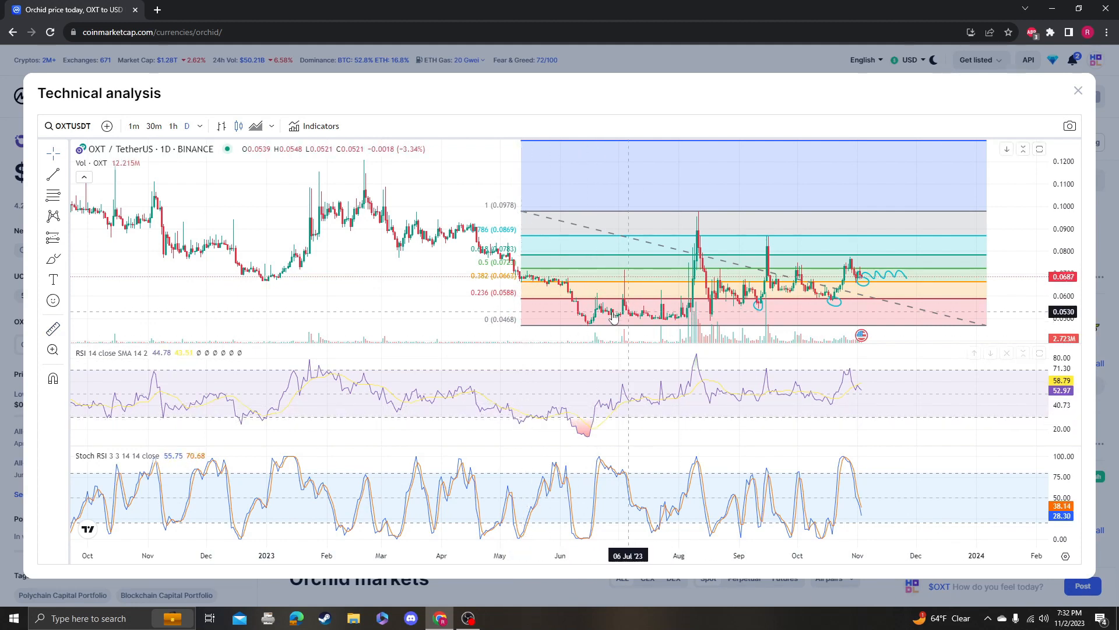
mouse_move(581, 337)
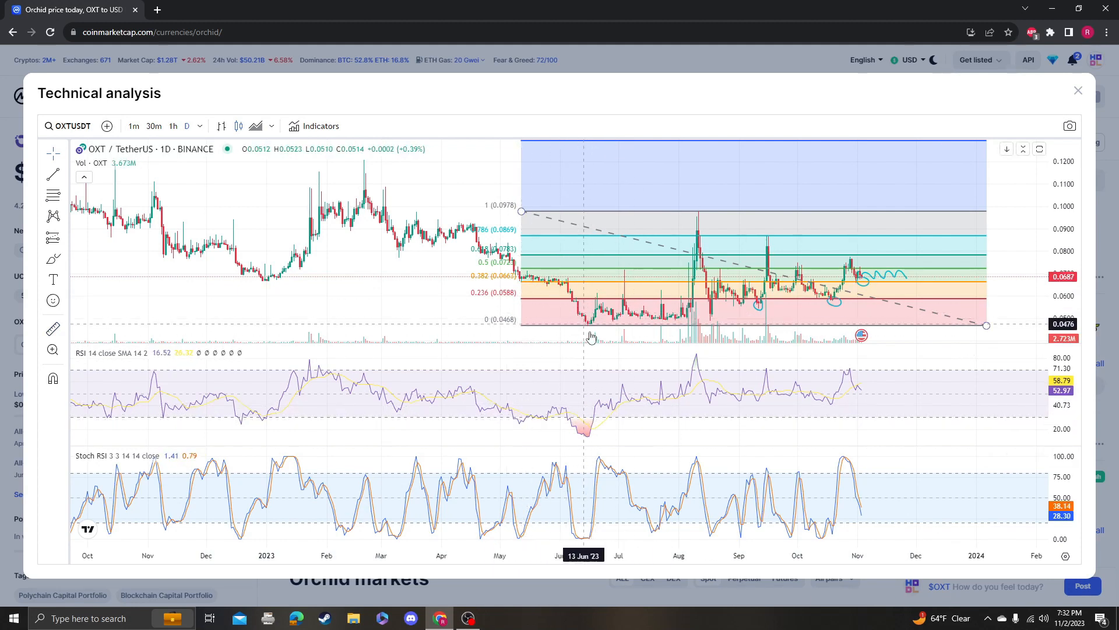
mouse_move(599, 332)
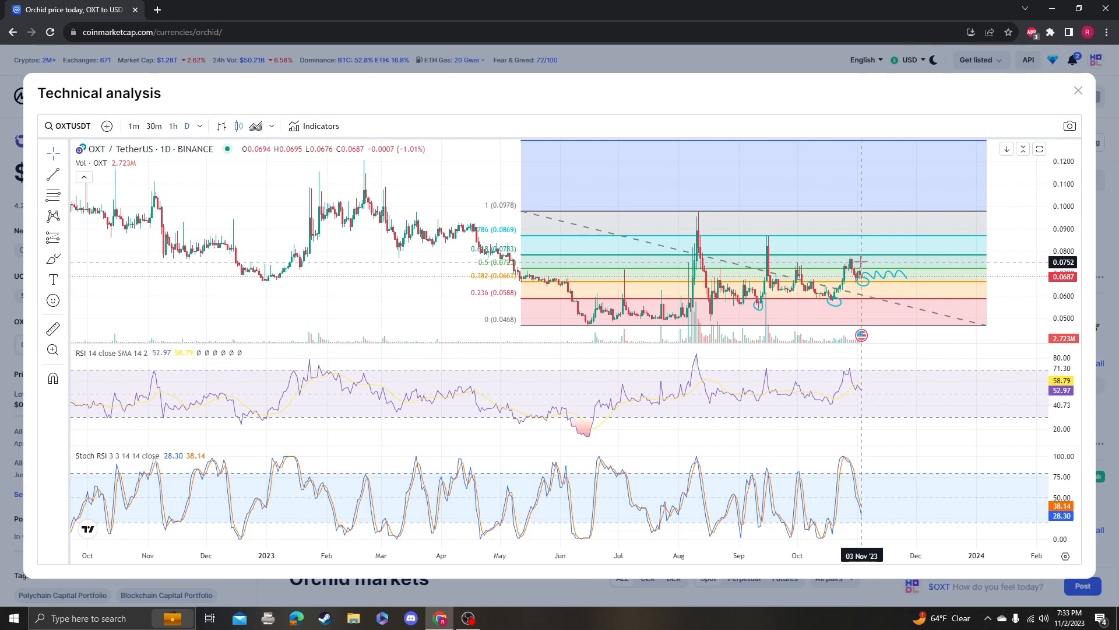
mouse_move(692, 350)
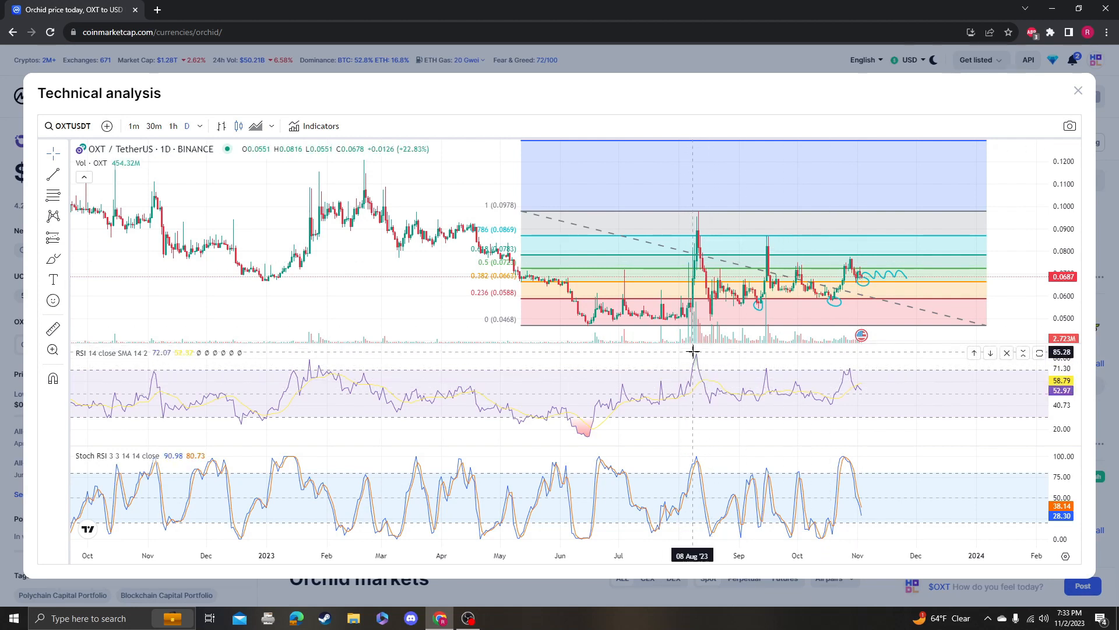
mouse_move(693, 360)
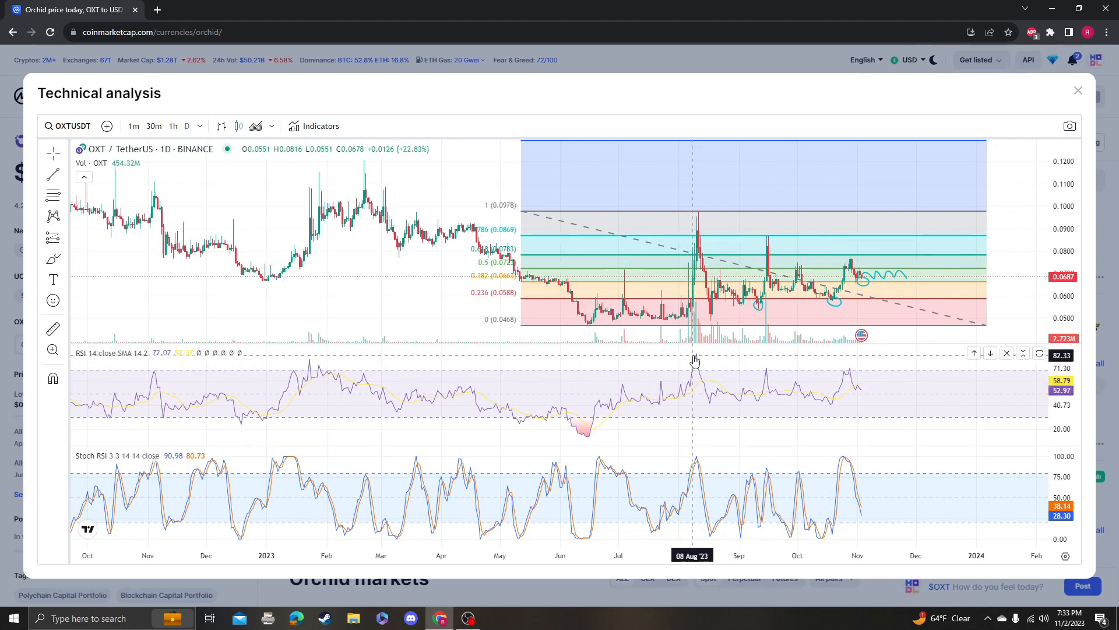
mouse_move(702, 289)
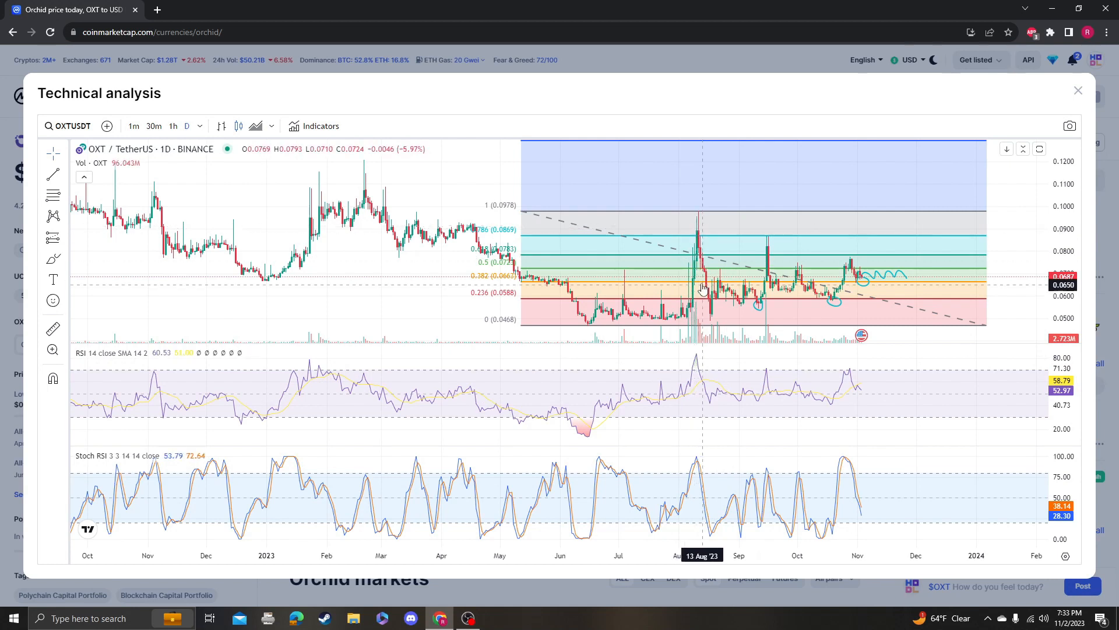
mouse_move(312, 231)
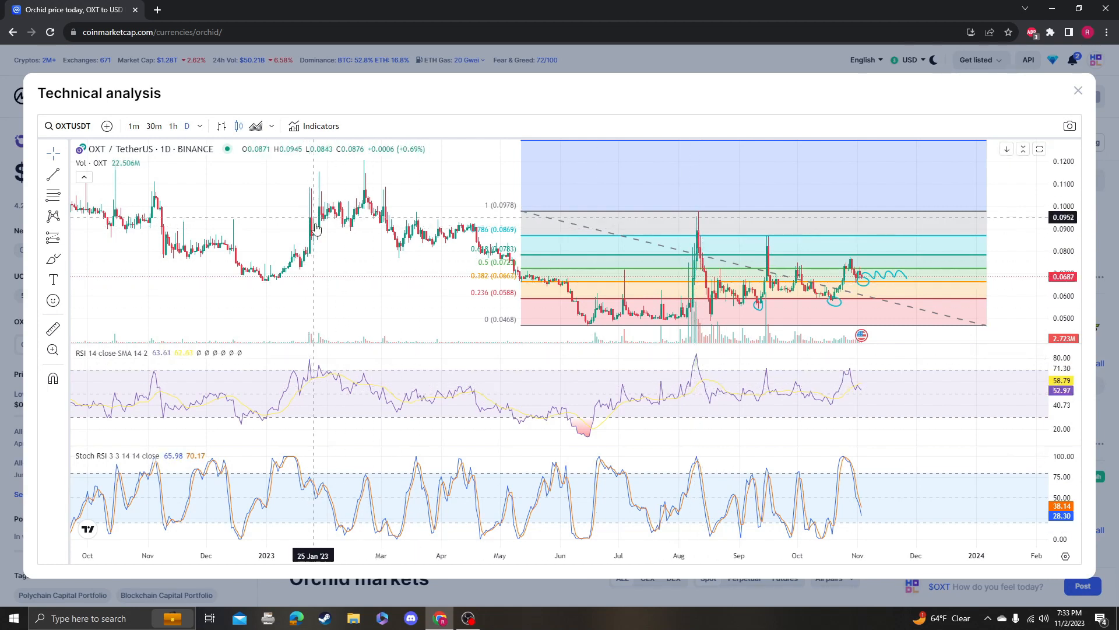
mouse_move(341, 247)
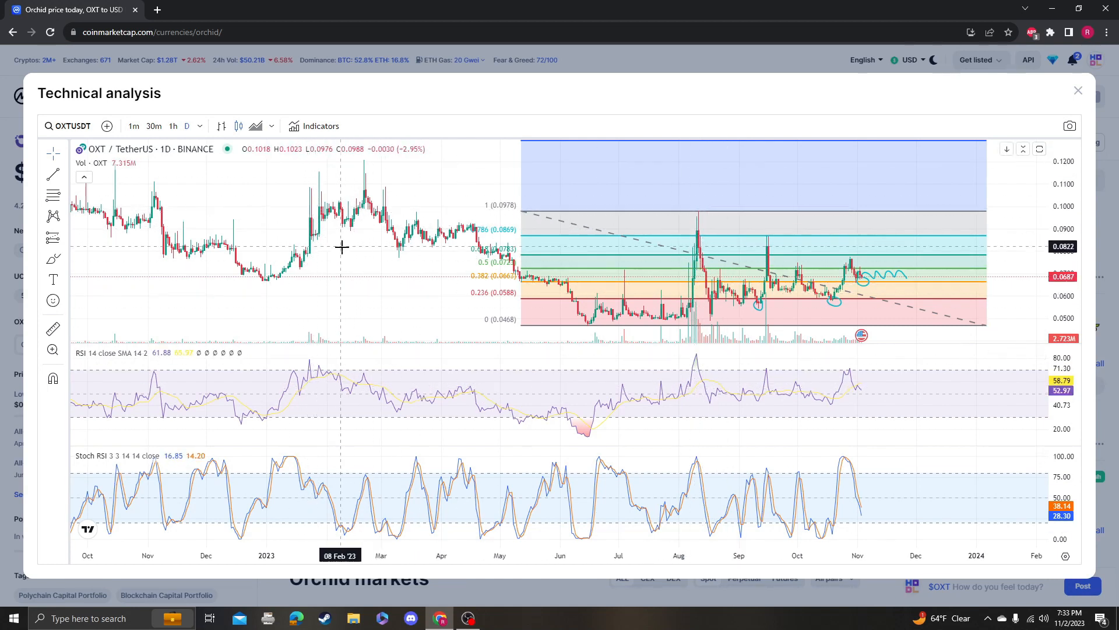
mouse_move(370, 218)
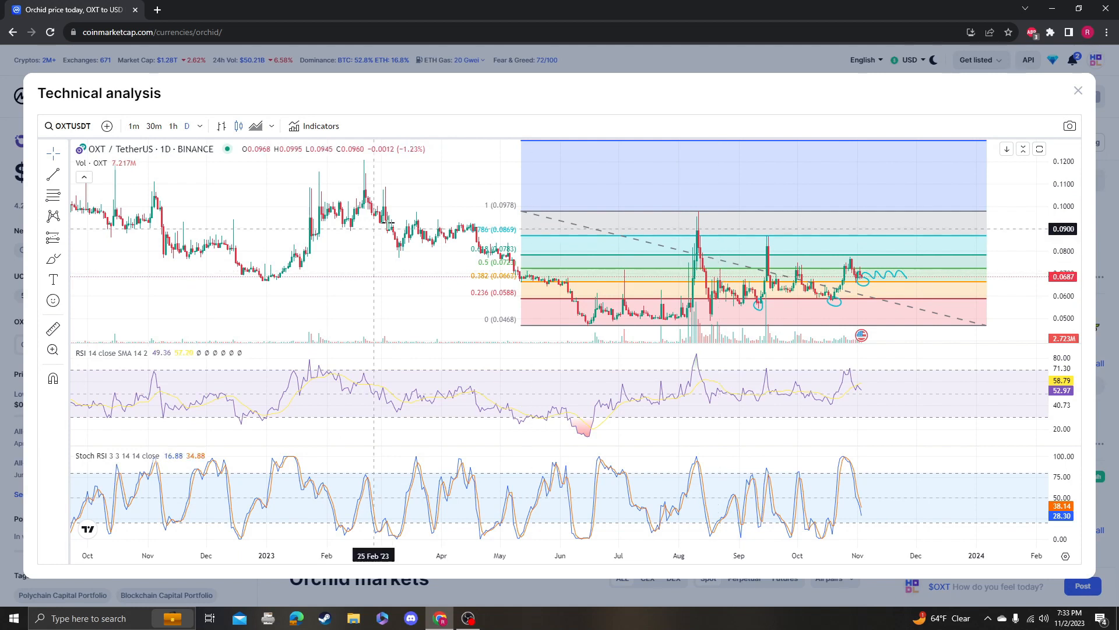
mouse_move(675, 340)
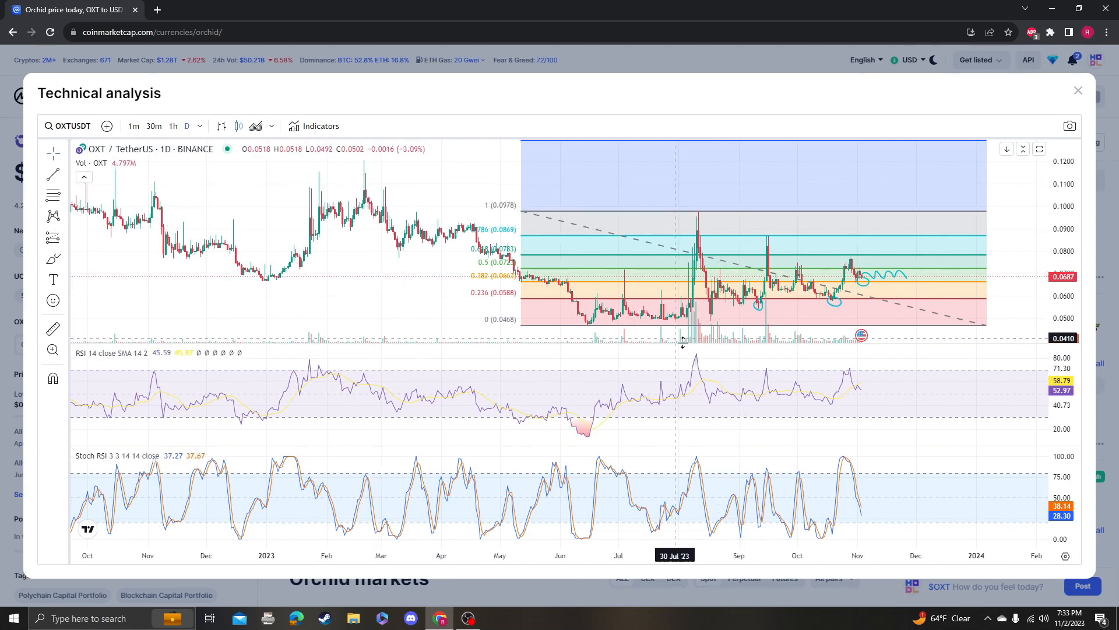
mouse_move(785, 330)
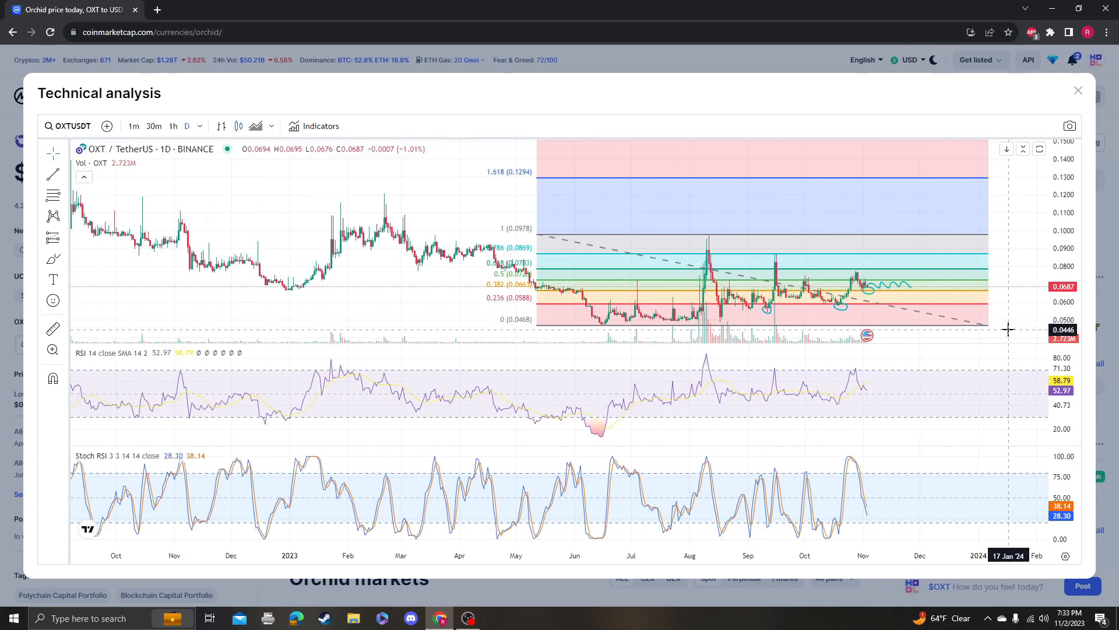
mouse_move(609, 294)
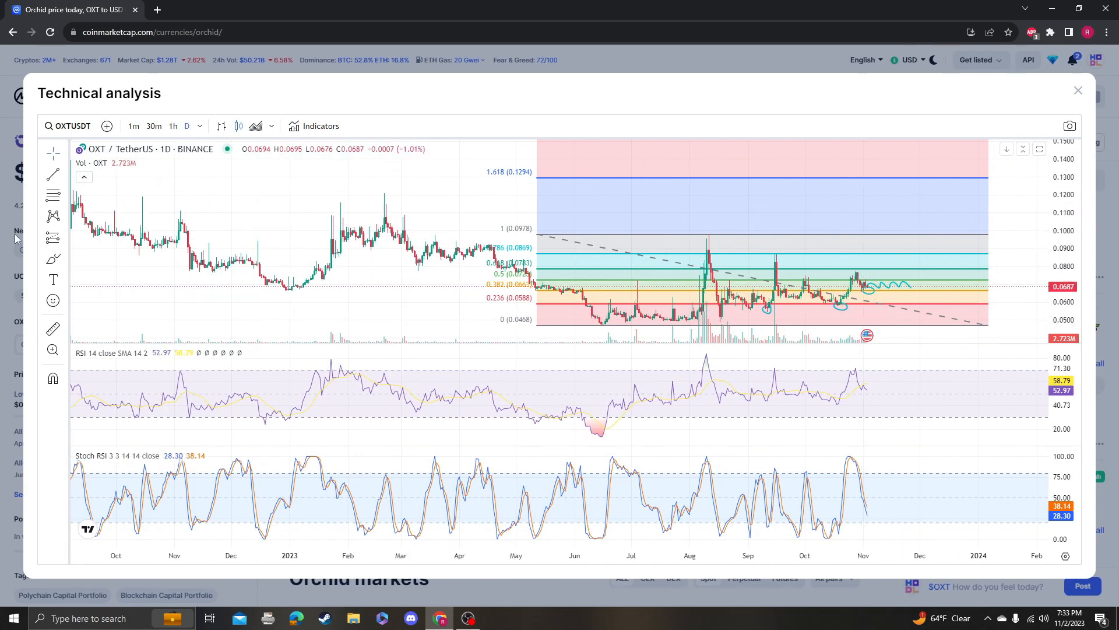
mouse_move(962, 260)
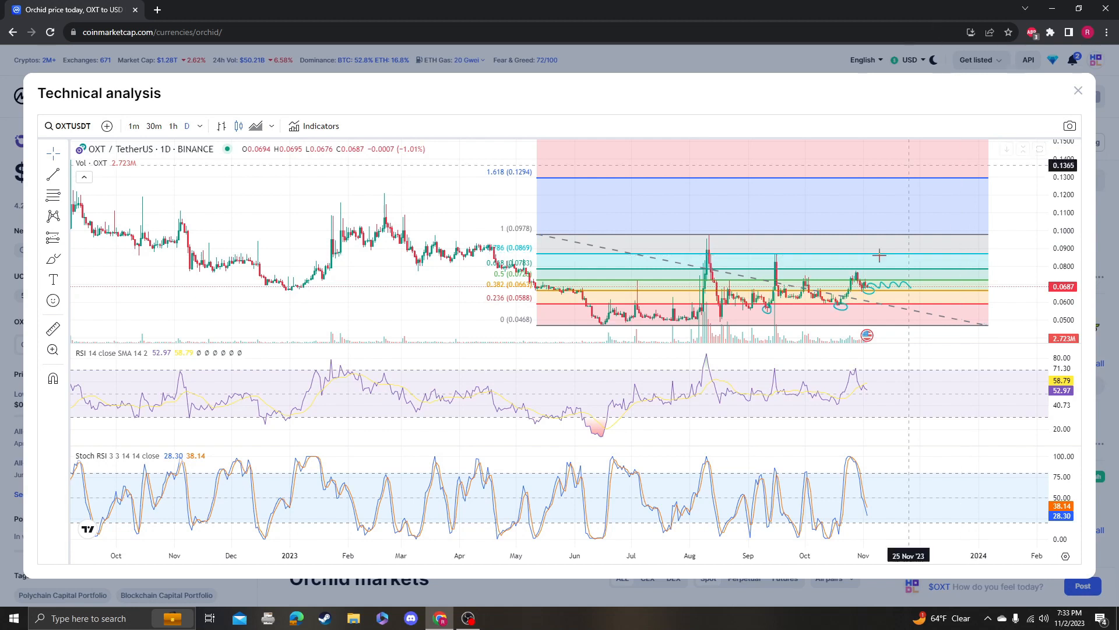
mouse_move(834, 246)
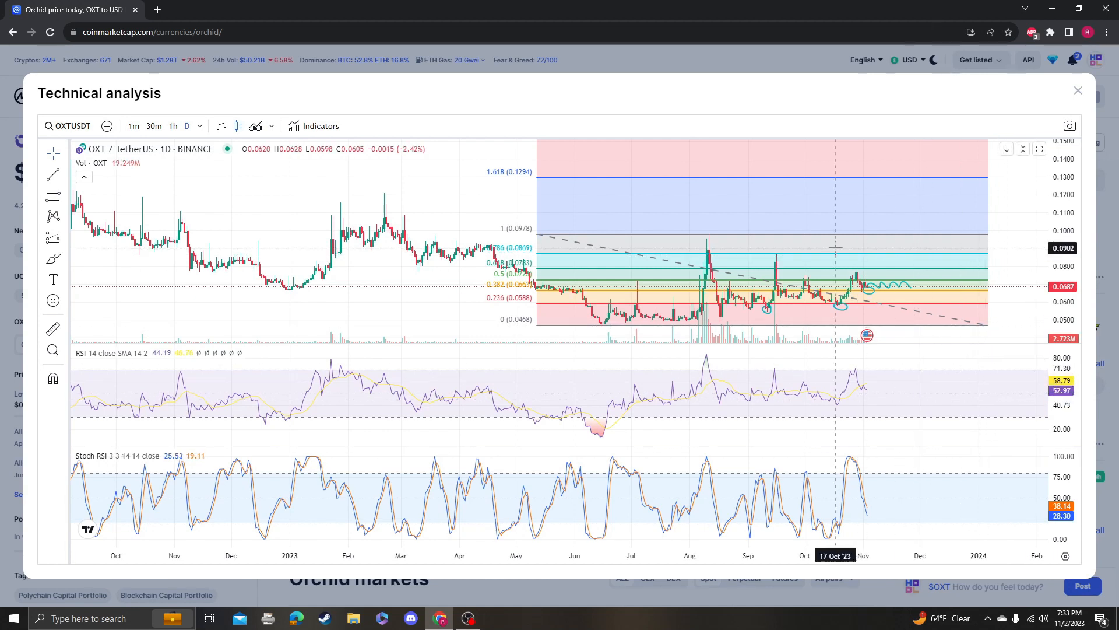
mouse_move(984, 312)
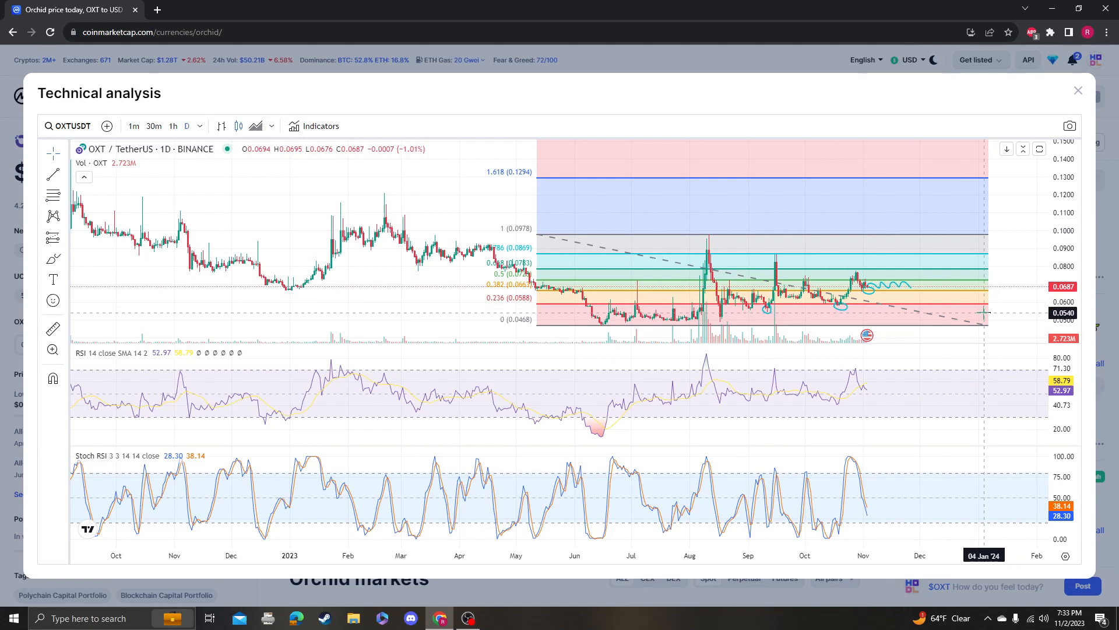
mouse_move(470, 224)
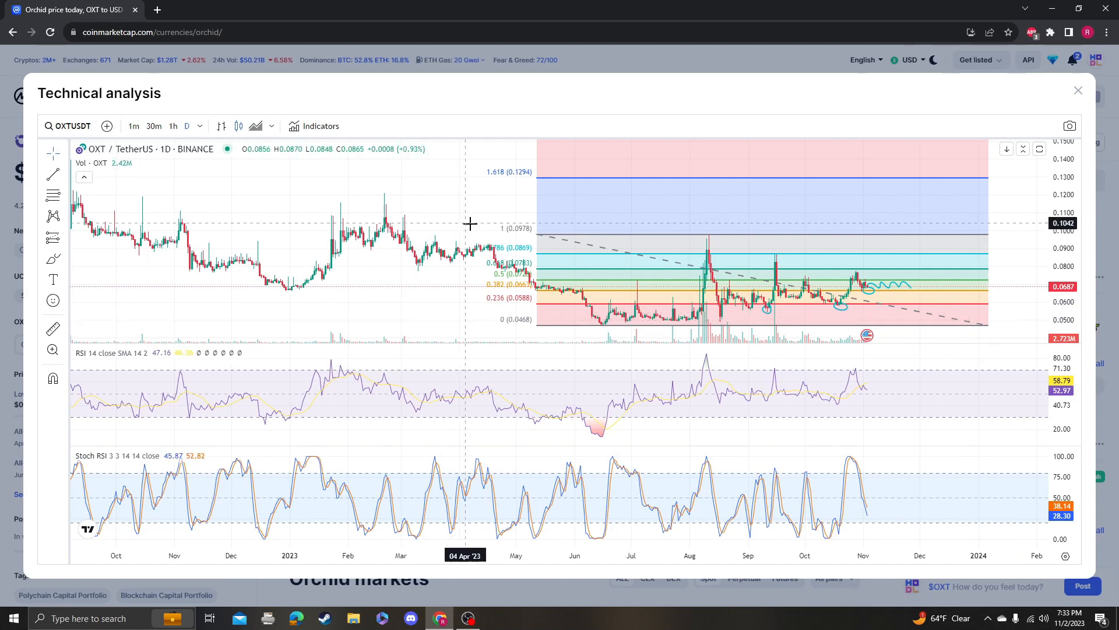
mouse_move(453, 223)
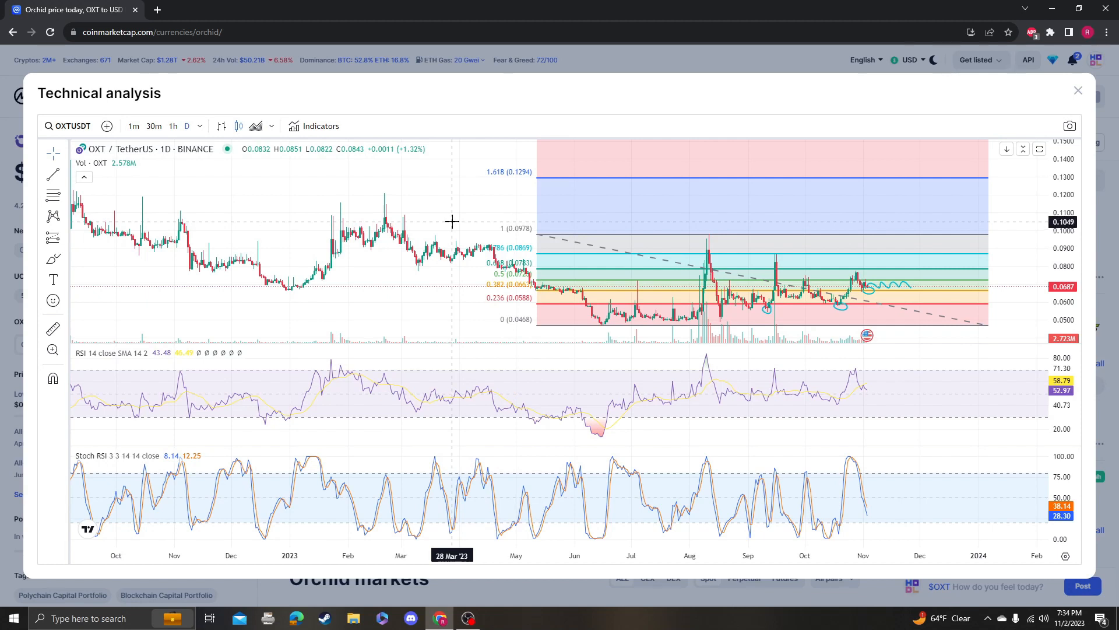
mouse_move(416, 189)
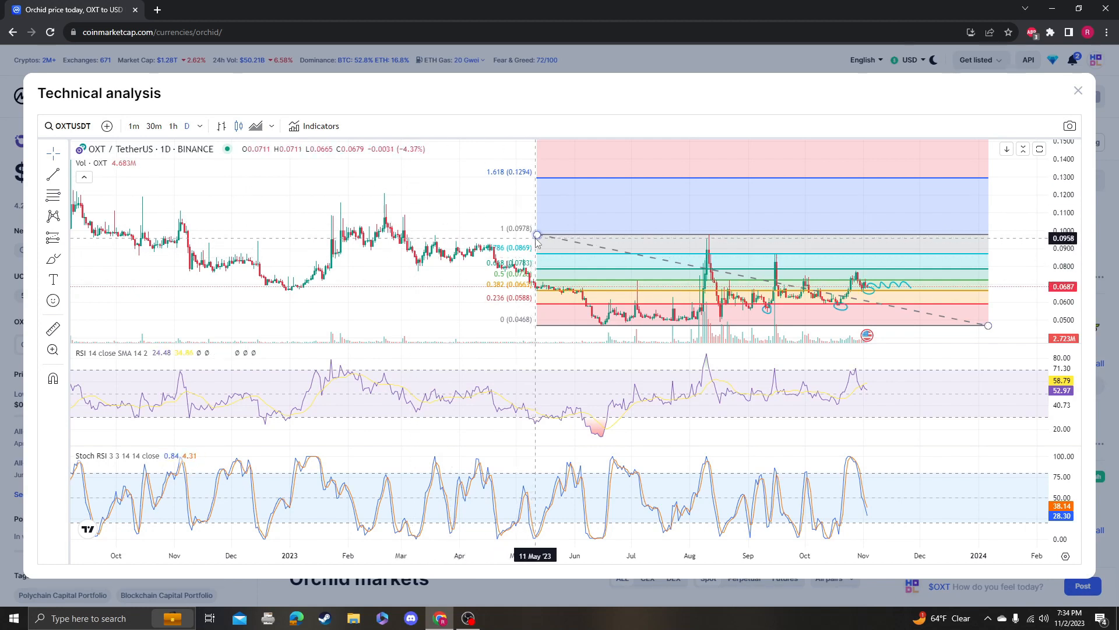
mouse_move(599, 224)
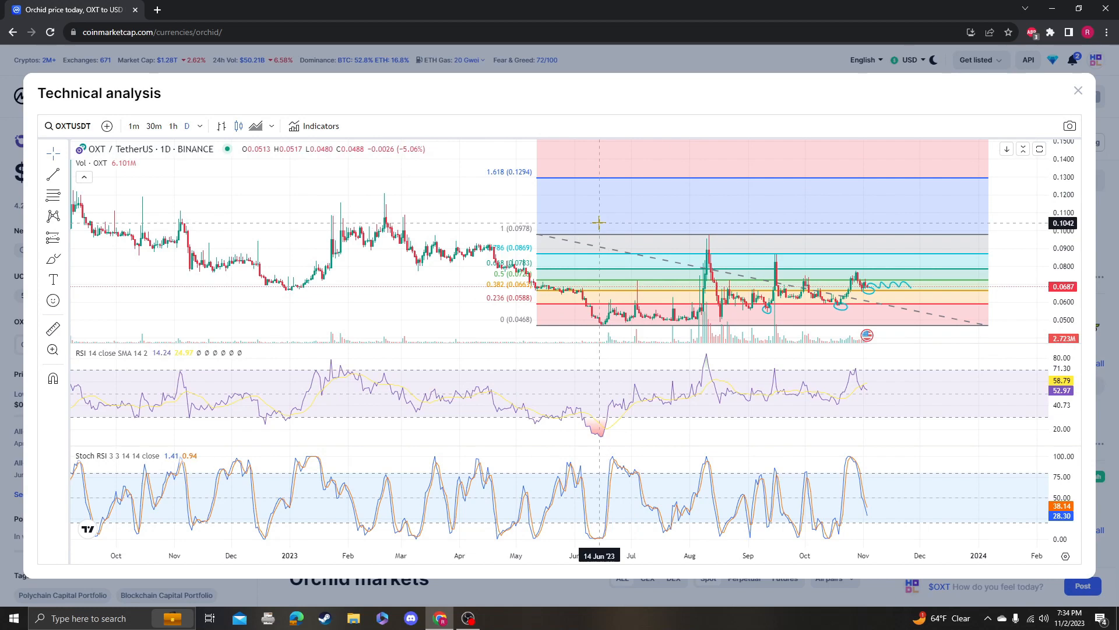
mouse_move(1080, 90)
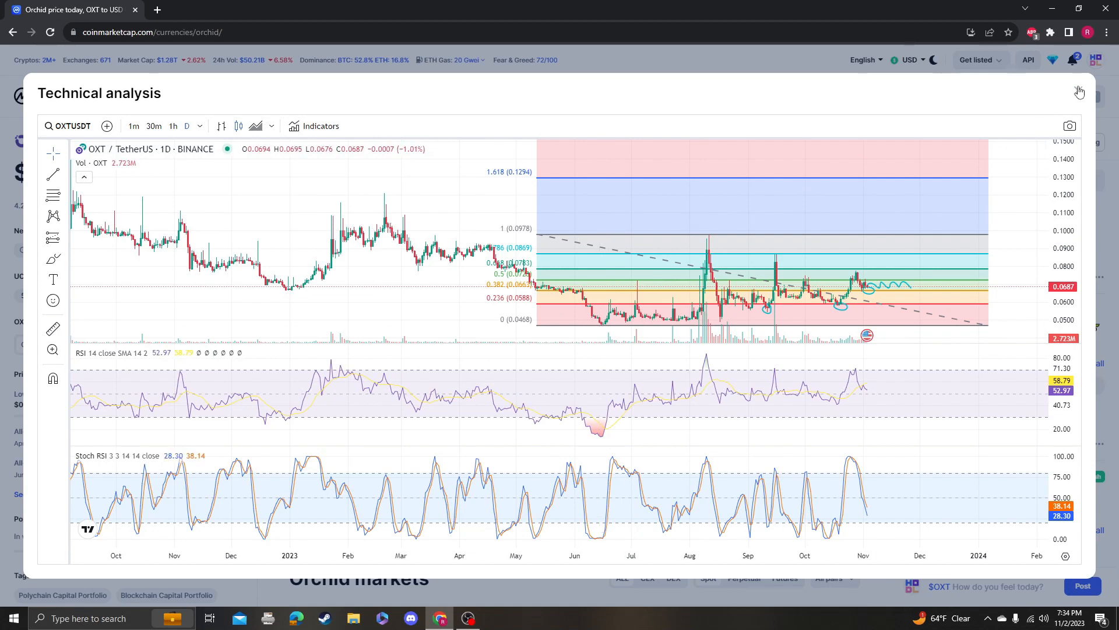
Close the annotated technical analysis overlay to show the Orchid all-time price chart
left_click(1080, 92)
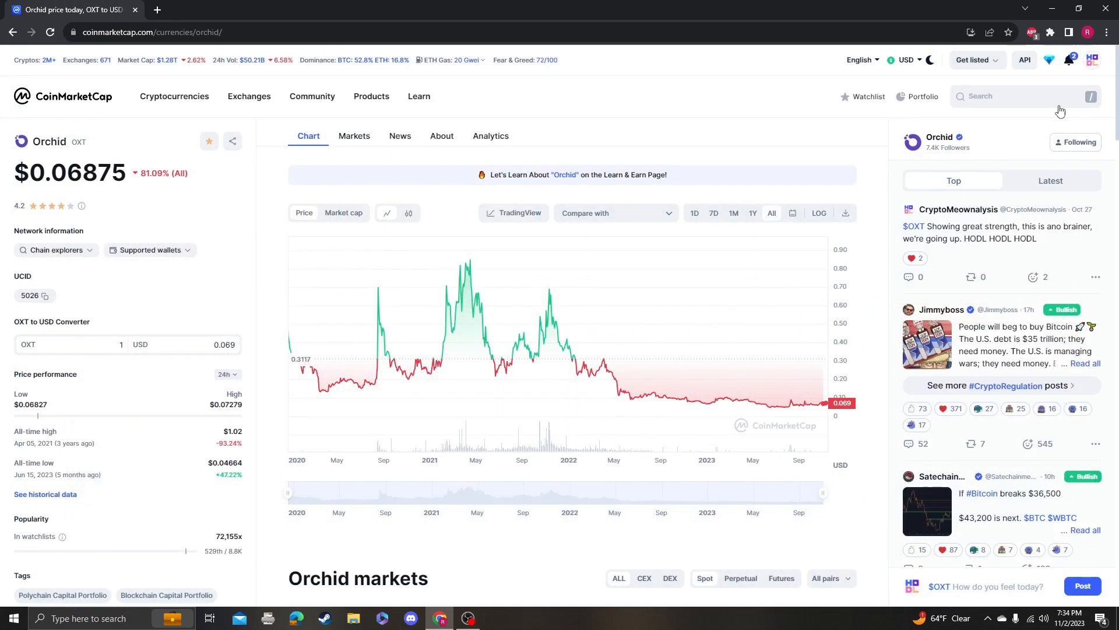
mouse_move(482, 326)
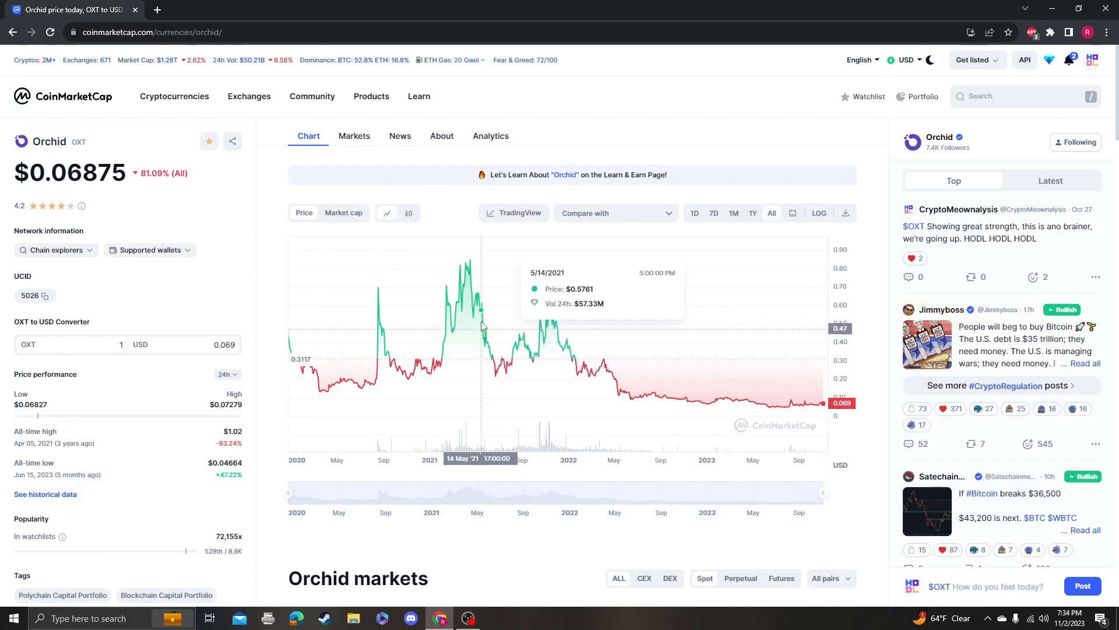
mouse_move(522, 327)
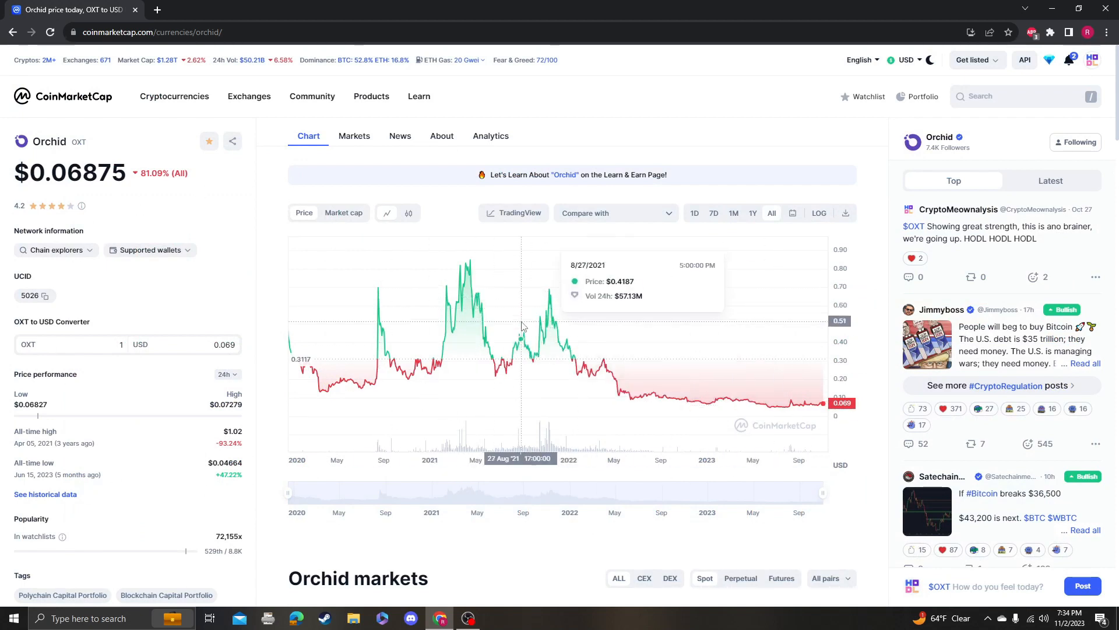
mouse_move(733, 545)
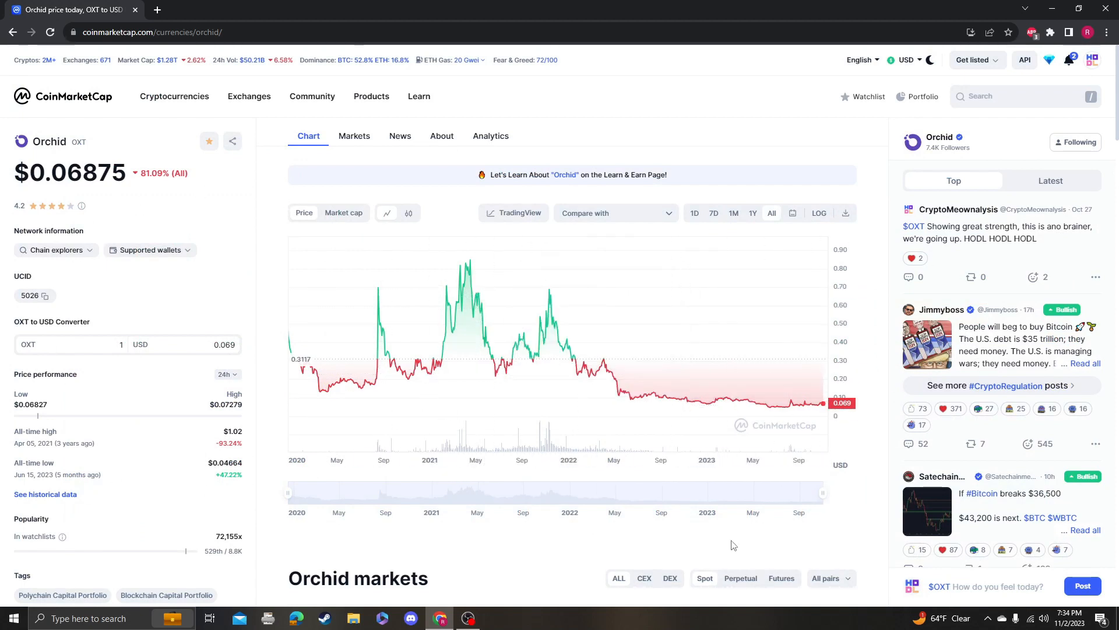
mouse_move(117, 196)
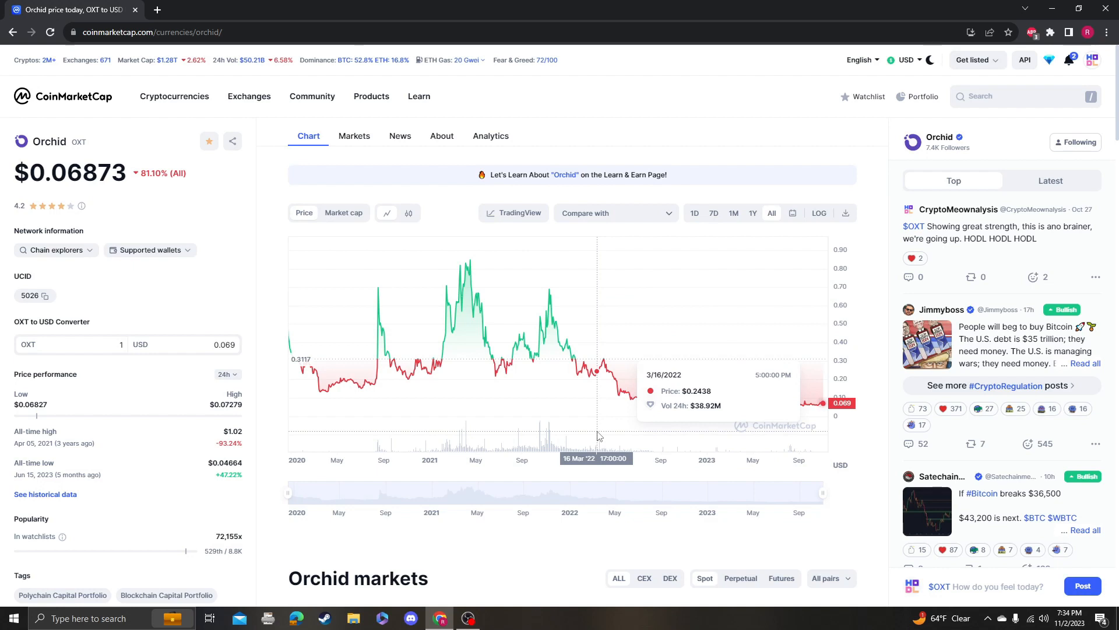
mouse_move(491, 359)
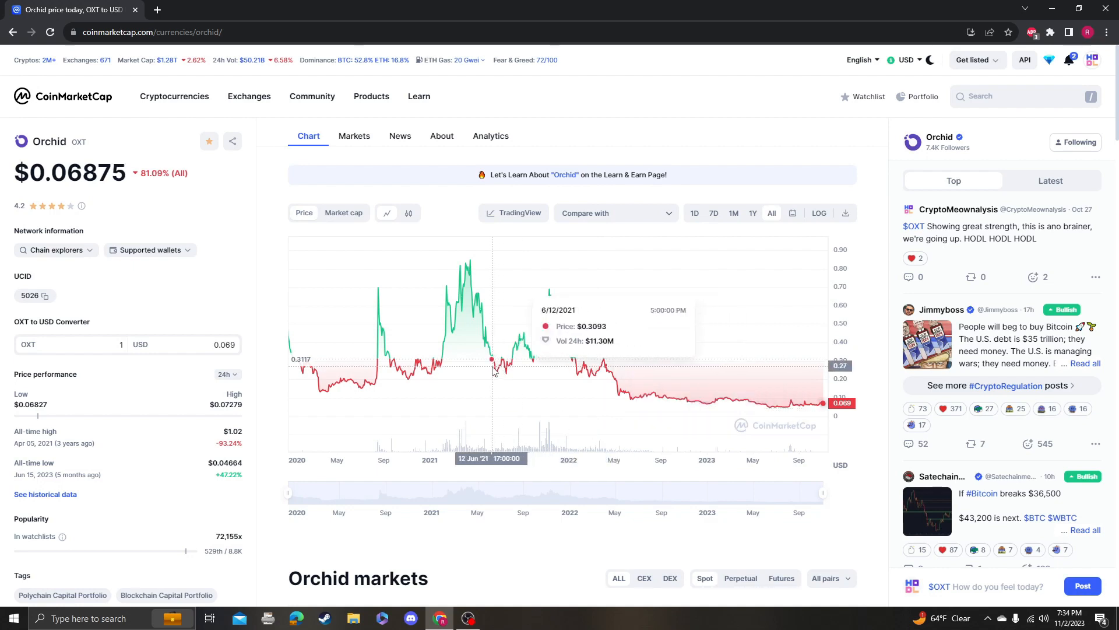
mouse_move(482, 350)
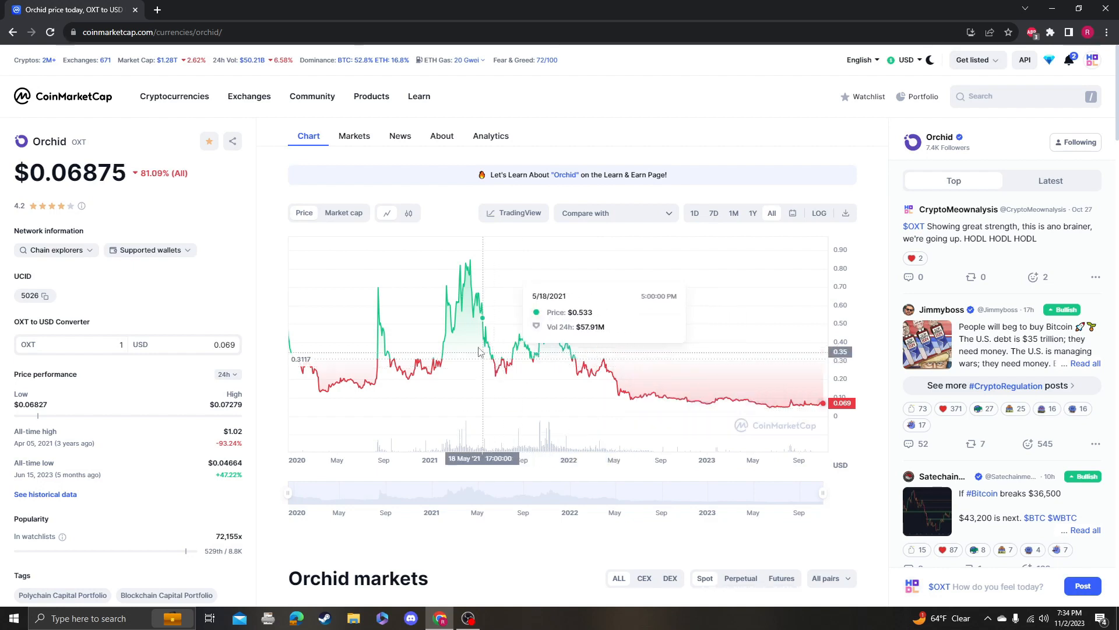
mouse_move(699, 310)
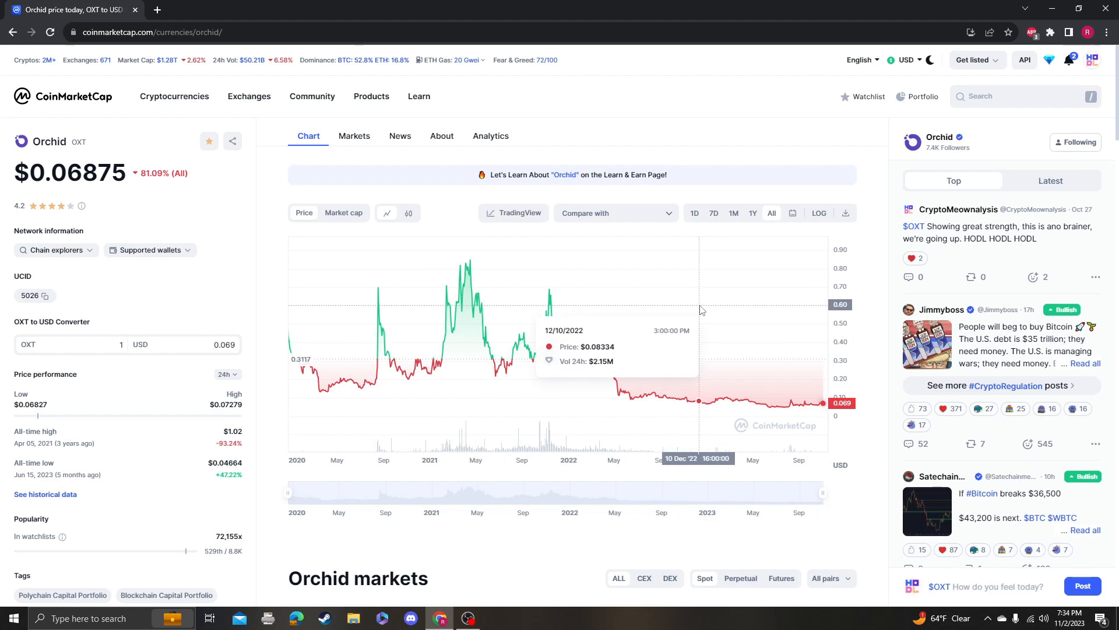
mouse_move(721, 310)
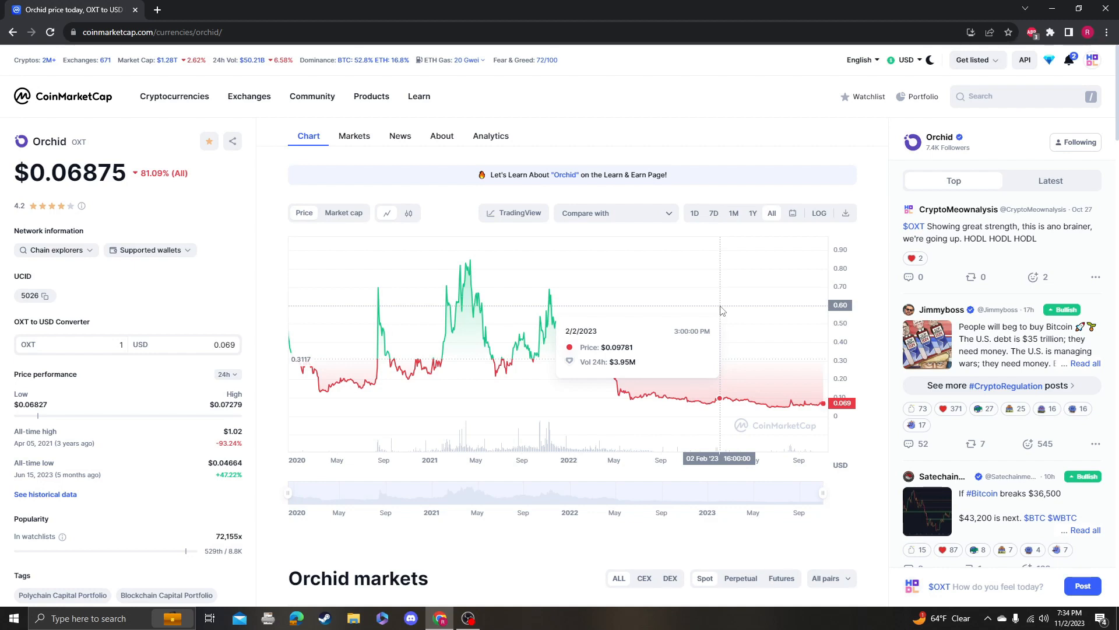
mouse_move(450, 346)
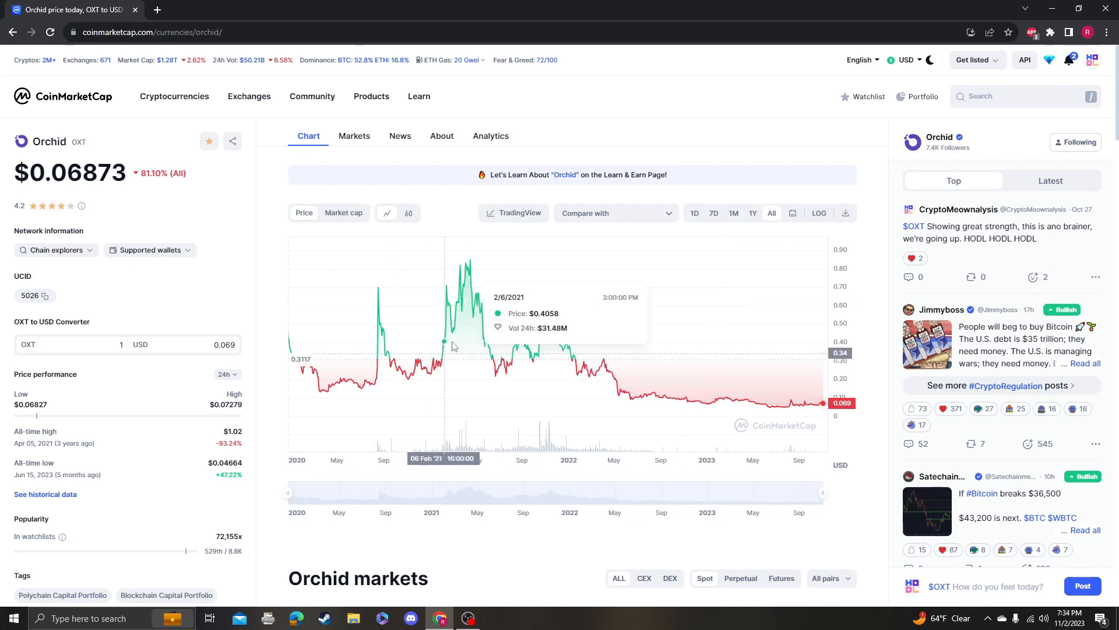
mouse_move(470, 330)
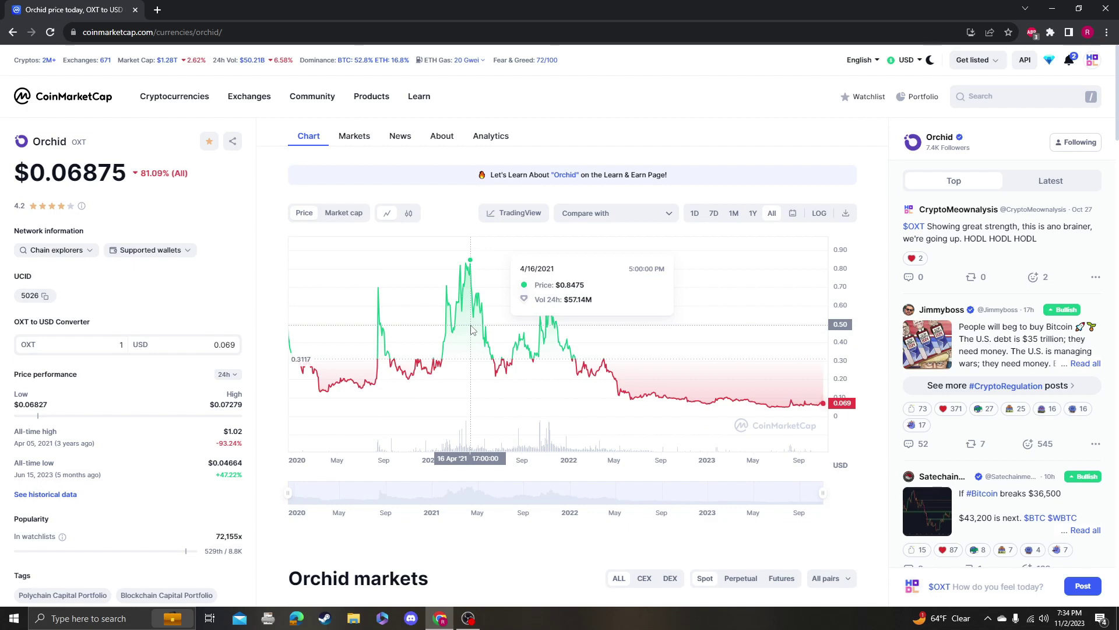
mouse_move(549, 246)
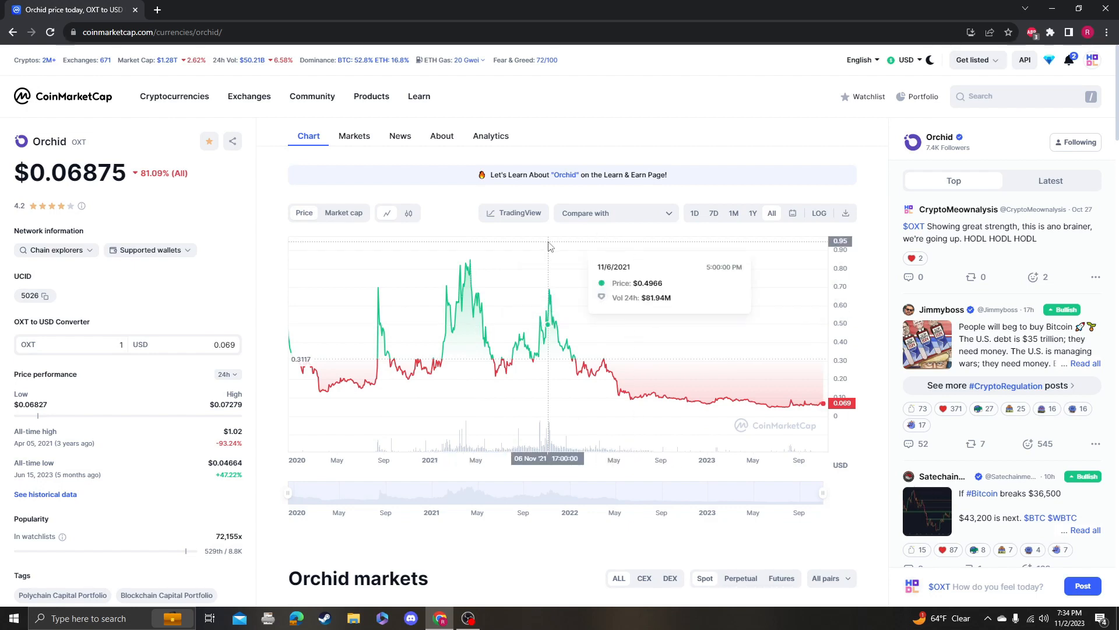
mouse_move(633, 363)
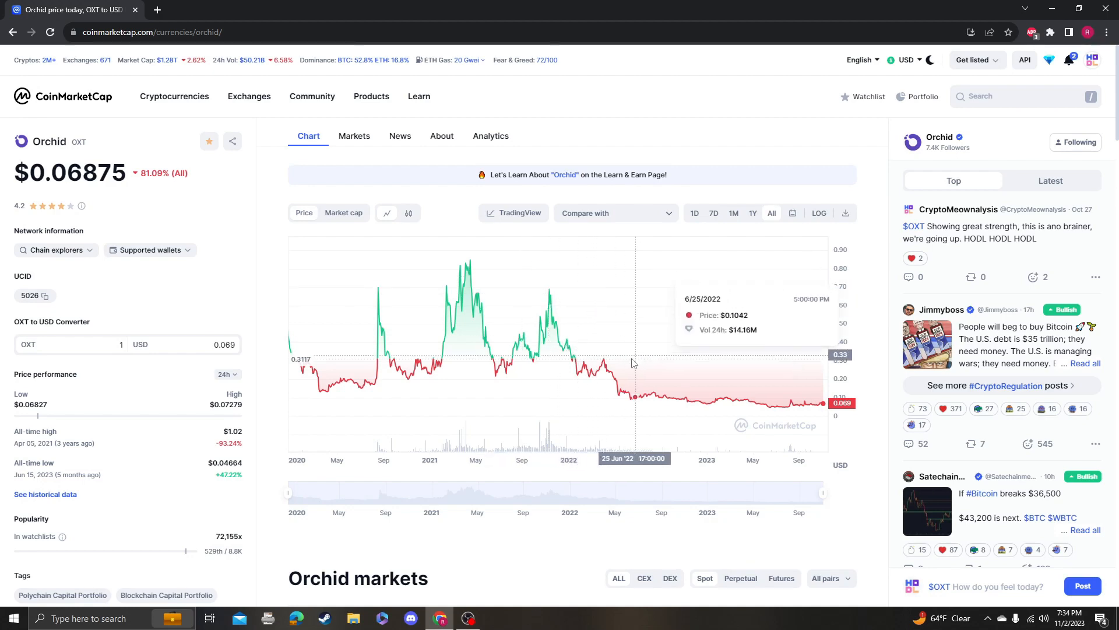
mouse_move(290, 450)
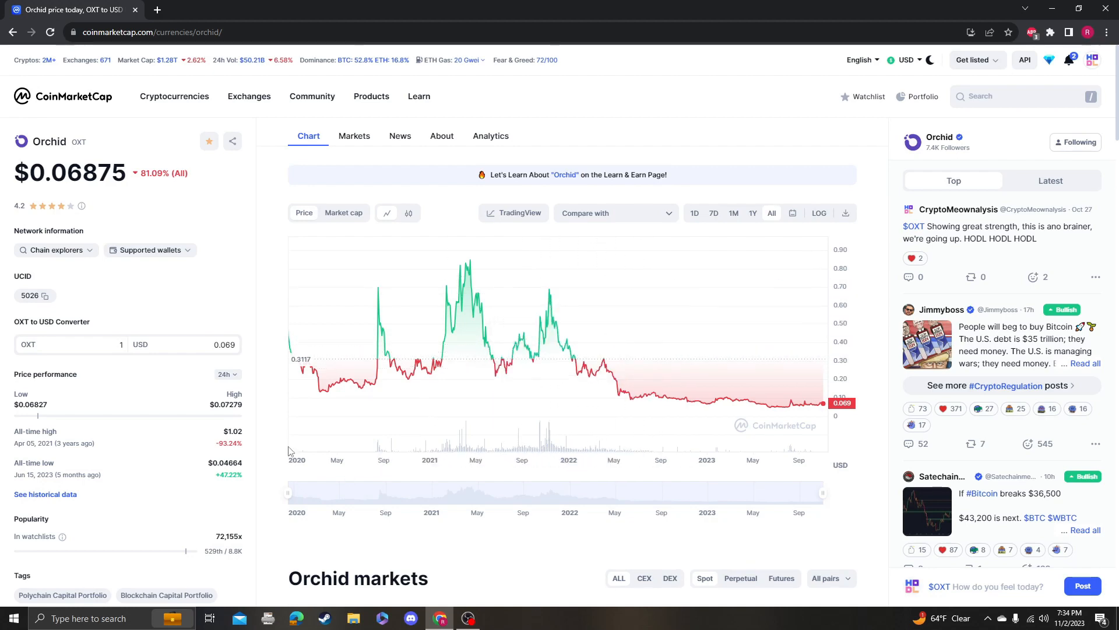
scroll("down", 3)
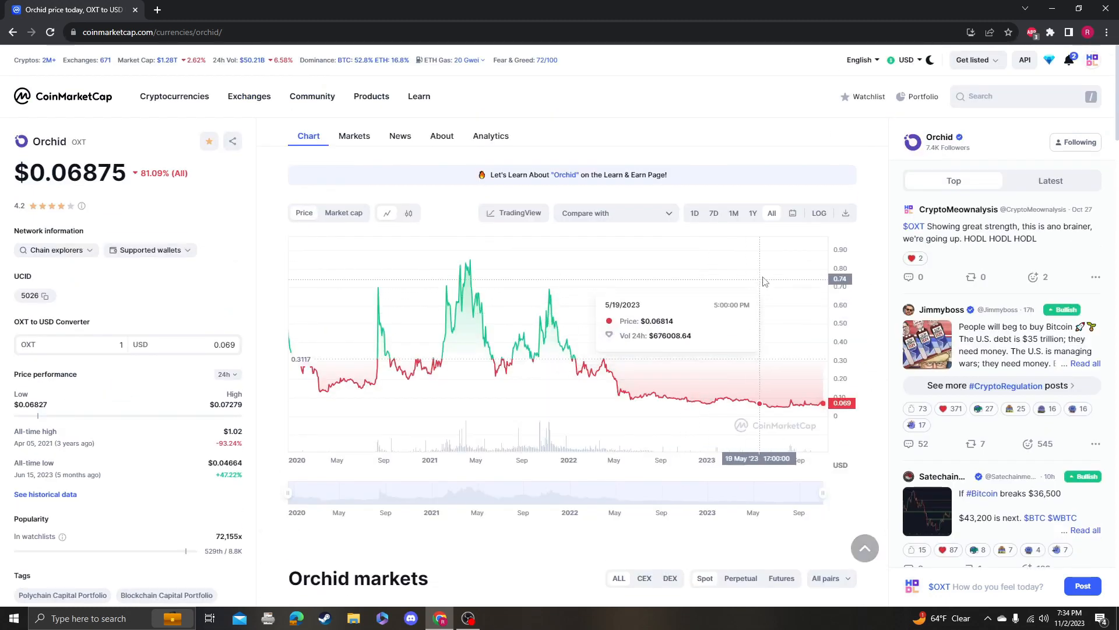
mouse_move(743, 222)
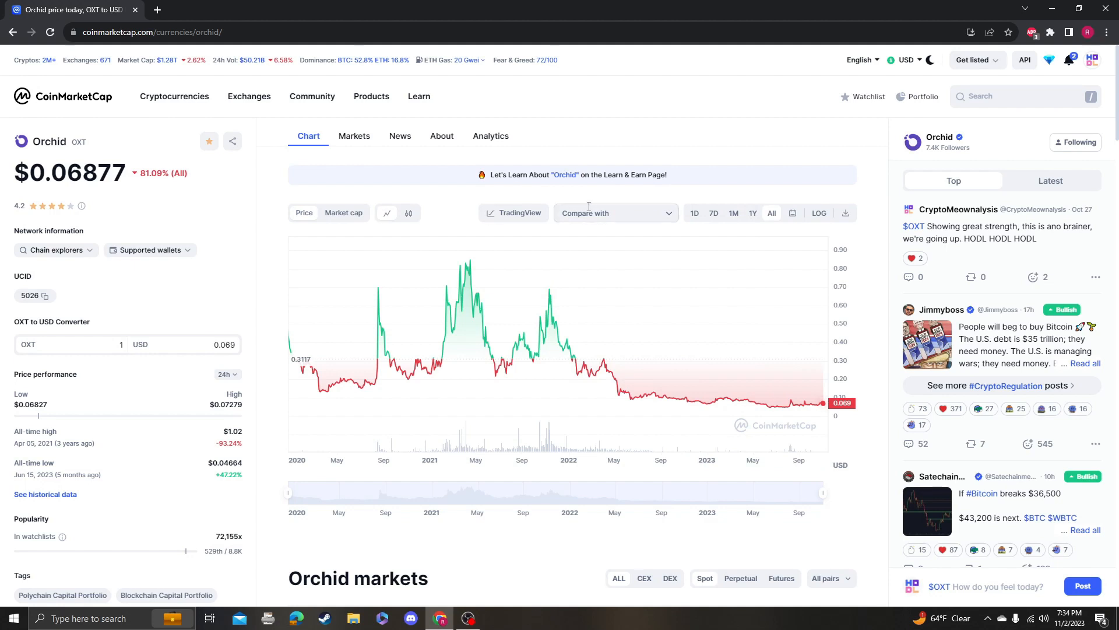
mouse_move(534, 209)
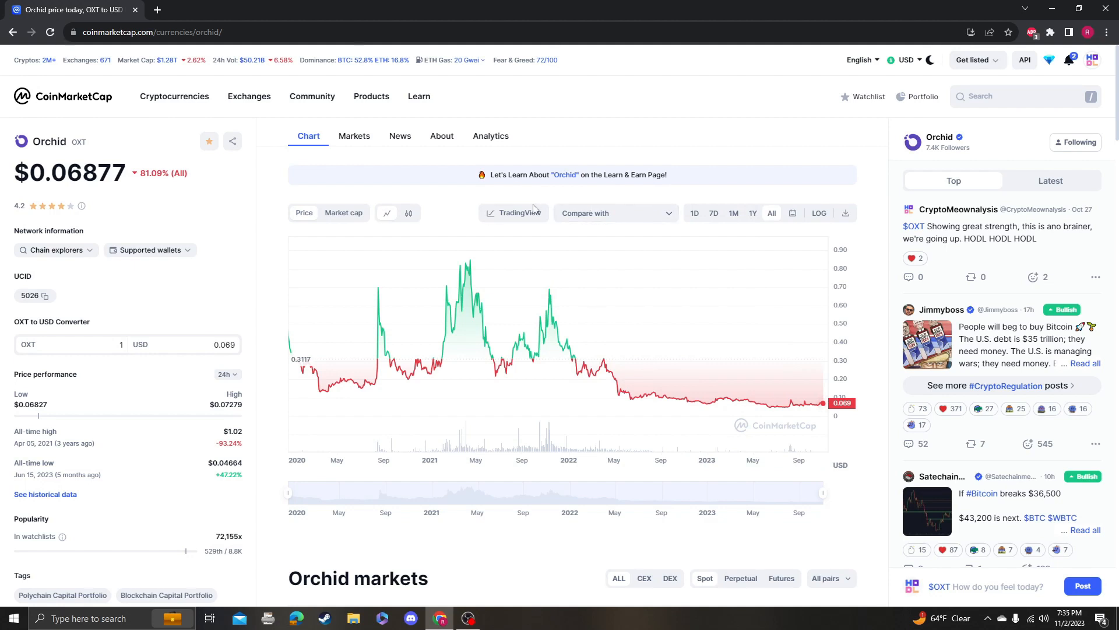
mouse_move(596, 252)
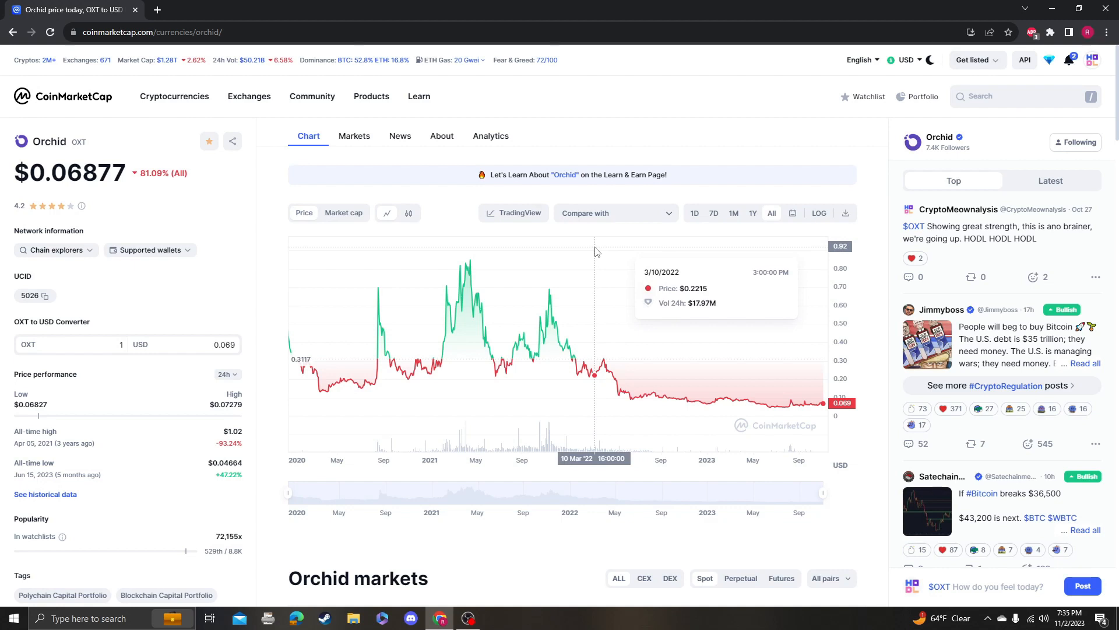
mouse_move(475, 253)
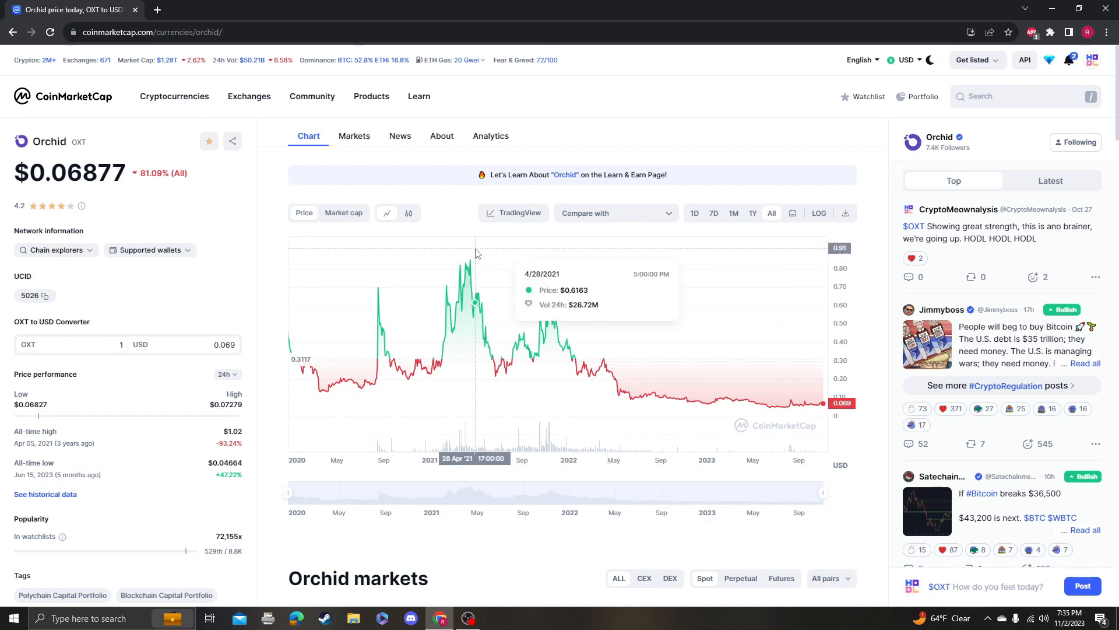
mouse_move(575, 250)
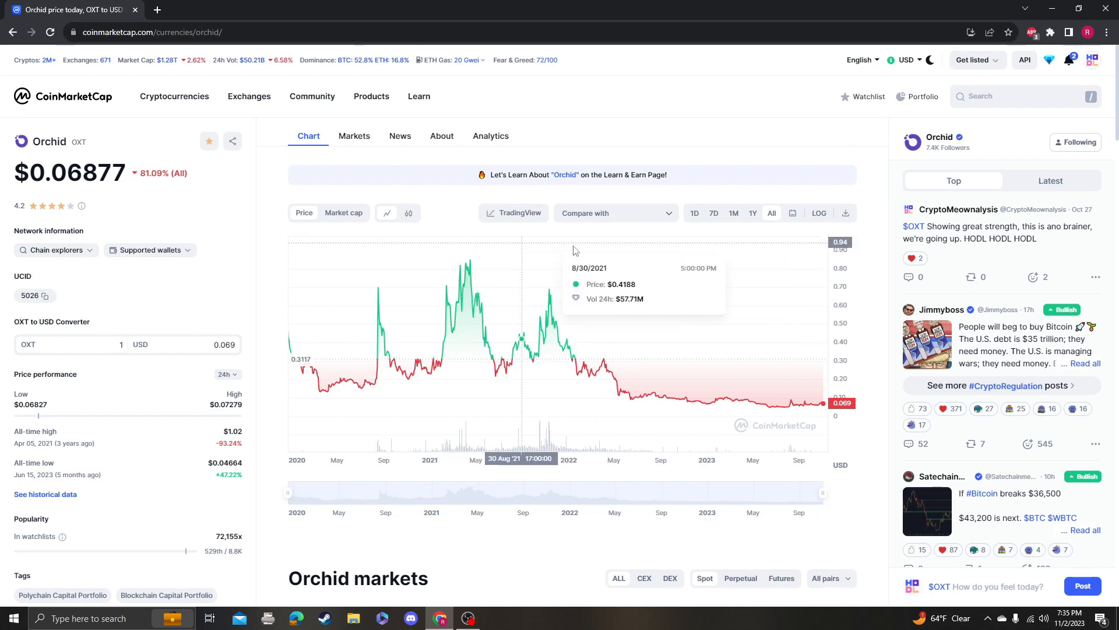
mouse_move(664, 212)
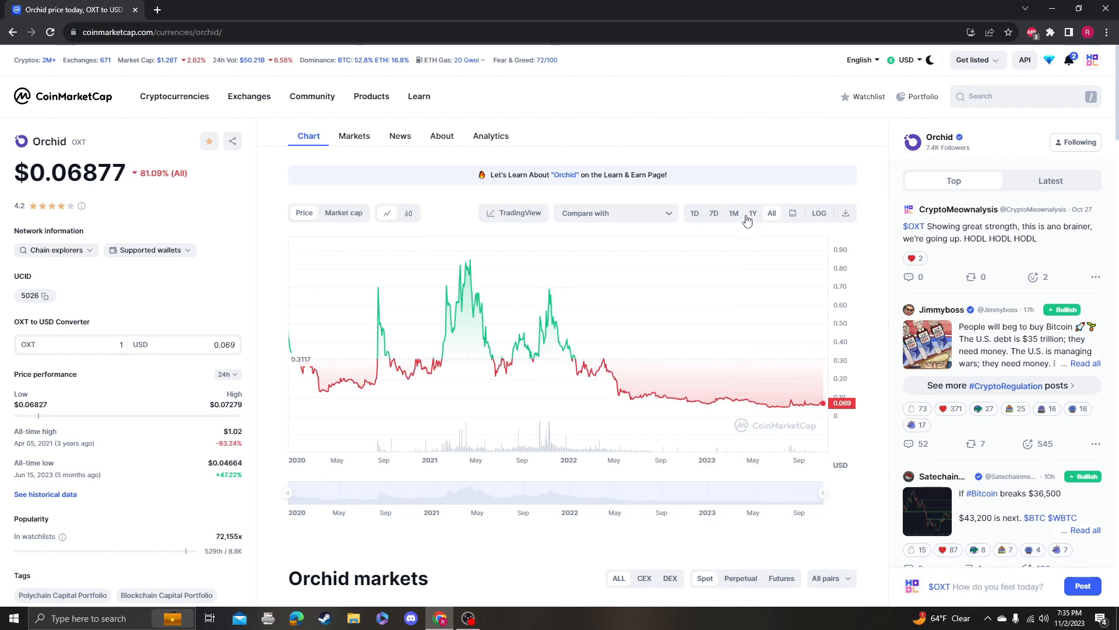
mouse_move(635, 173)
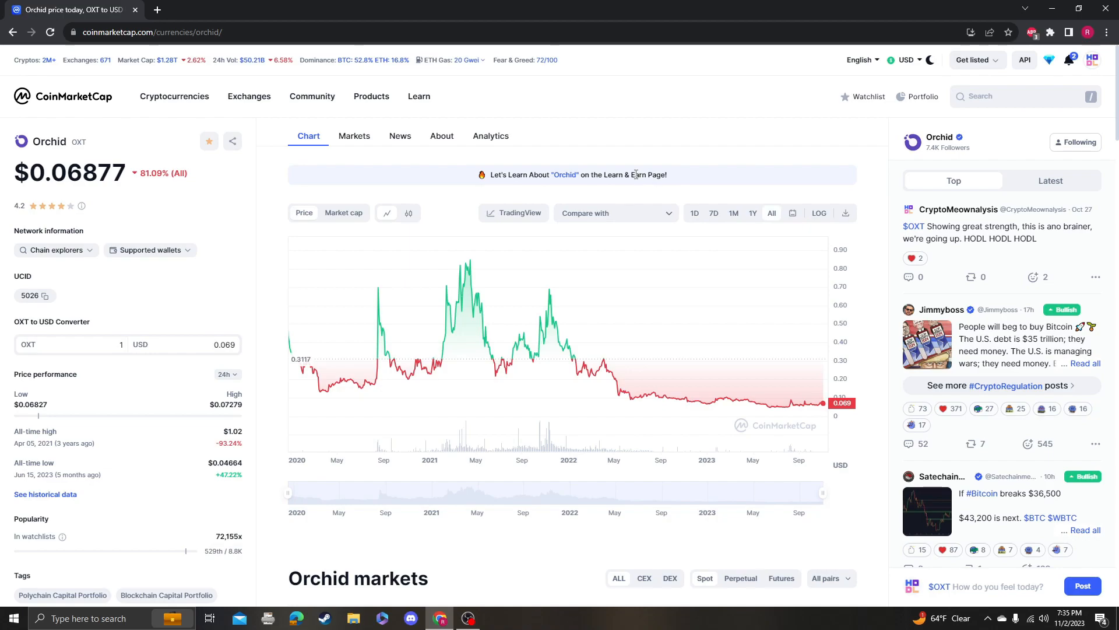